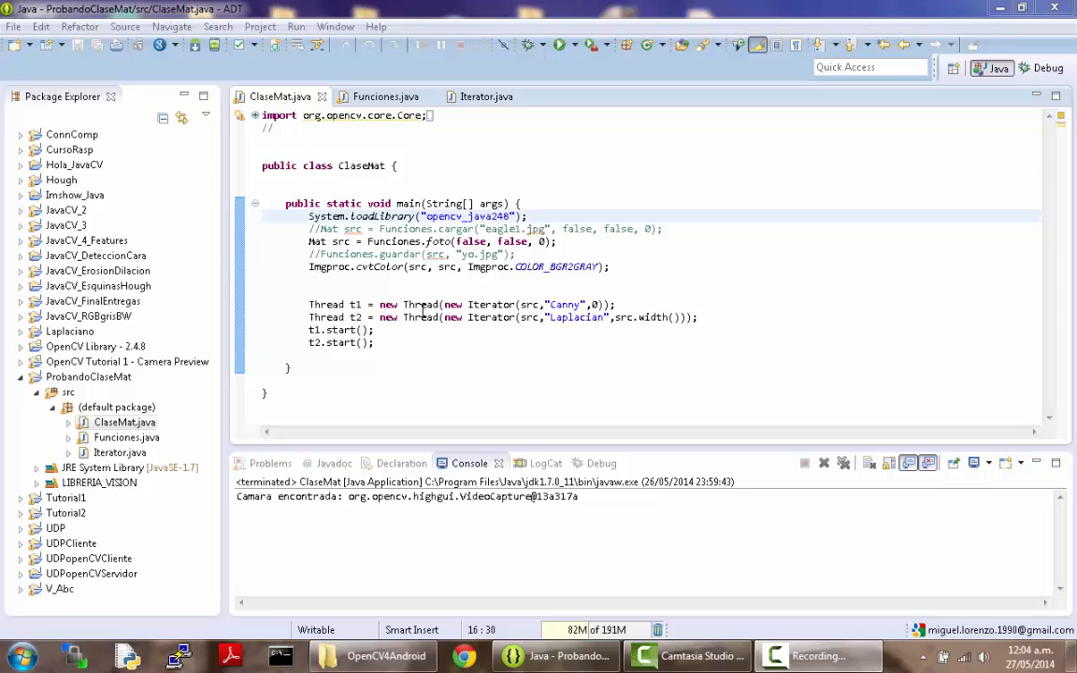
mouse_move(428, 308)
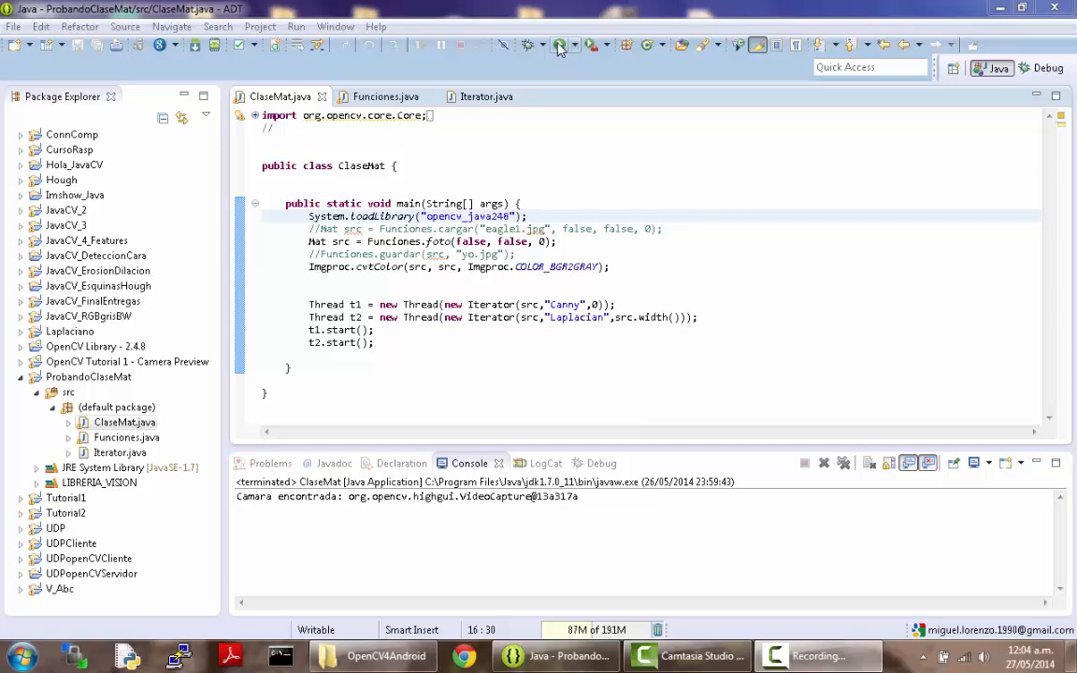
Run ClaseMat as a Java application from the toolbar
left_click(558, 45)
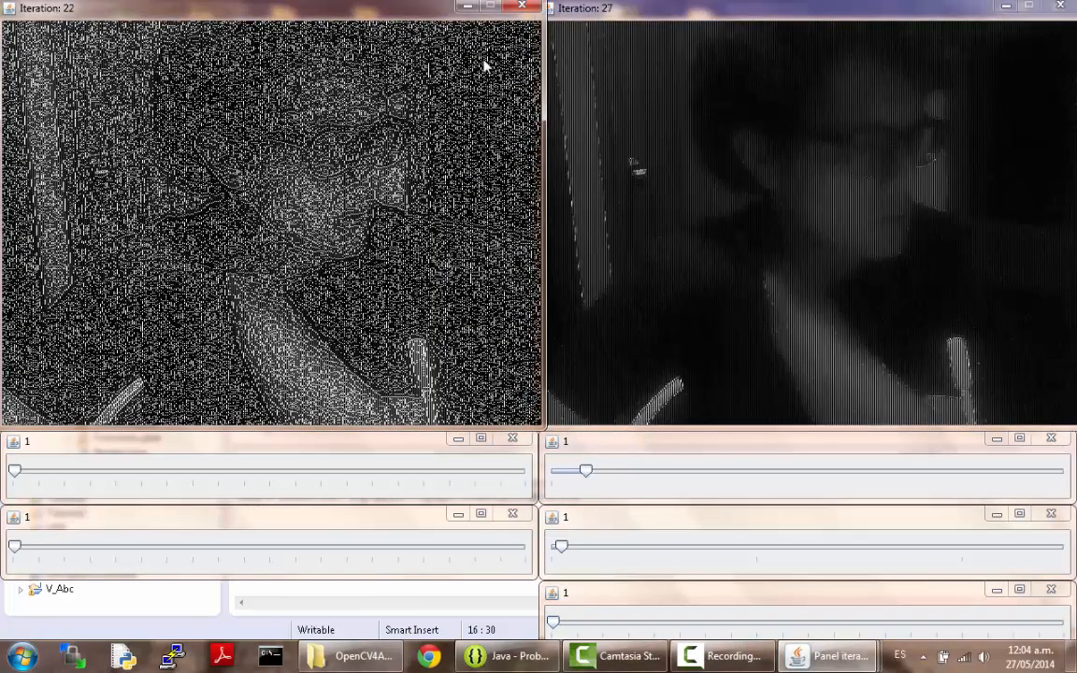
mouse_move(729, 260)
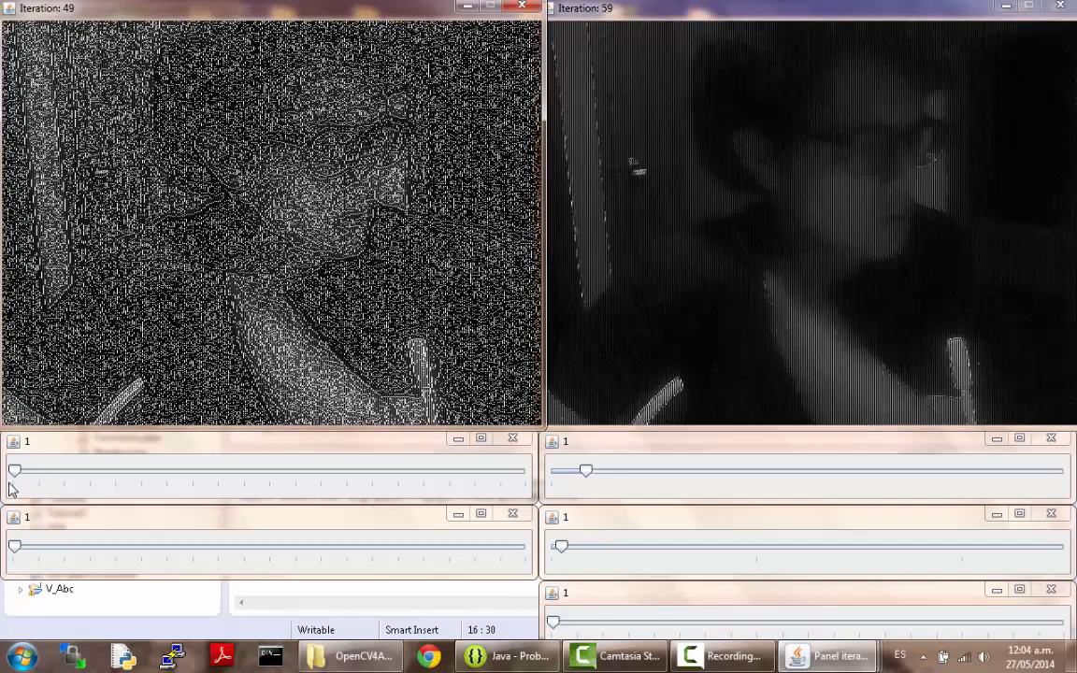
Tune the Canny window's two parameters to 61 and 62 on the live camera feed
left_click_drag(15, 472, 92, 471)
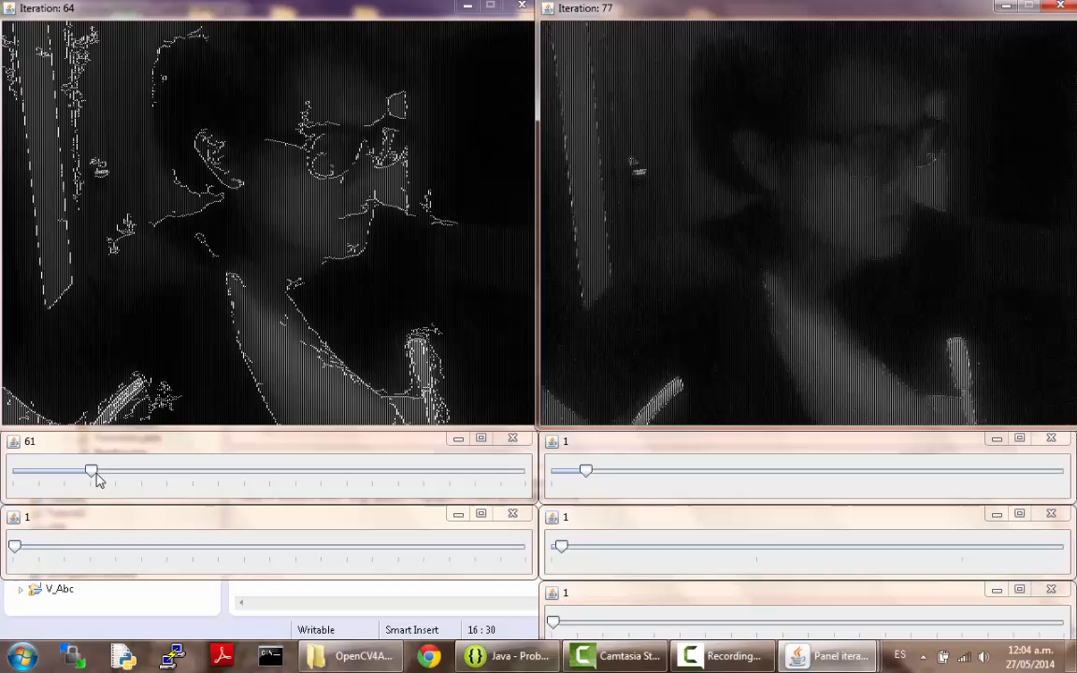
left_click_drag(15, 546, 114, 546)
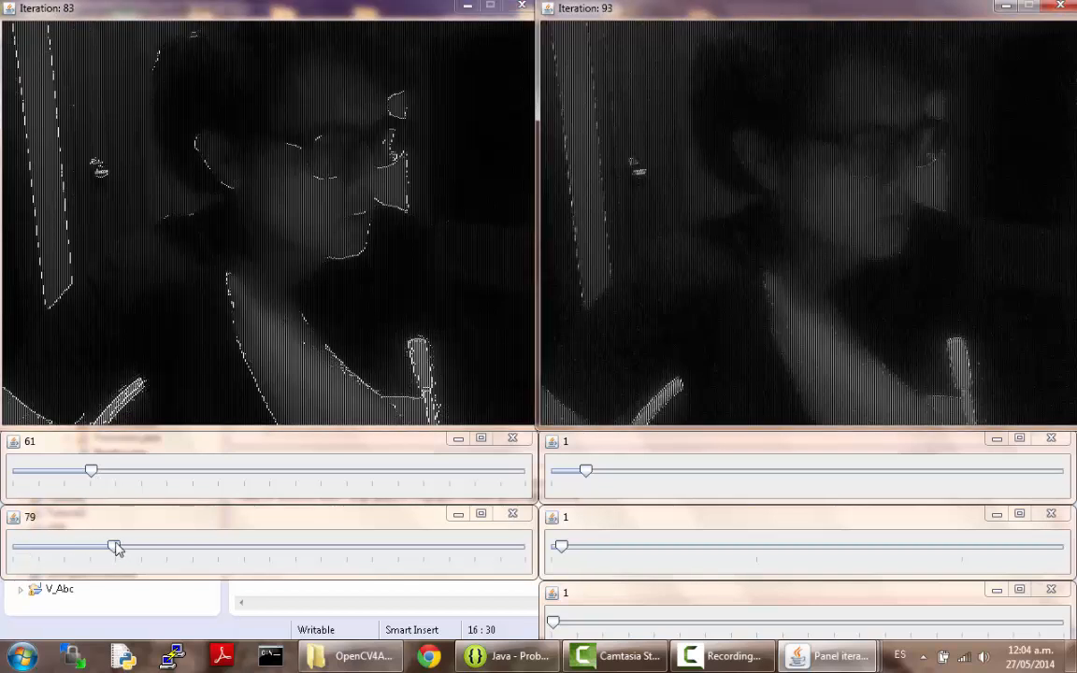
left_click_drag(114, 546, 94, 546)
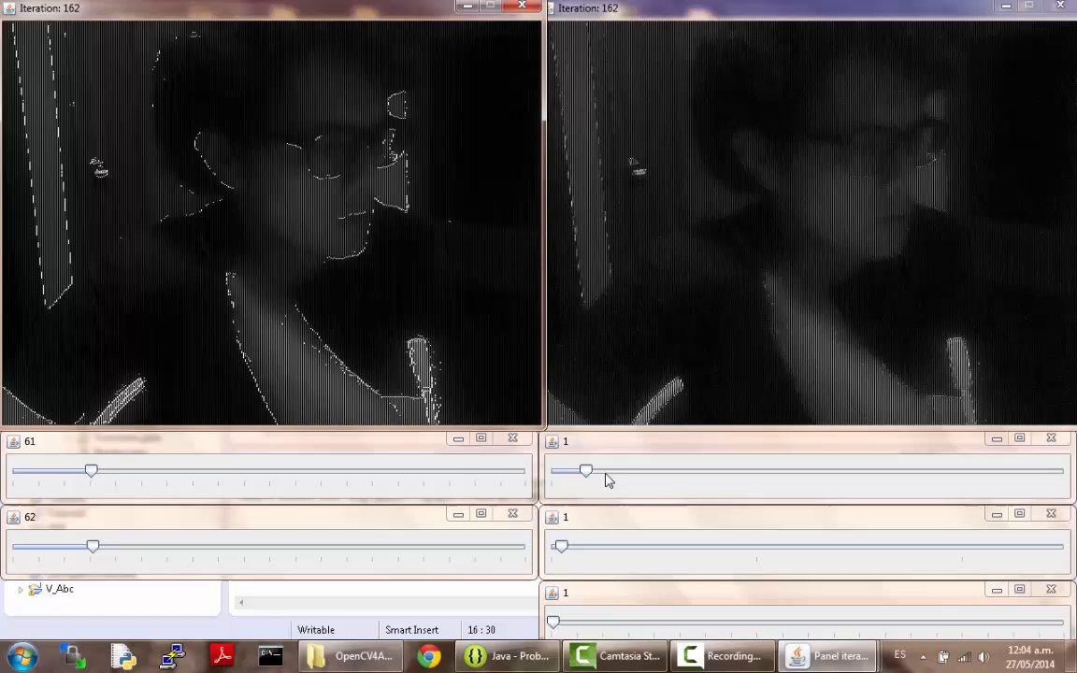
mouse_move(308, 195)
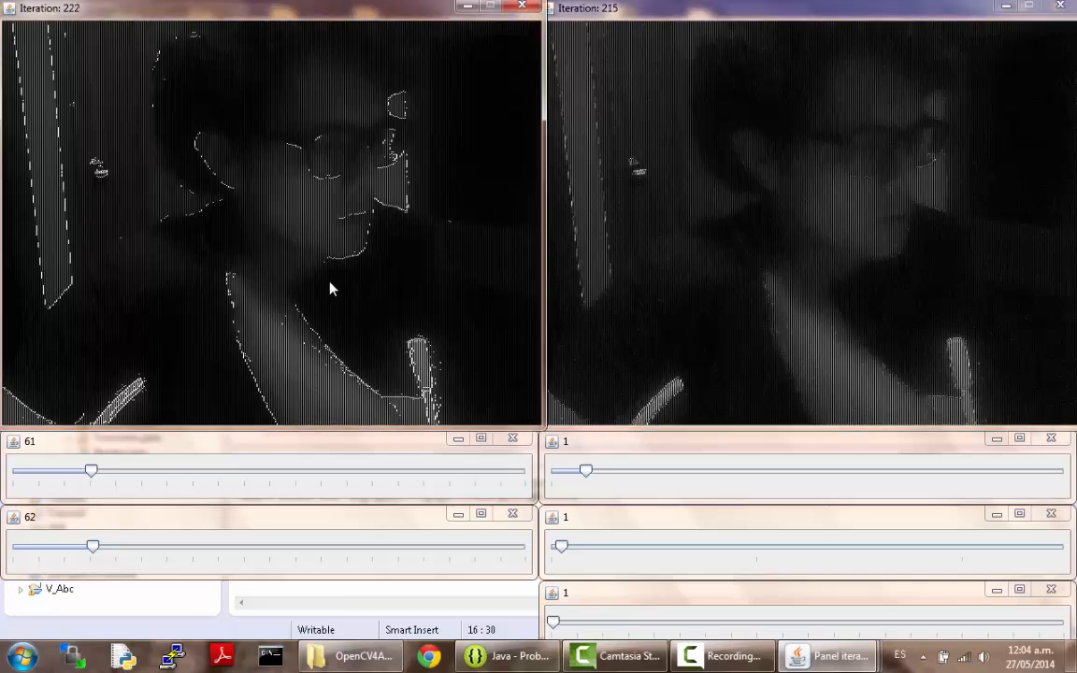
mouse_move(760, 287)
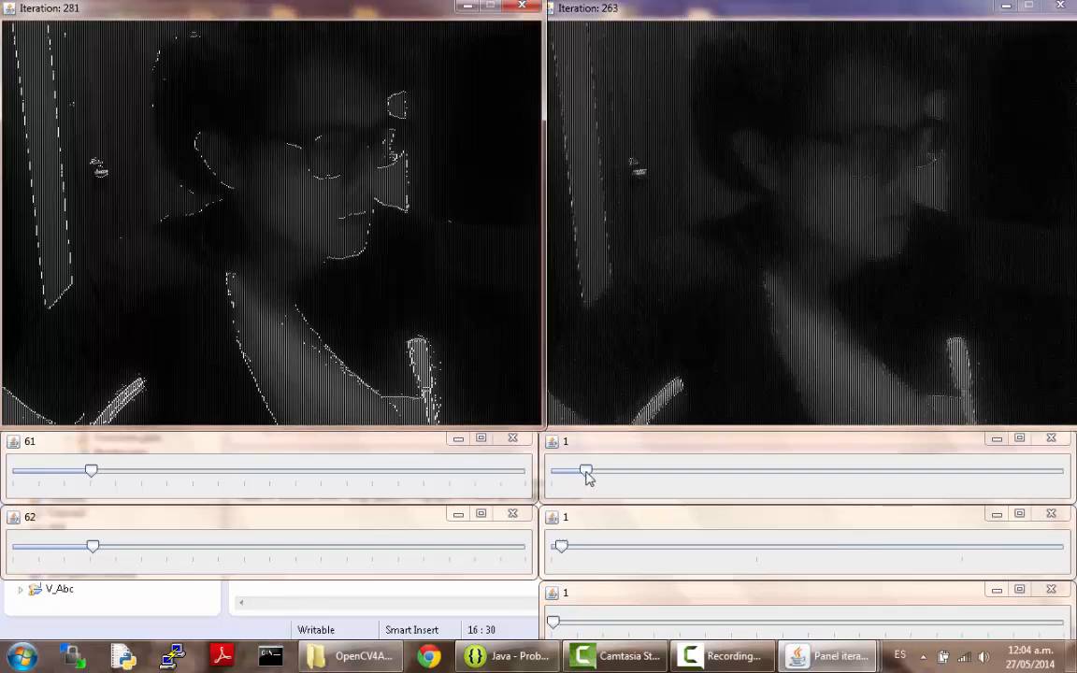
Try Laplacian settings: first parameter 5 then back to 1, second parameter around 11
left_click_drag(583, 472, 645, 471)
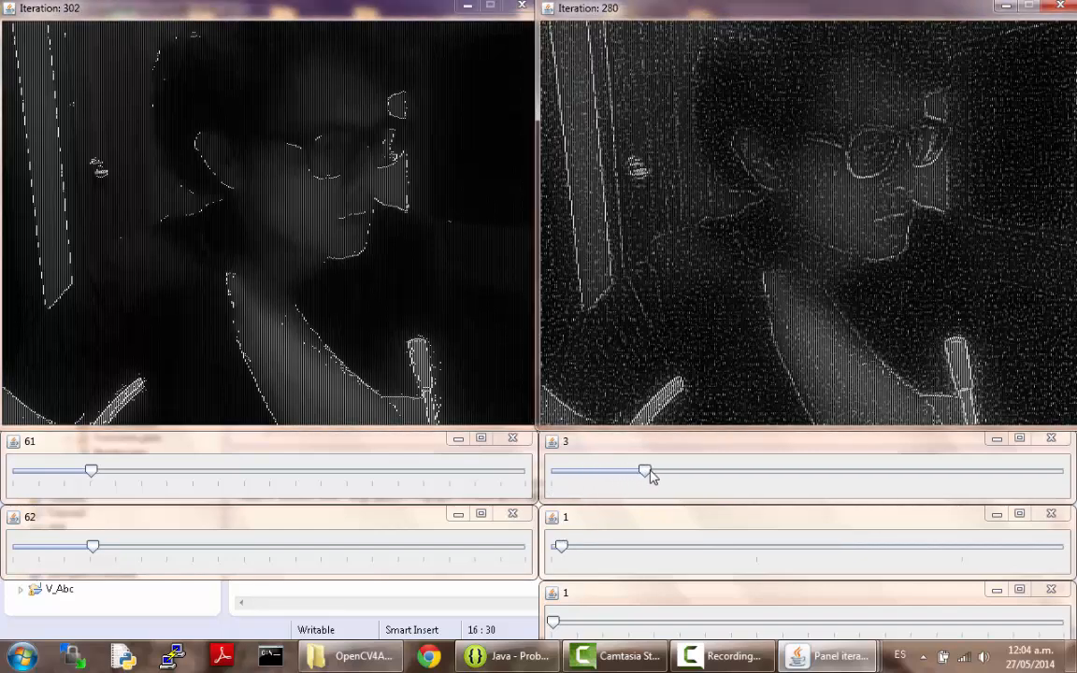
left_click_drag(645, 471, 595, 472)
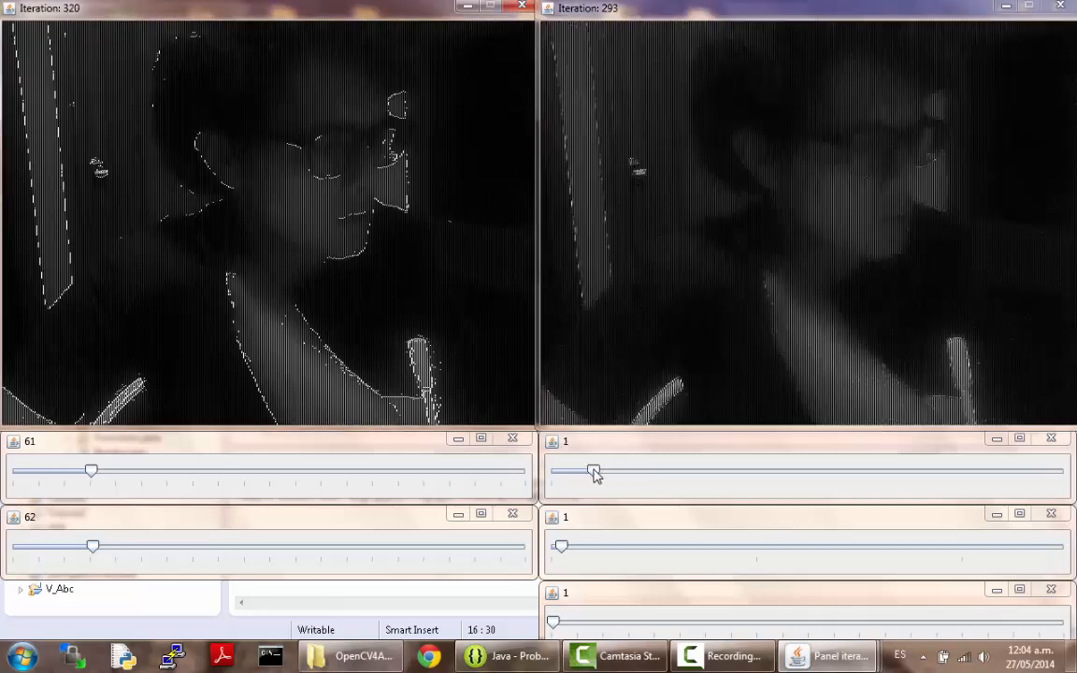
left_click_drag(561, 548, 636, 548)
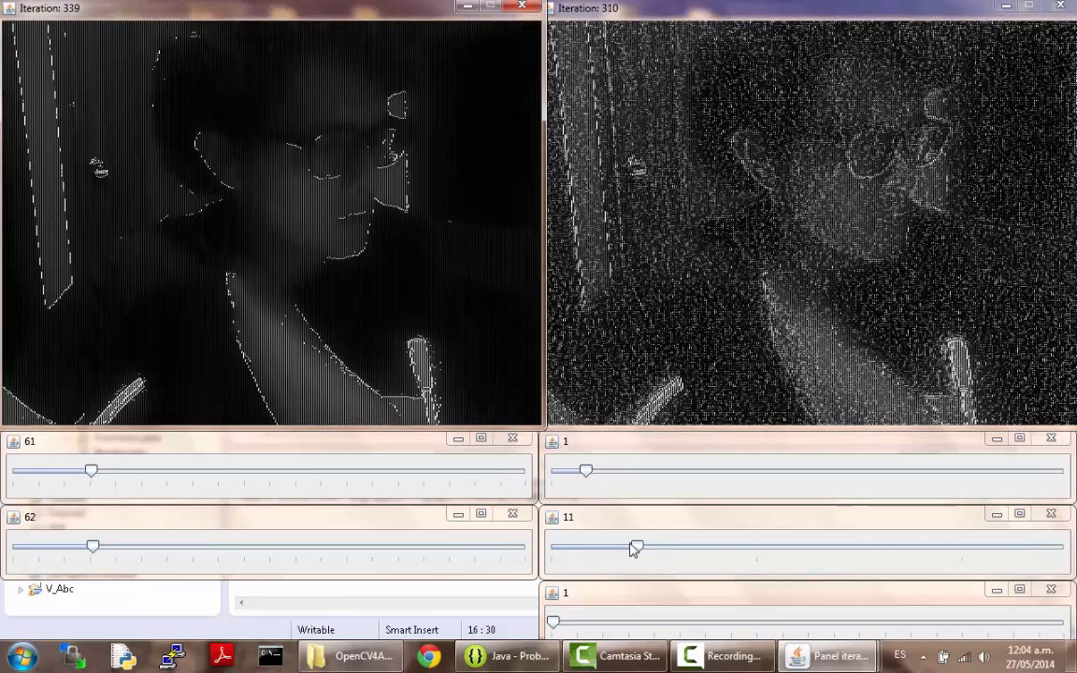
left_click_drag(636, 550, 595, 550)
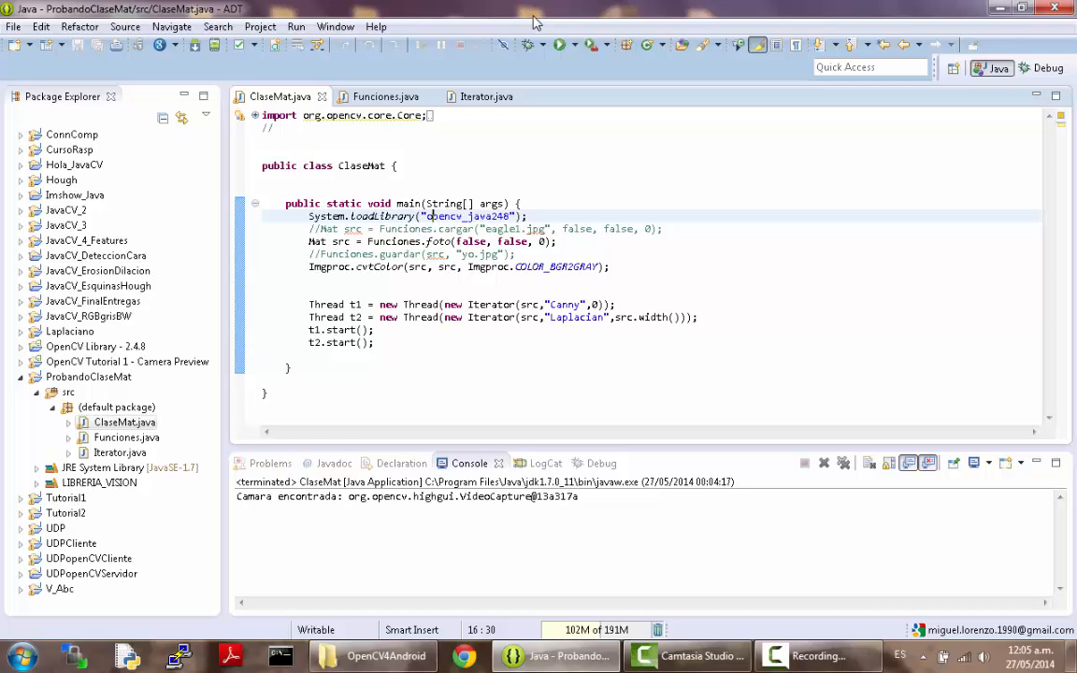
mouse_move(520, 38)
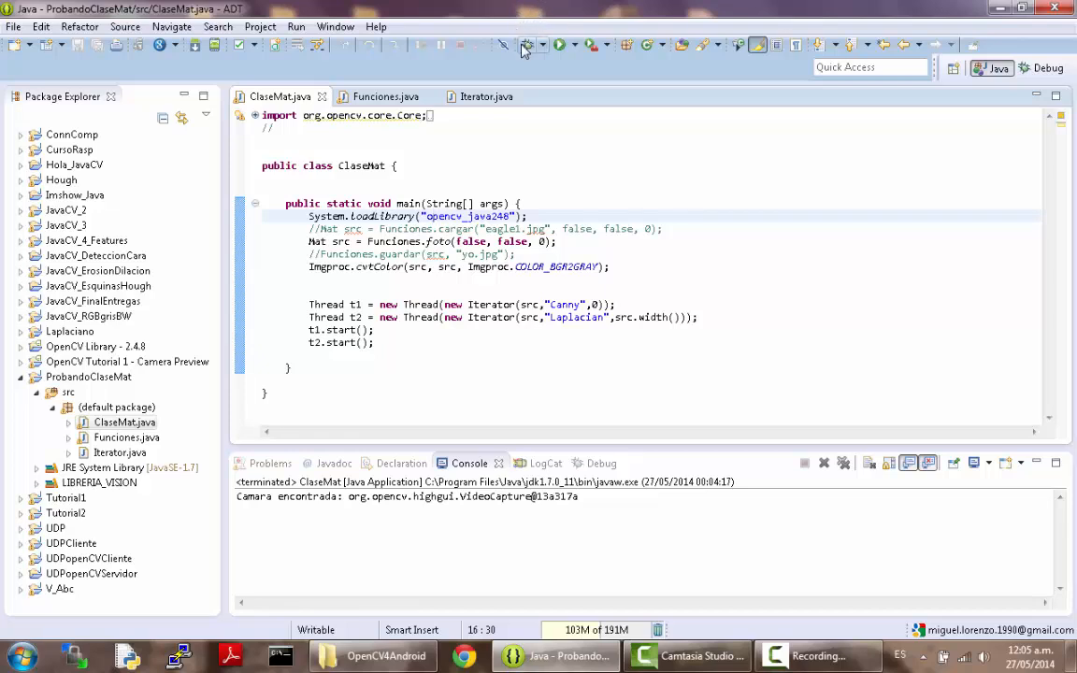
mouse_move(528, 45)
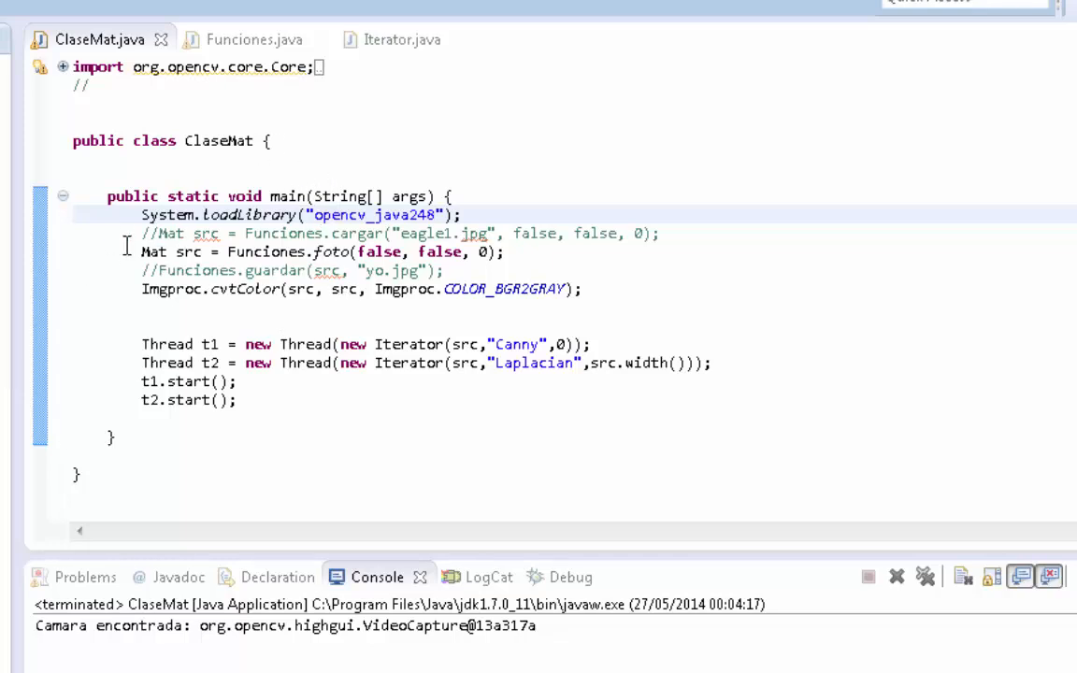
triple_click(281, 250)
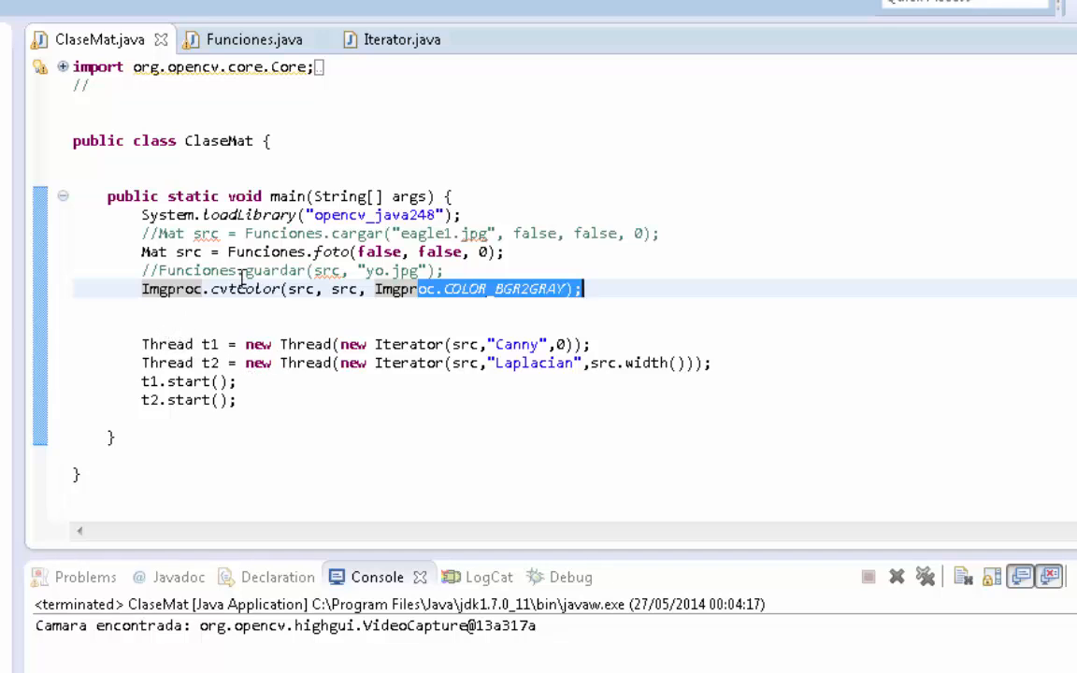
mouse_move(336, 372)
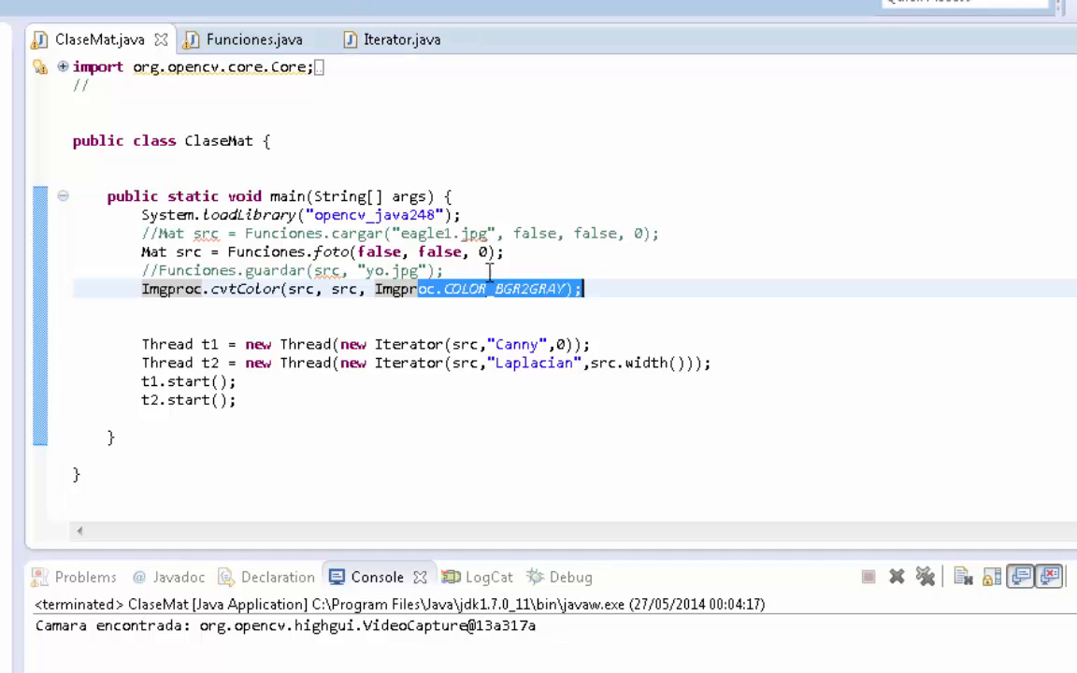
mouse_move(517, 400)
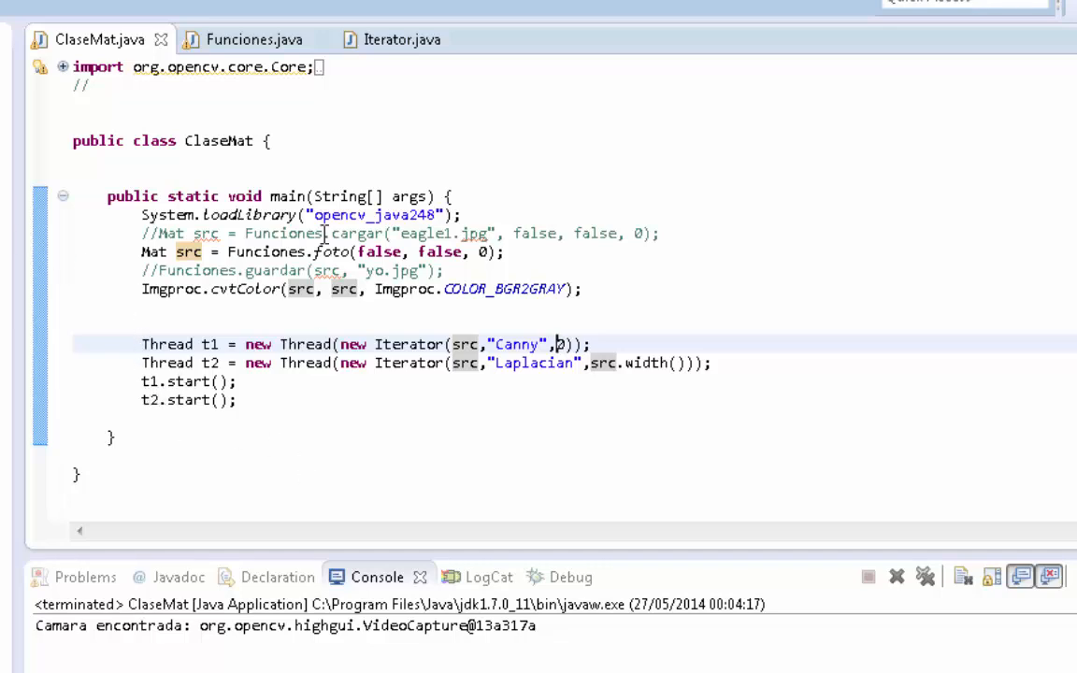
mouse_move(408, 40)
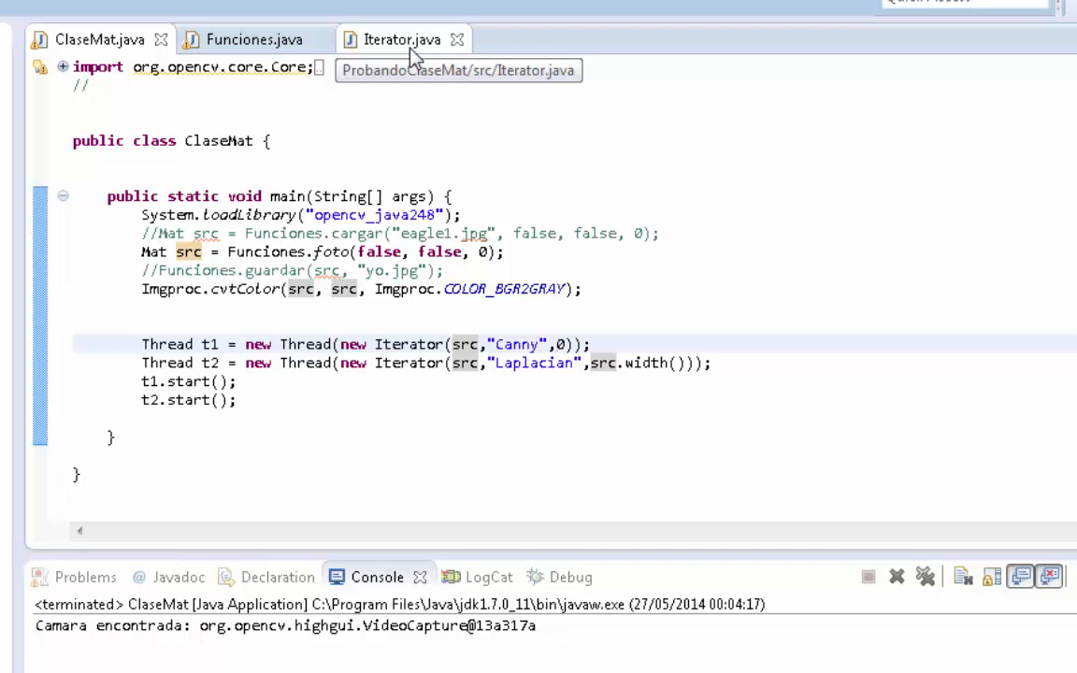
left_click(400, 39)
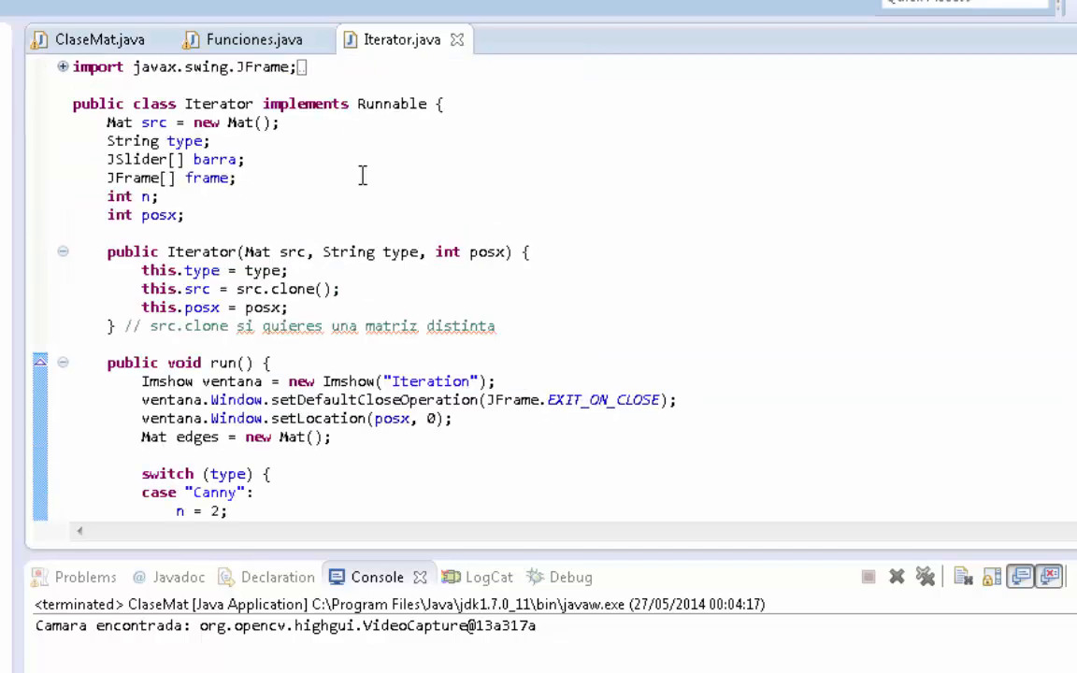
mouse_move(446, 224)
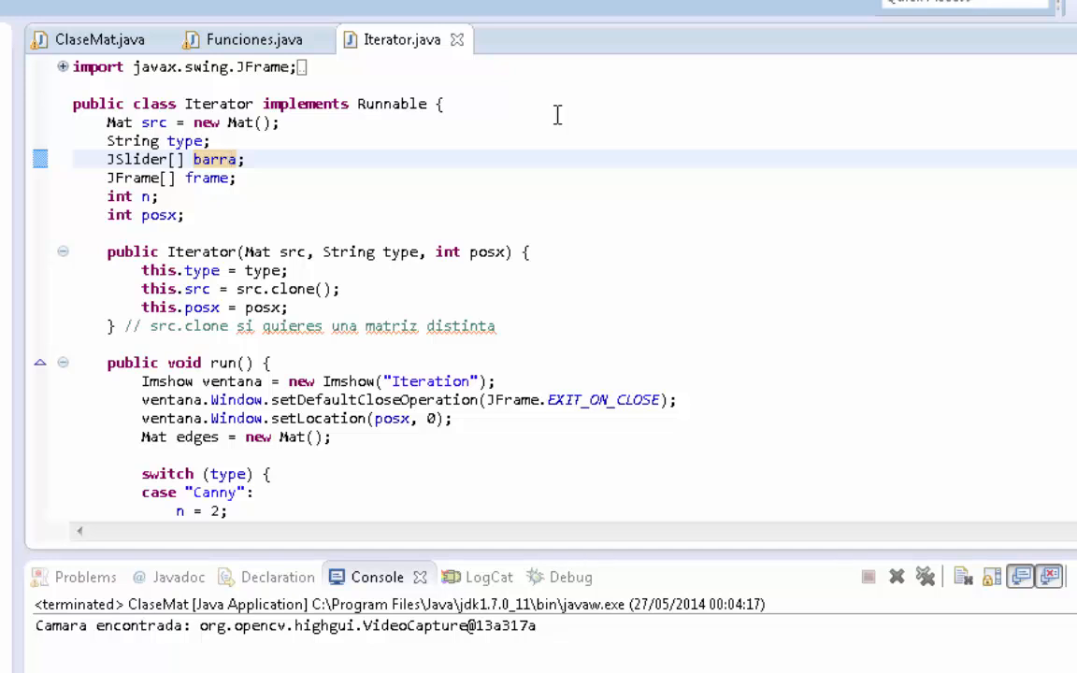
mouse_move(276, 161)
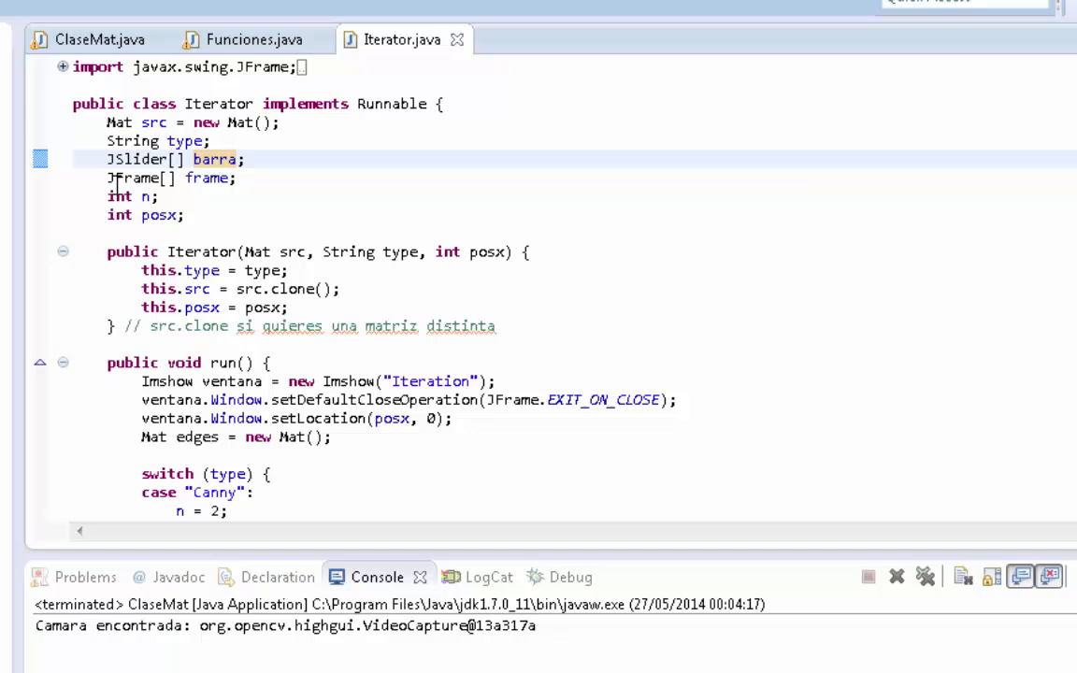
left_click(142, 196)
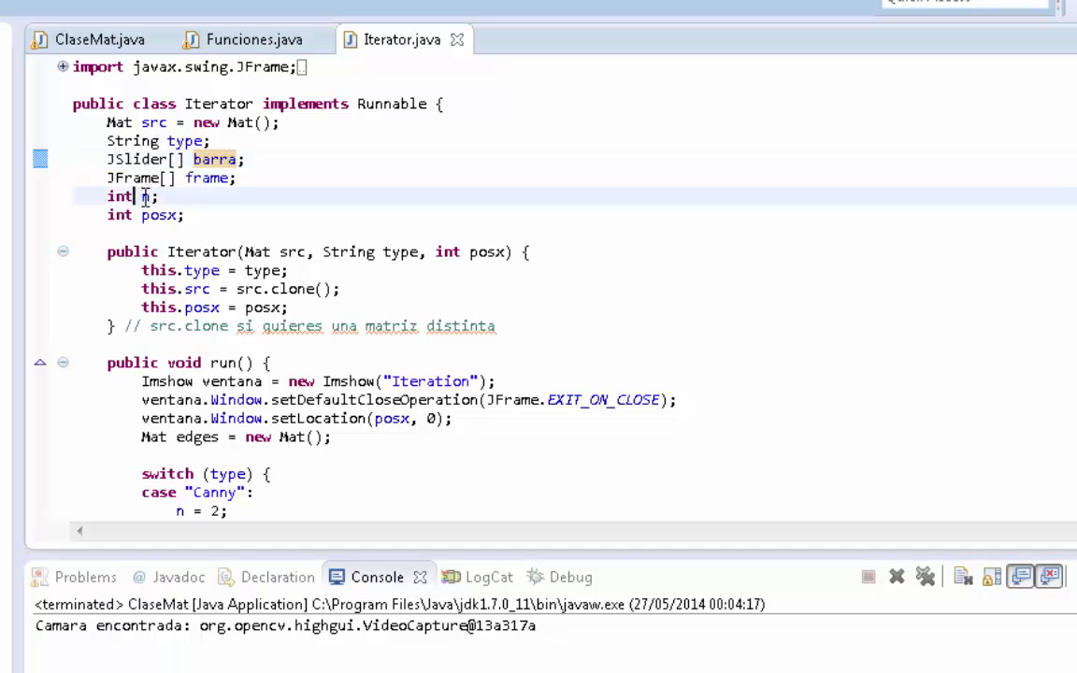
double_click(145, 196)
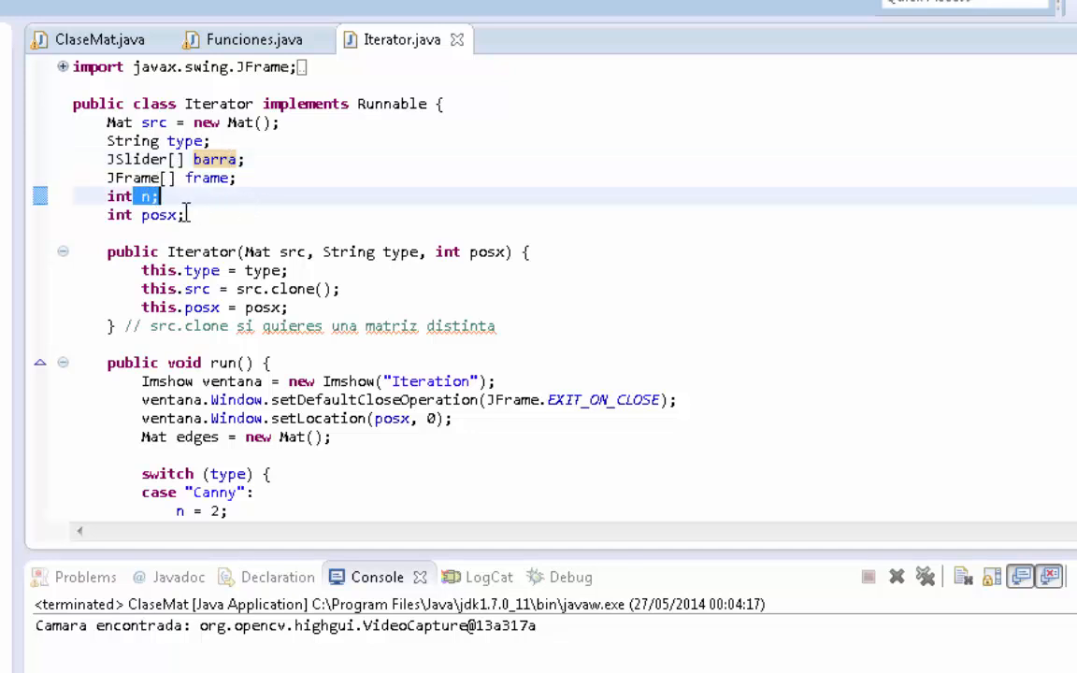
left_click(159, 213)
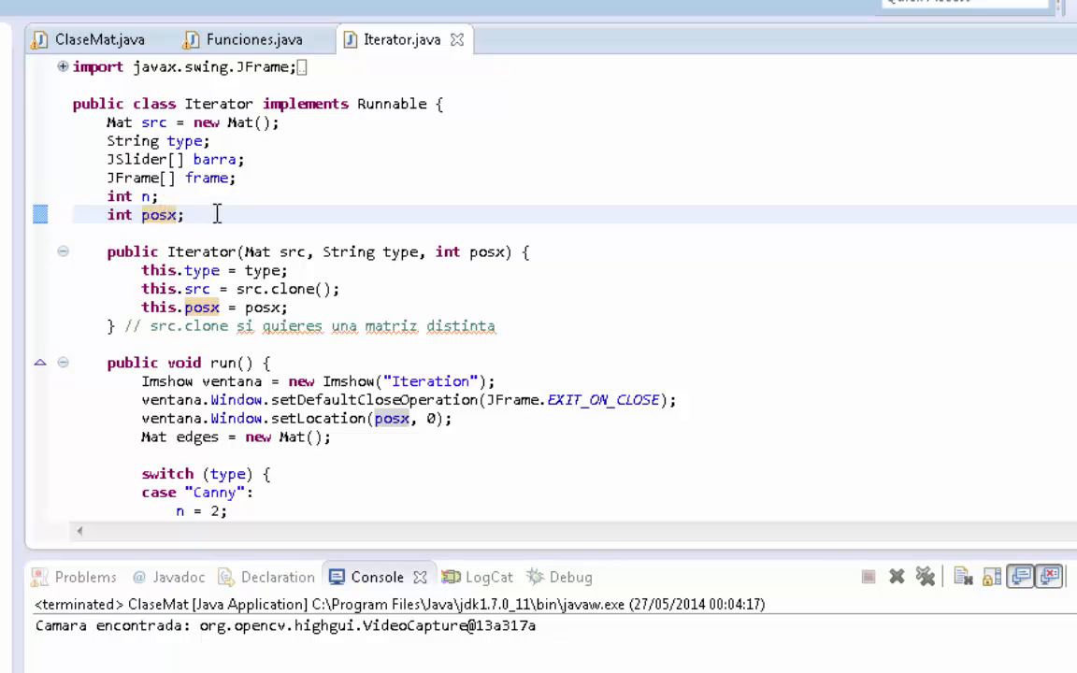
mouse_move(187, 283)
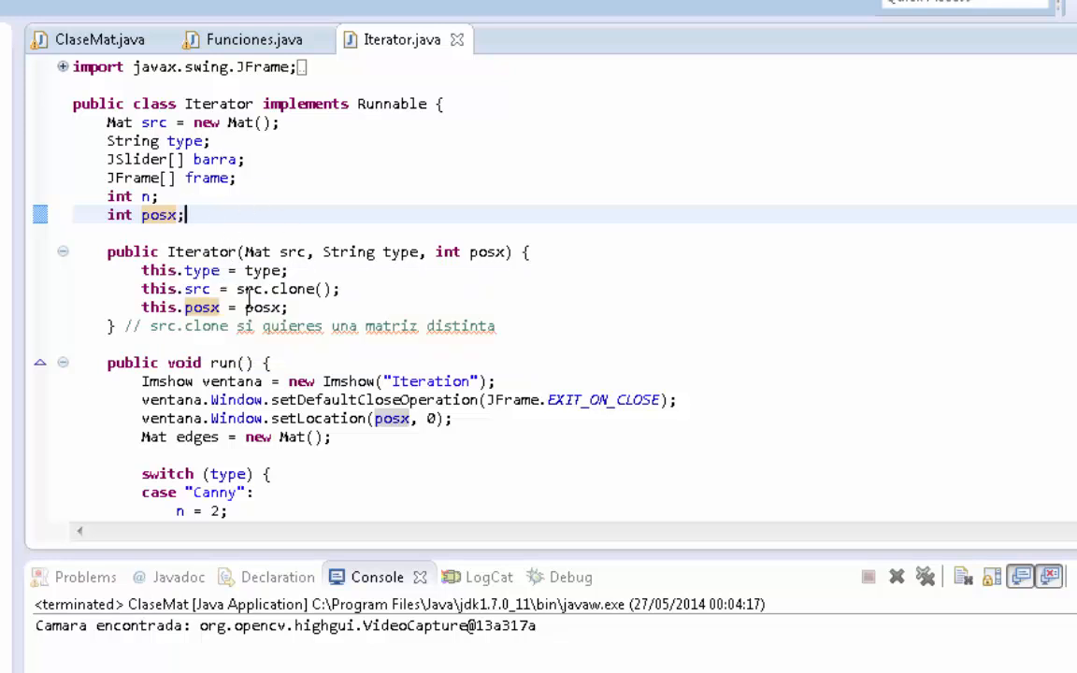
mouse_move(308, 245)
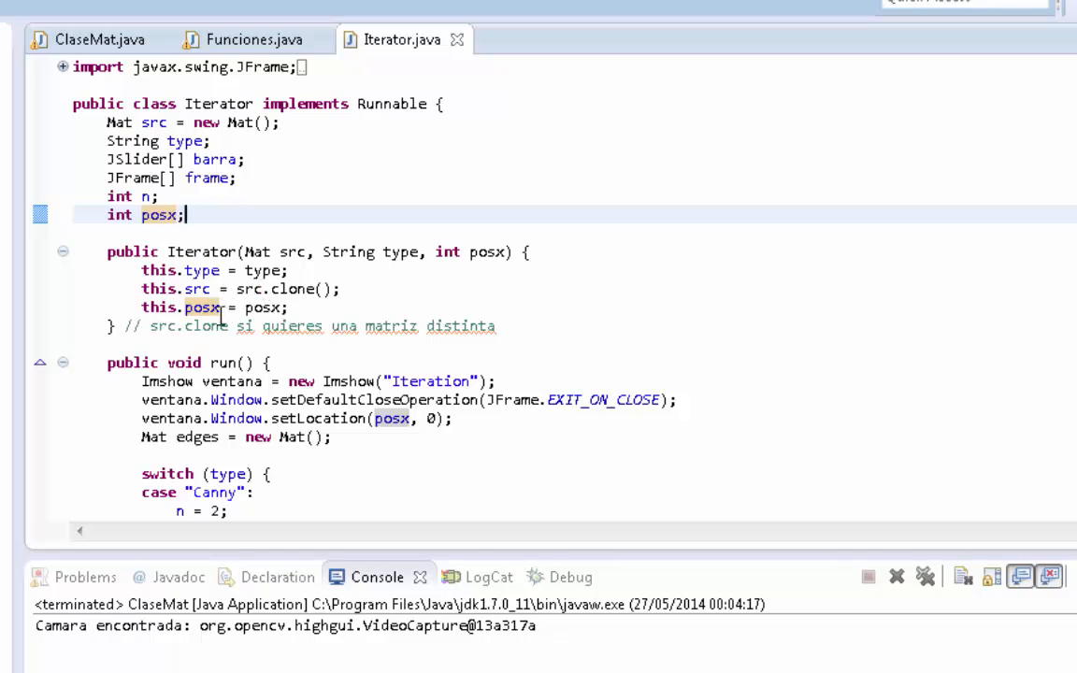
mouse_move(225, 365)
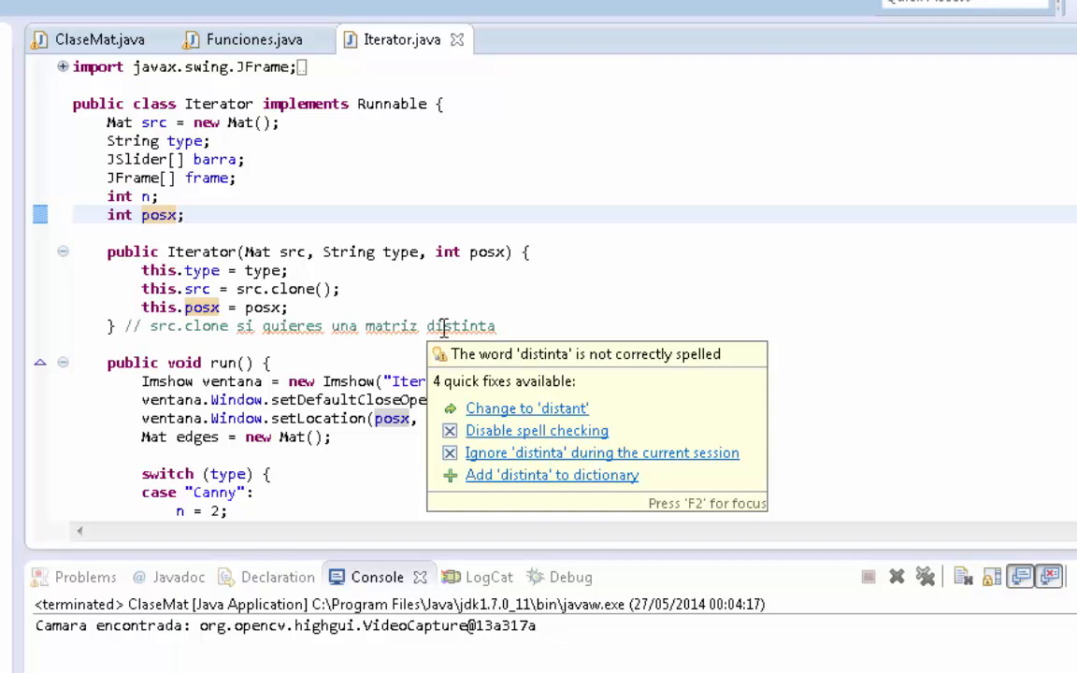
left_click(448, 71)
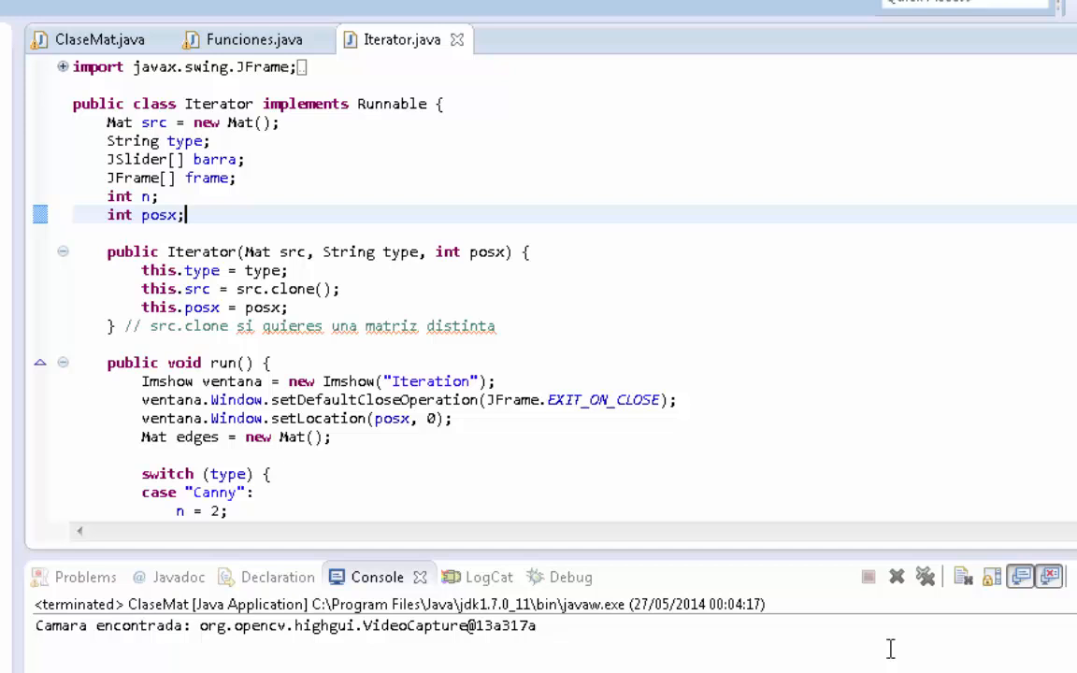
mouse_move(296, 351)
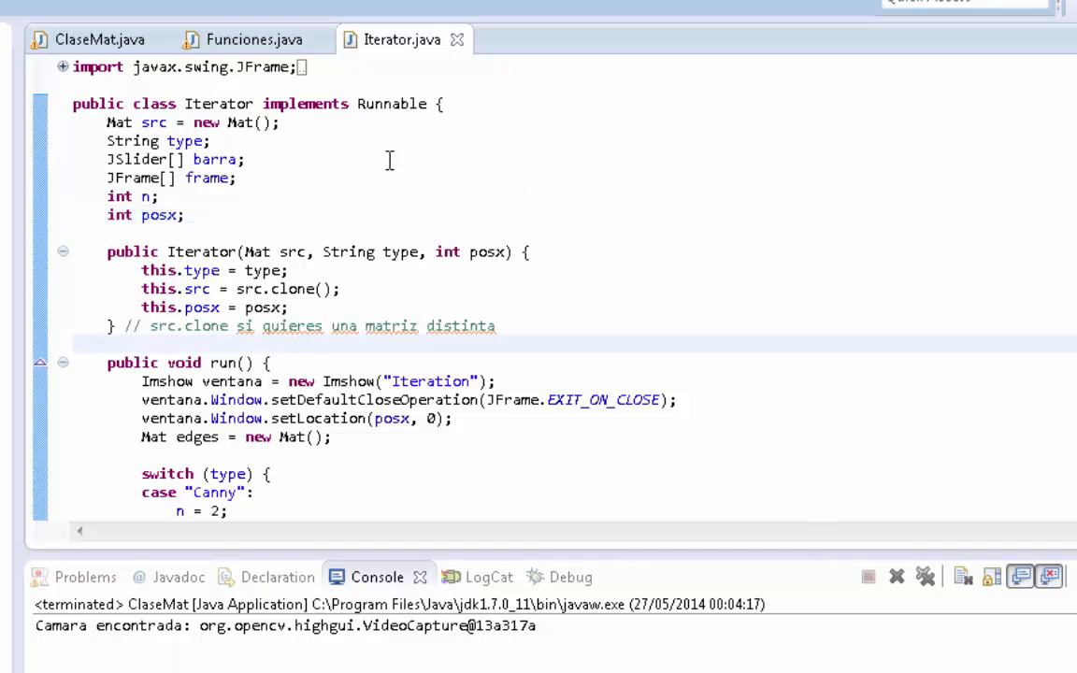
triple_click(258, 105)
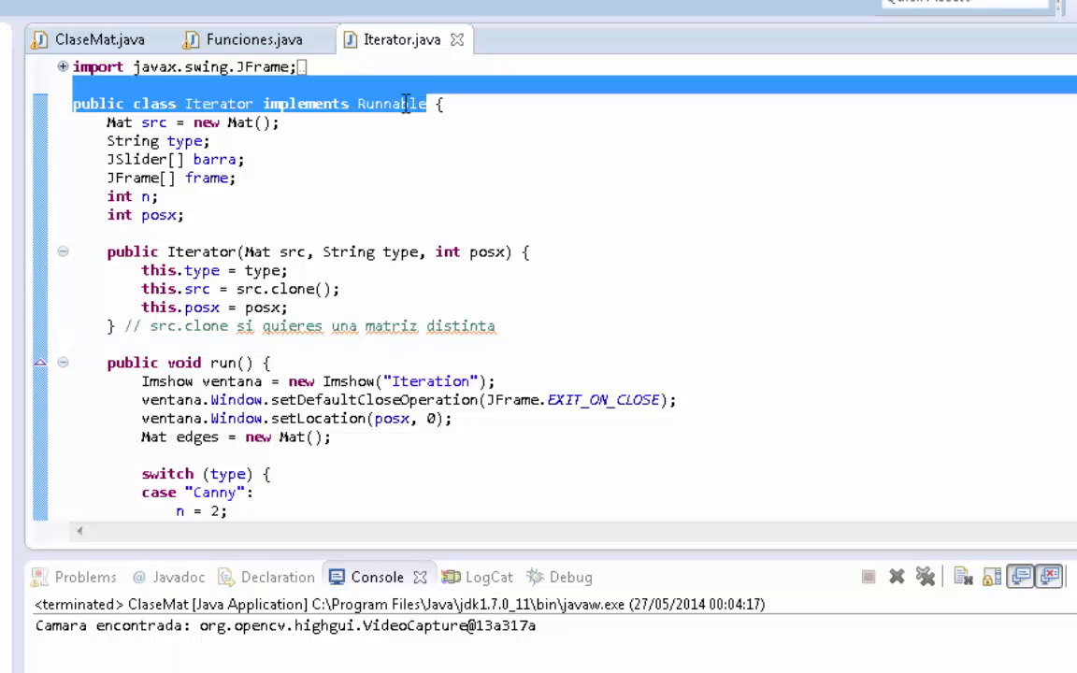
left_click(389, 105)
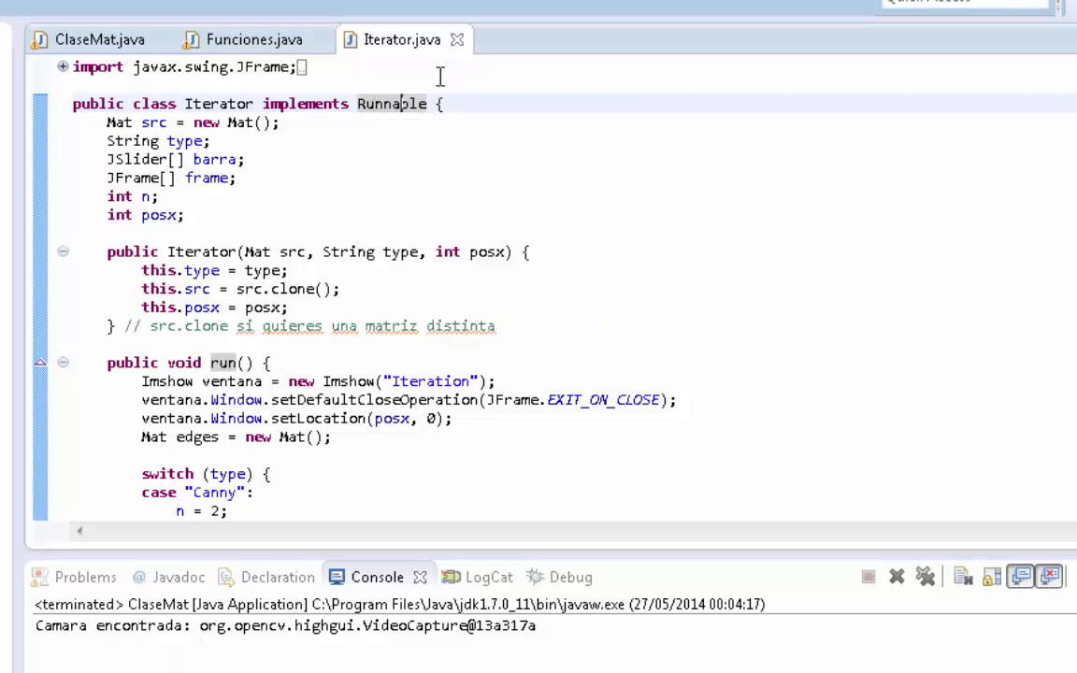
mouse_move(363, 86)
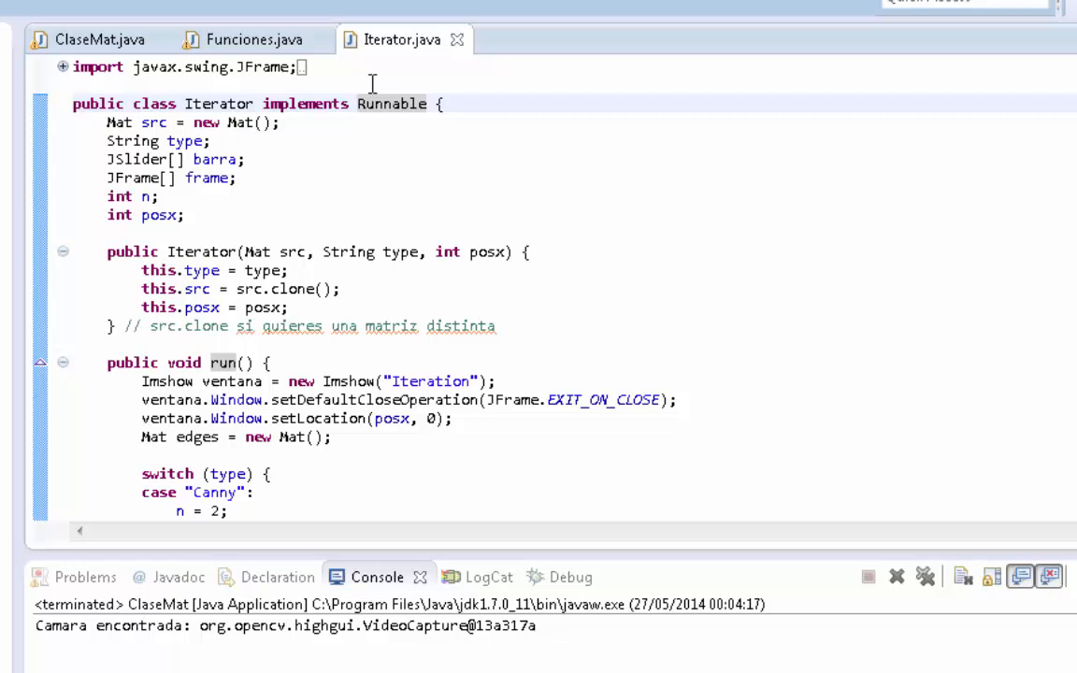
mouse_move(393, 123)
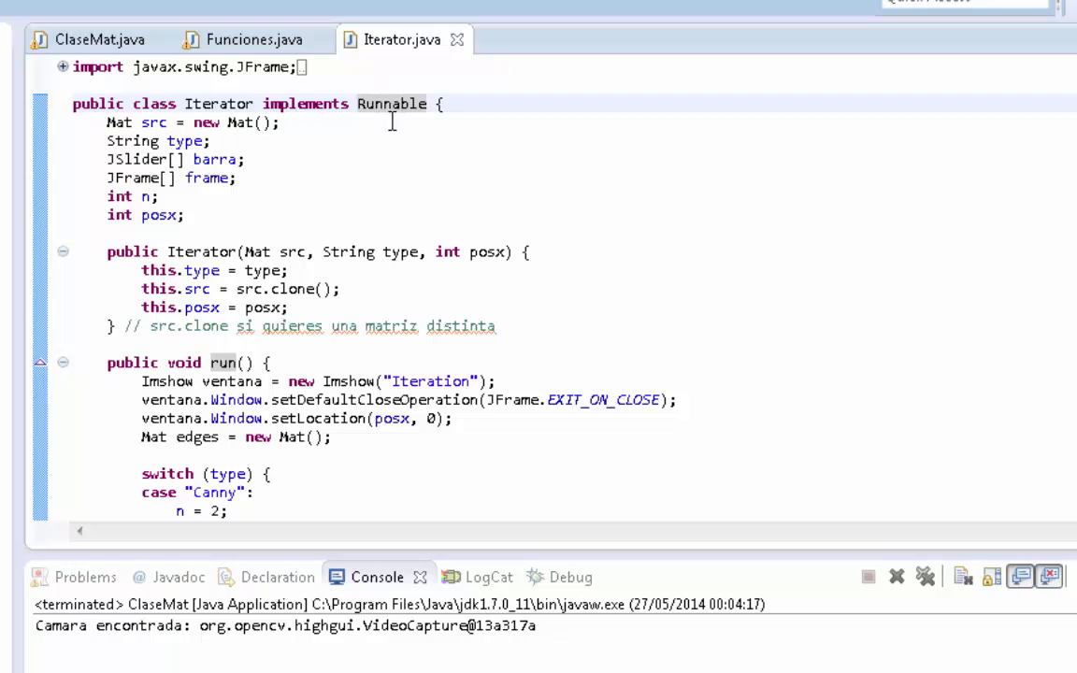
mouse_move(385, 168)
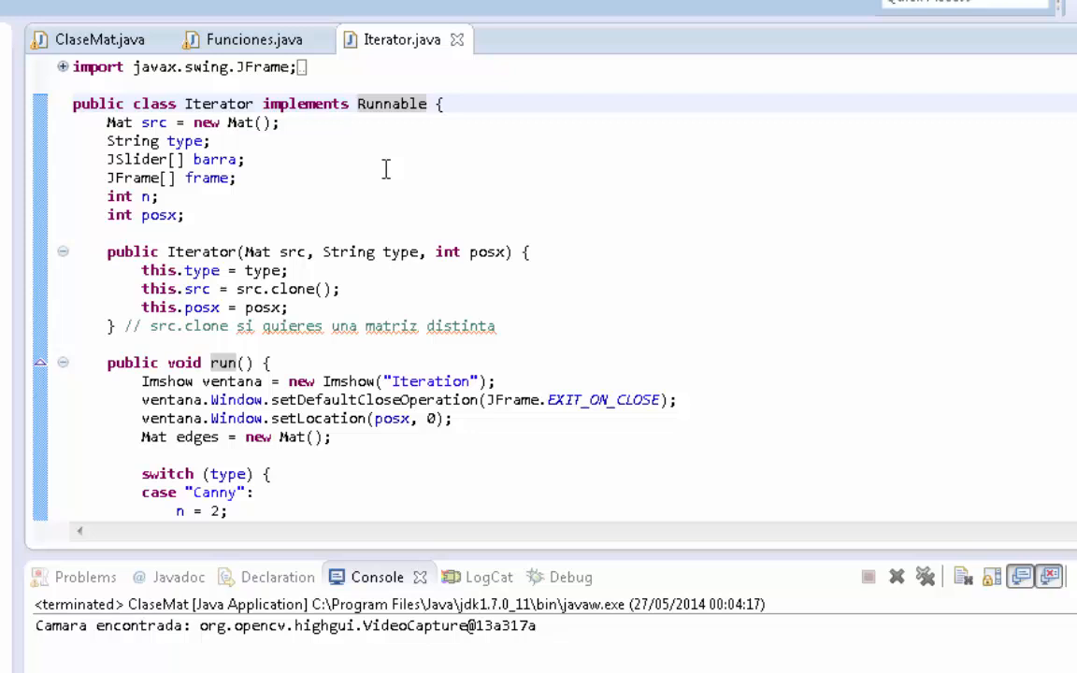
scroll("down", 3)
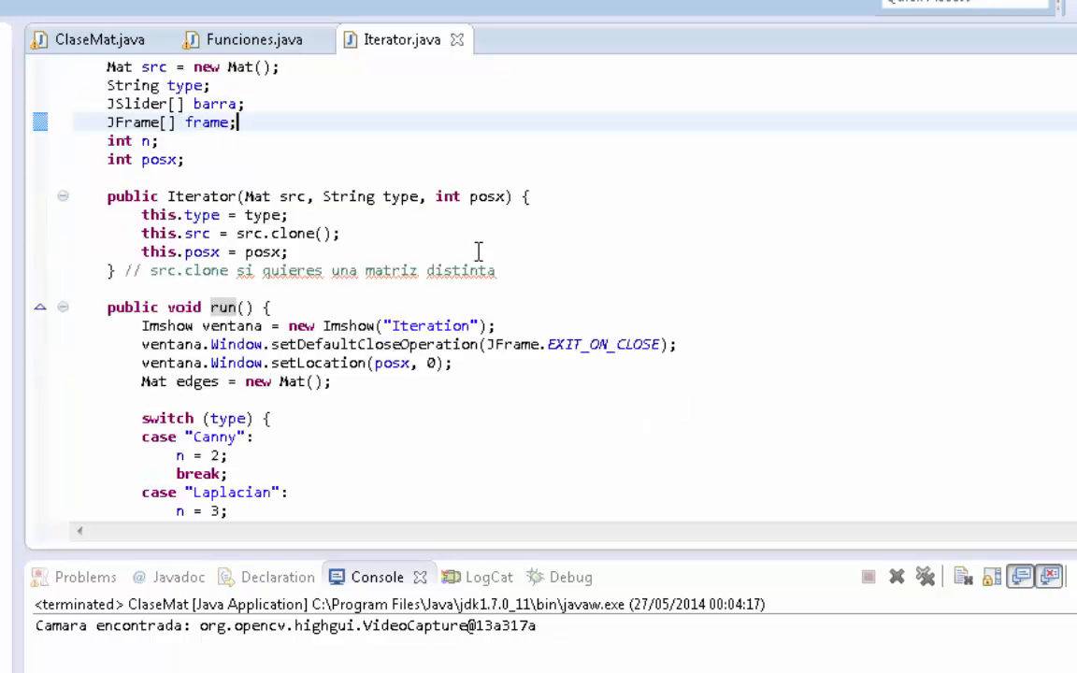
mouse_move(314, 296)
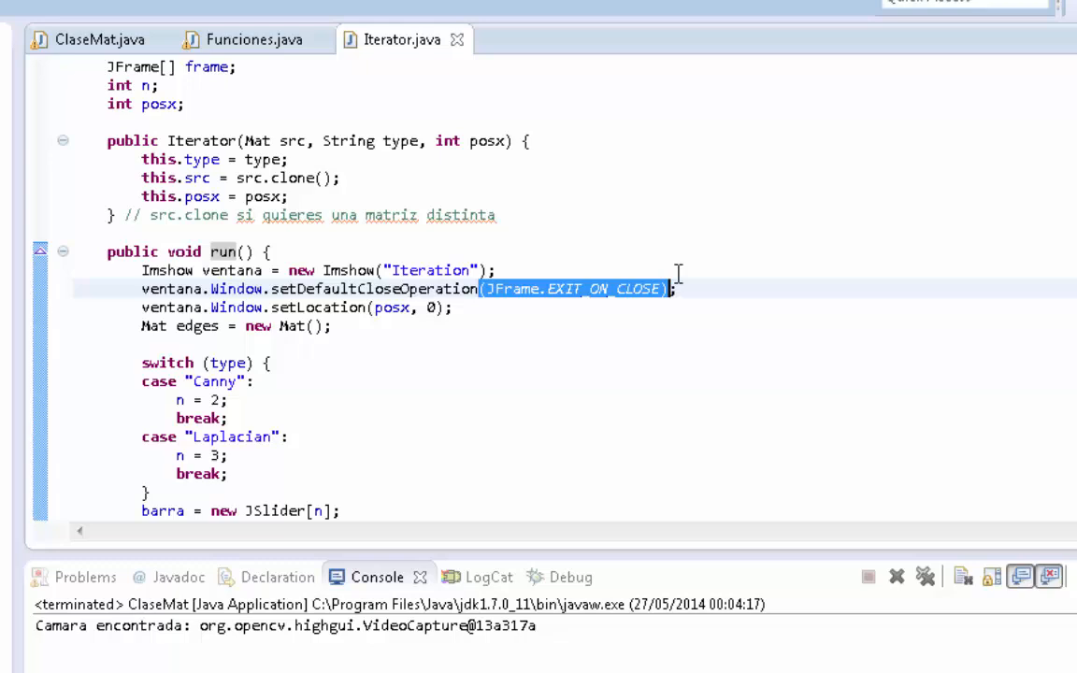
mouse_move(541, 340)
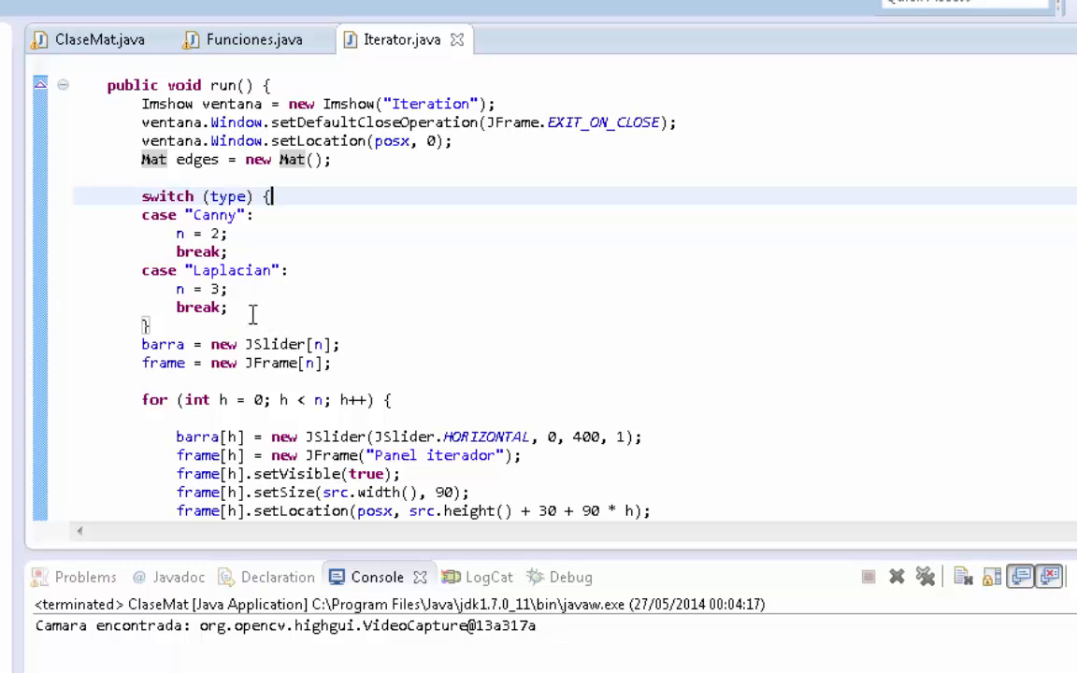
mouse_move(250, 315)
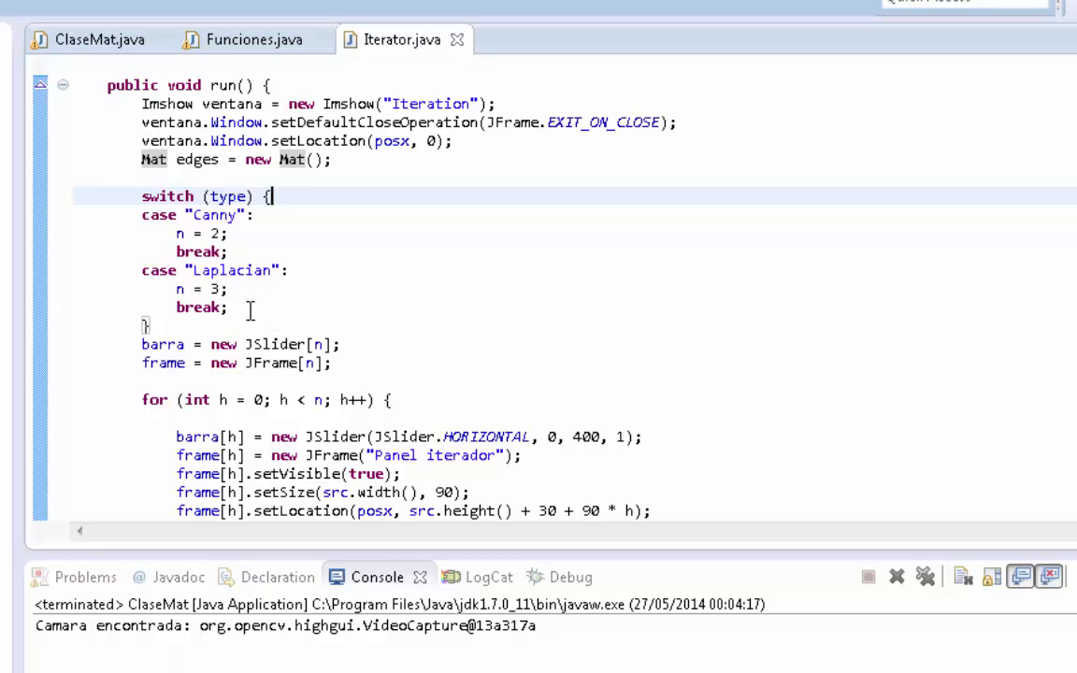
mouse_move(221, 318)
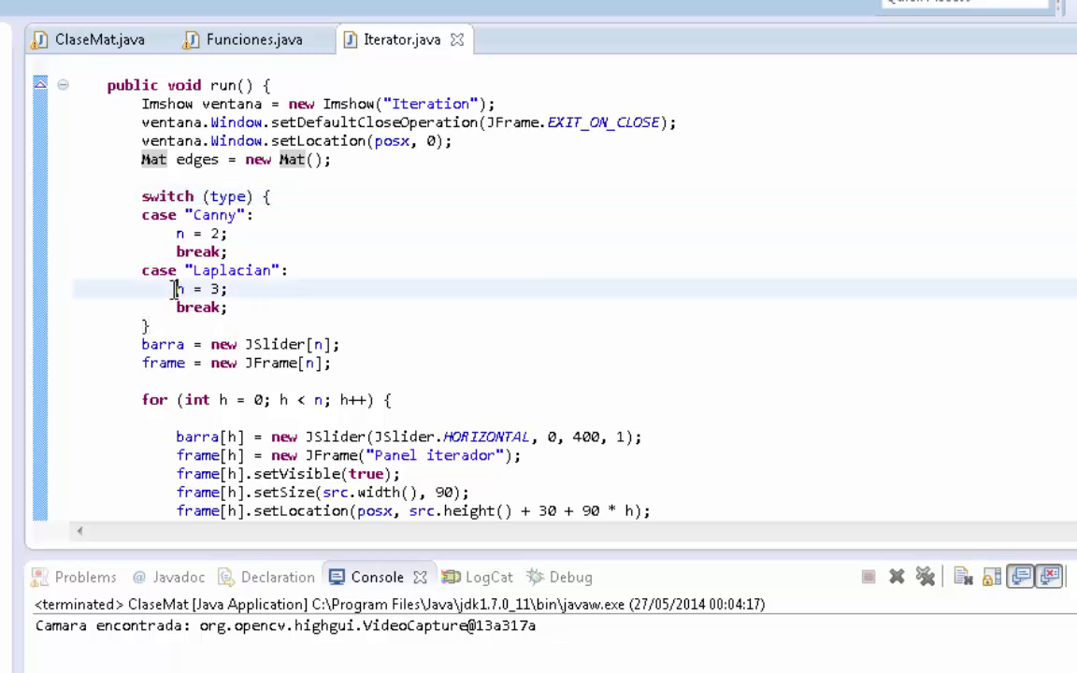
double_click(202, 288)
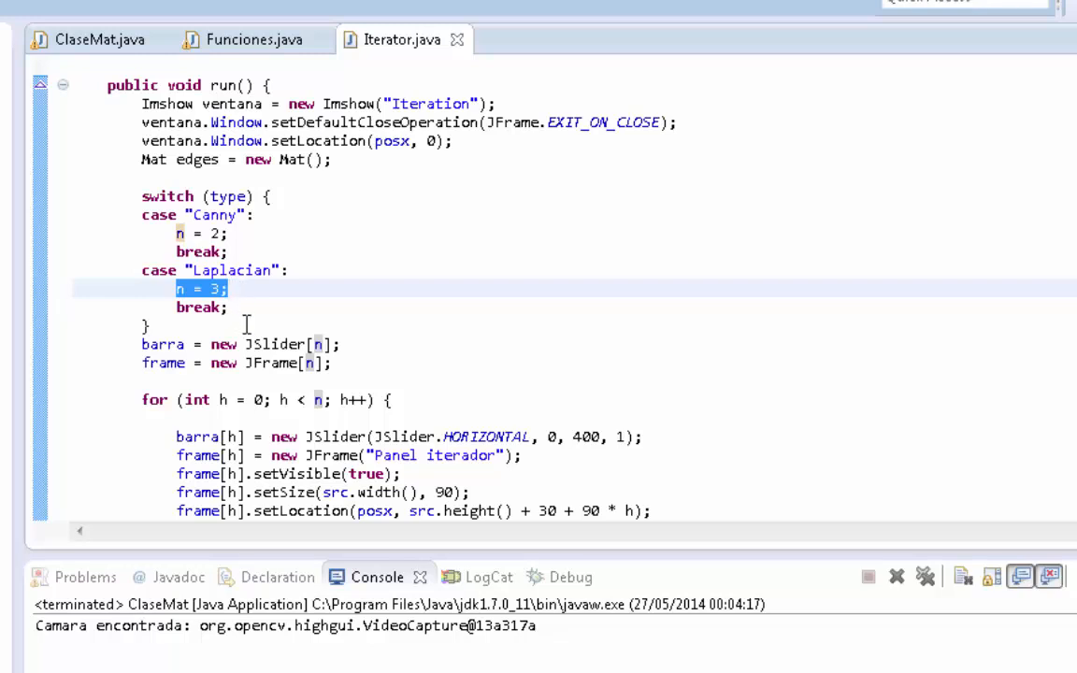
left_click(247, 325)
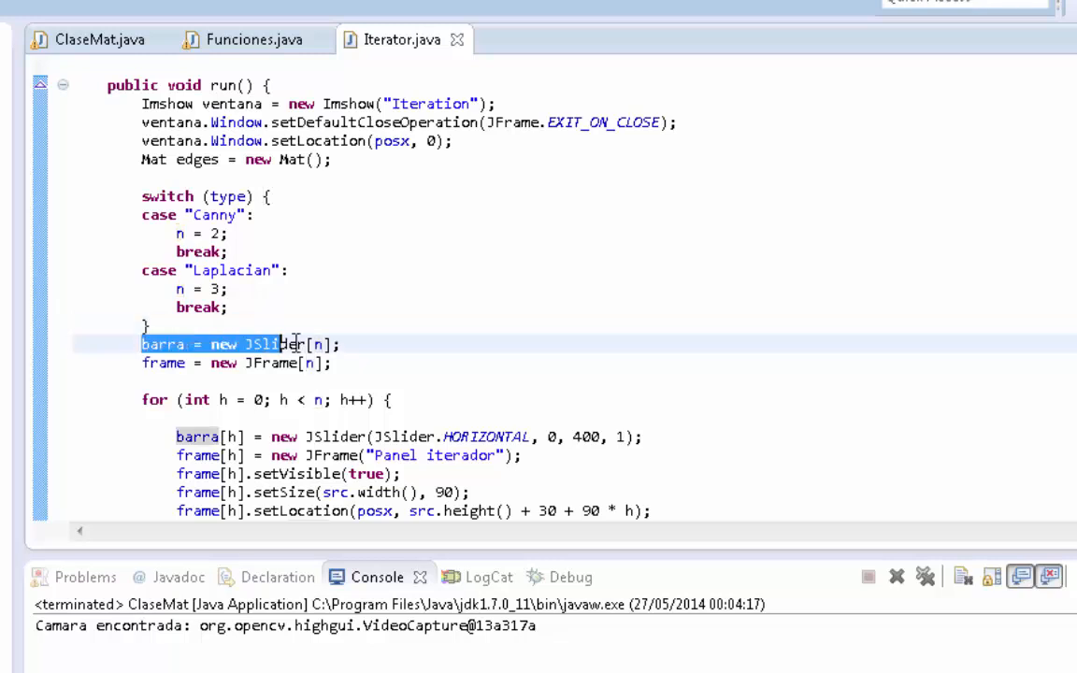
scroll("down", 3)
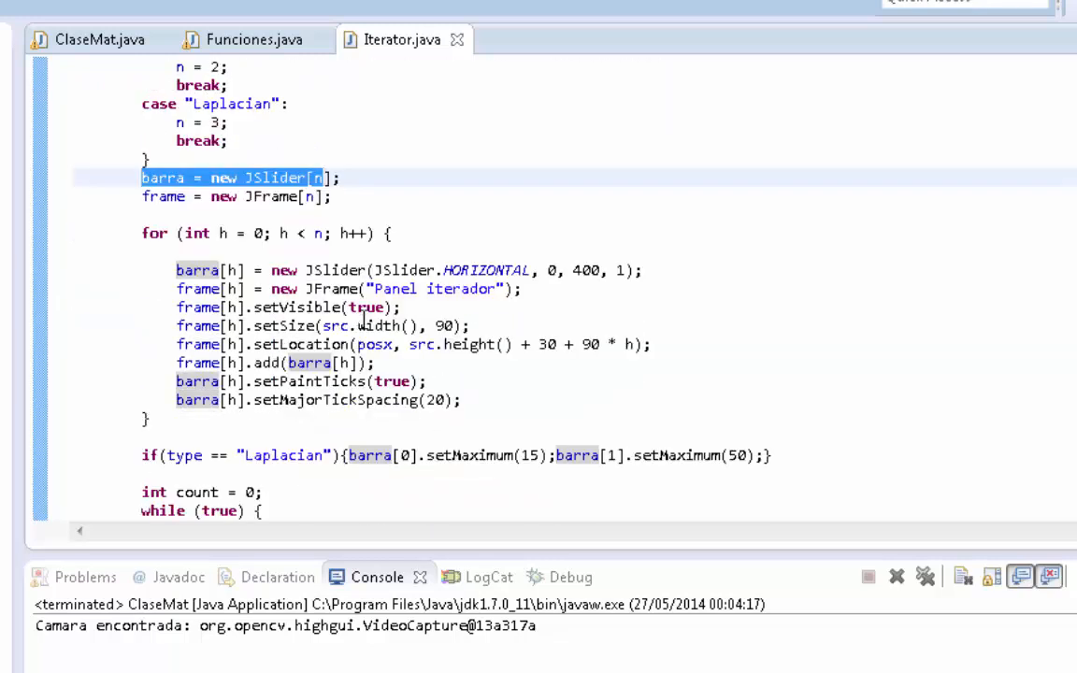
scroll("down", 3)
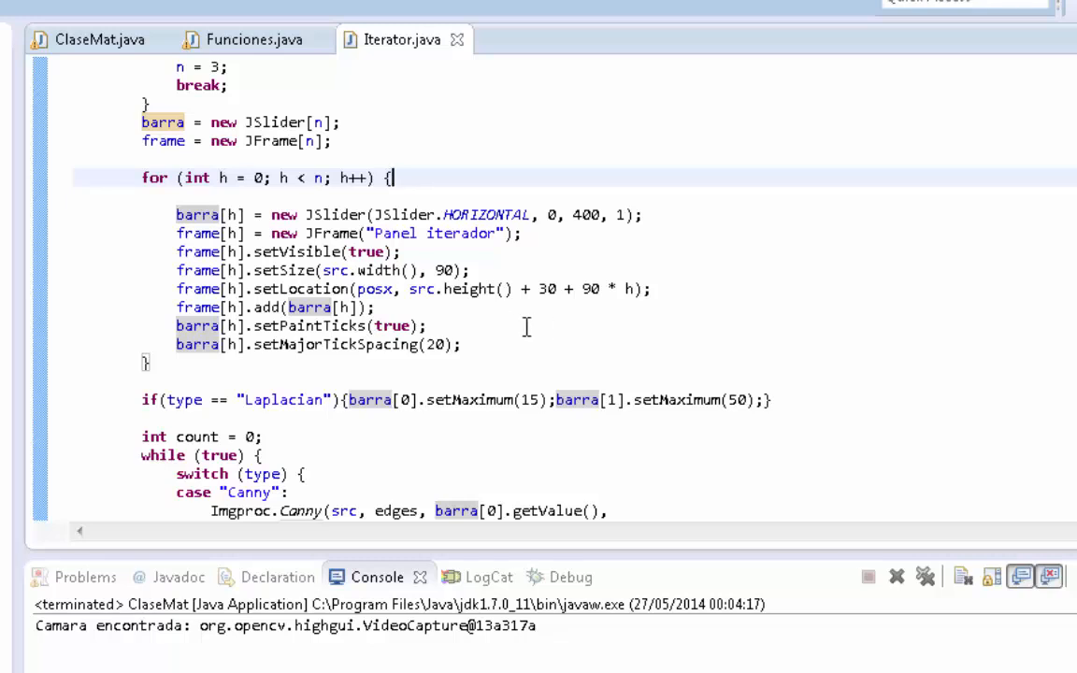
mouse_move(520, 326)
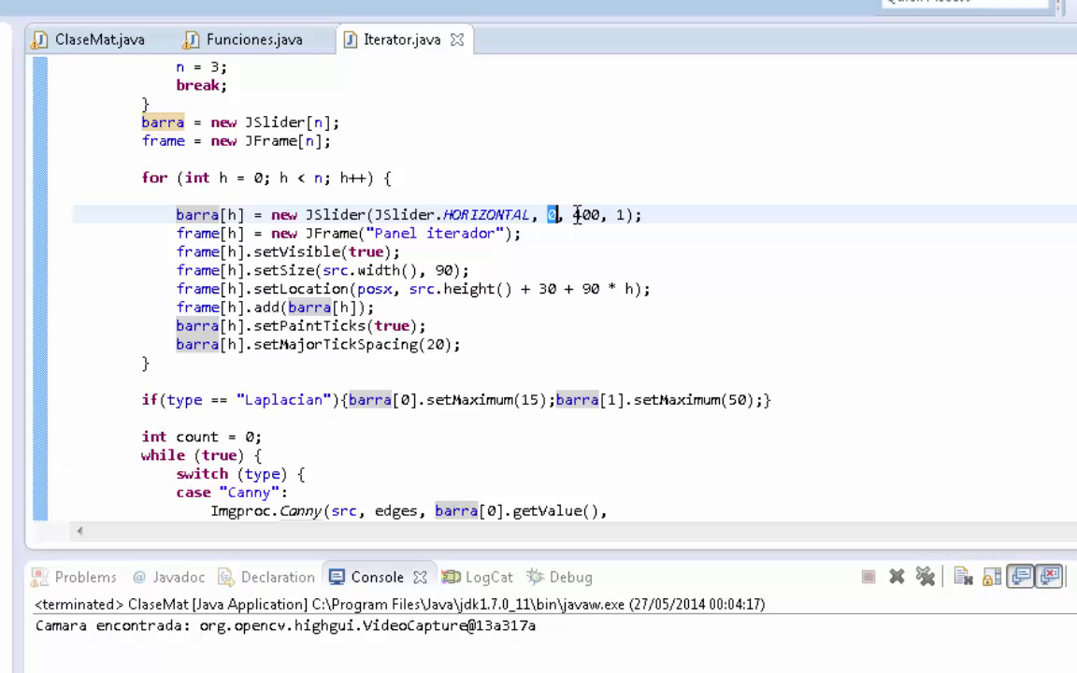
double_click(585, 213)
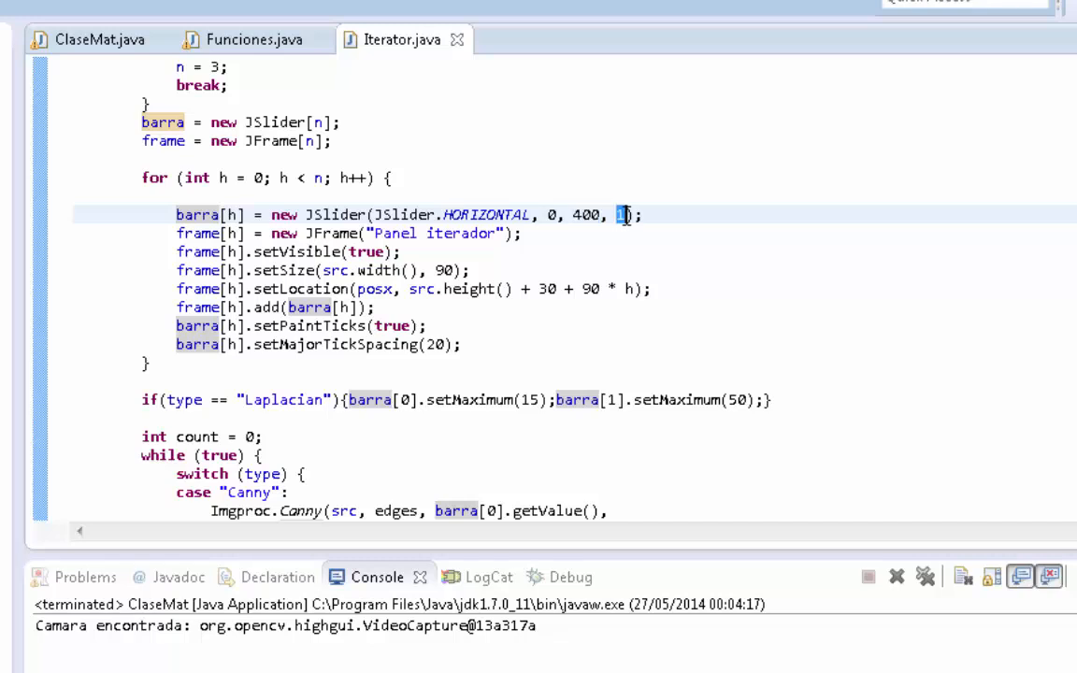
mouse_move(552, 224)
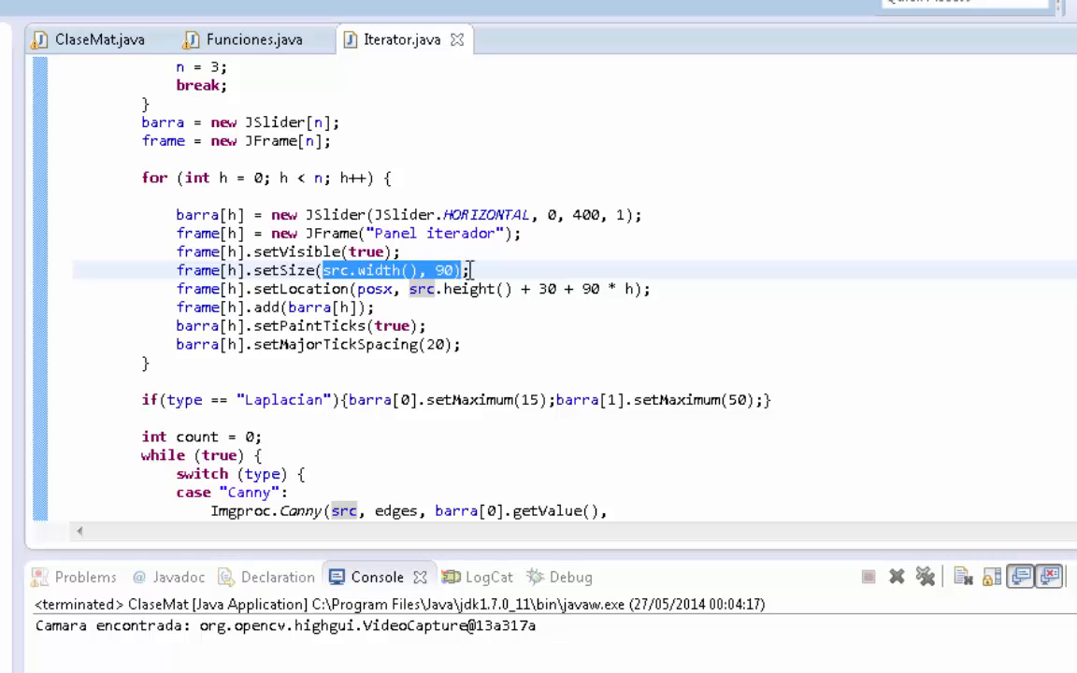
mouse_move(699, 78)
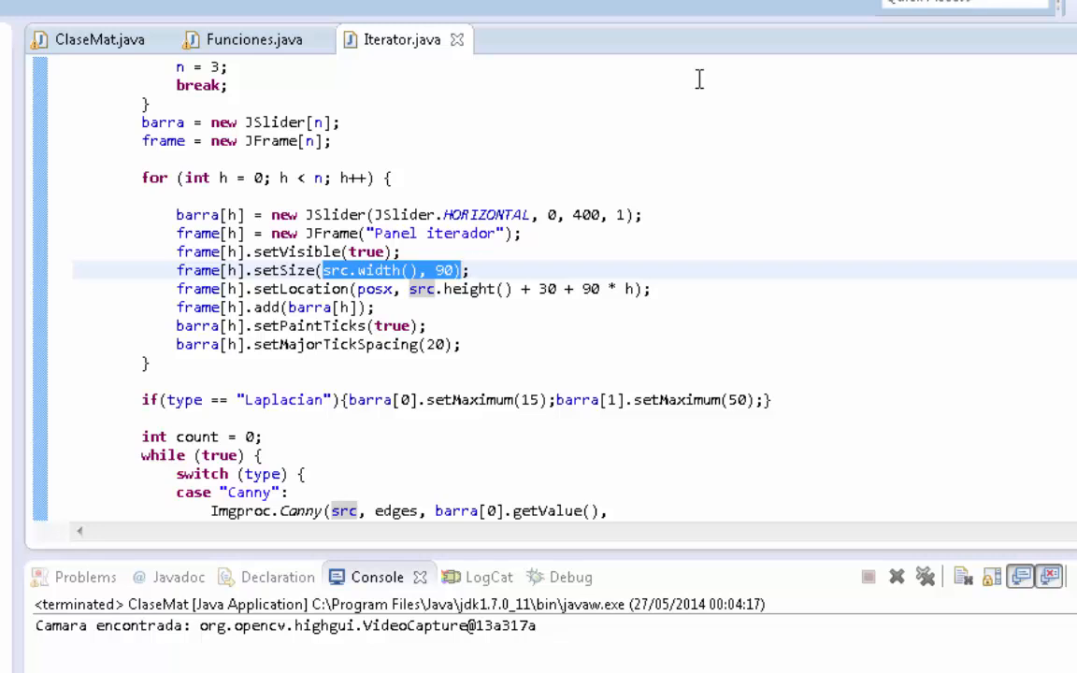
left_click(364, 269)
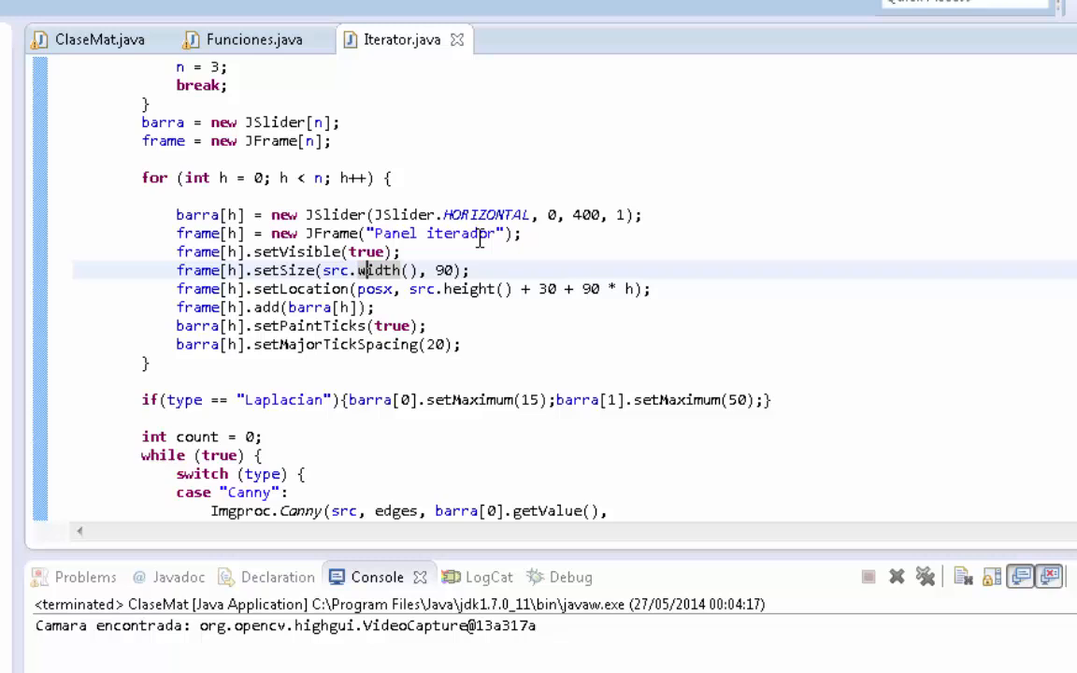
mouse_move(449, 245)
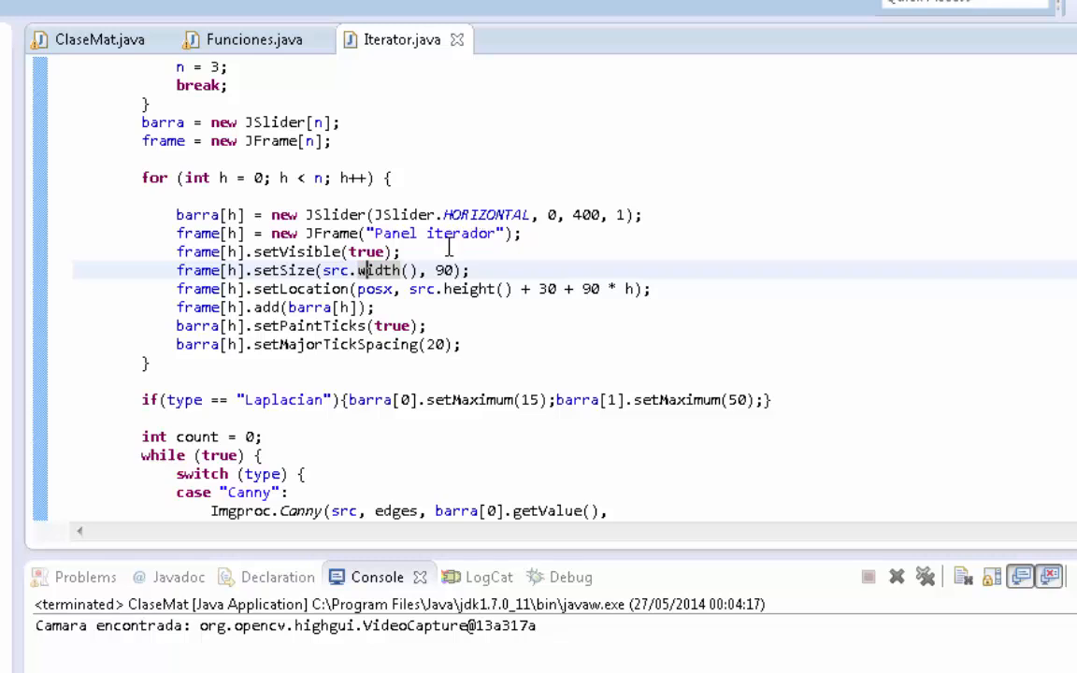
mouse_move(378, 288)
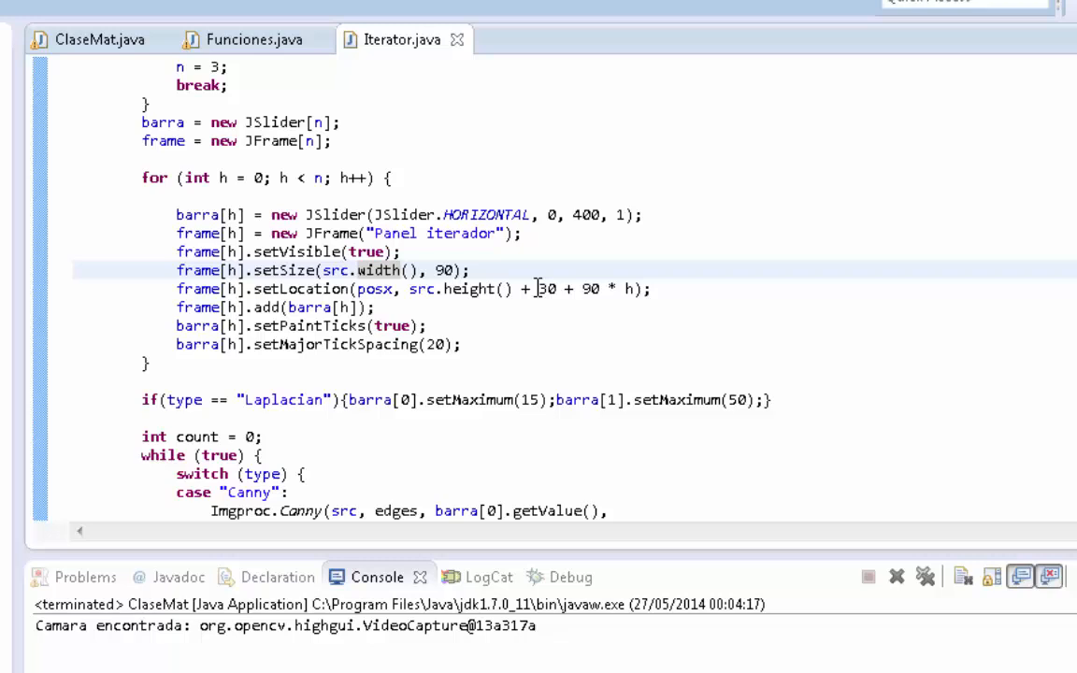
double_click(544, 289)
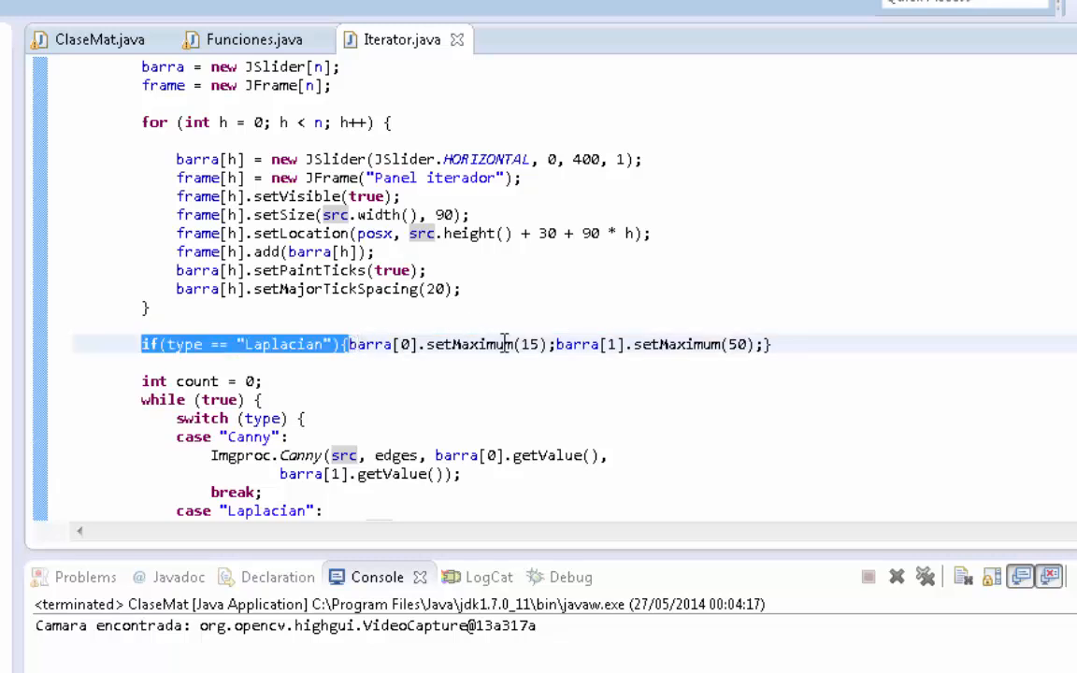
Check the first slider's maximum and complete the Laplacian kernel size as 'barra[0].getValue() * 2 + 1,'
double_click(531, 344)
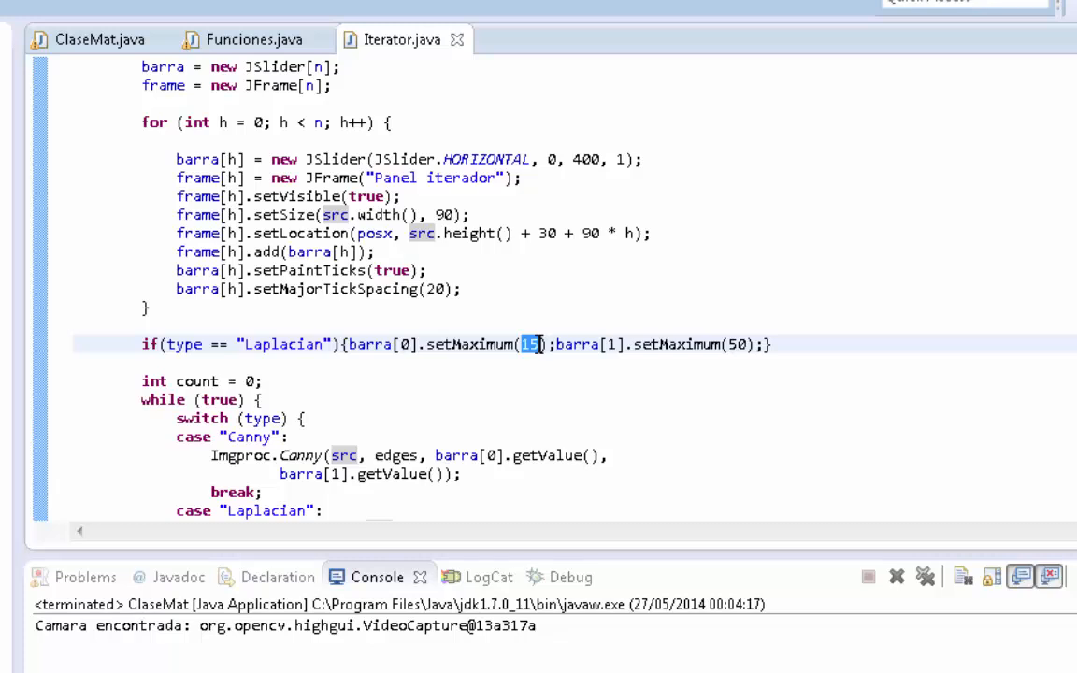
scroll("down", 3)
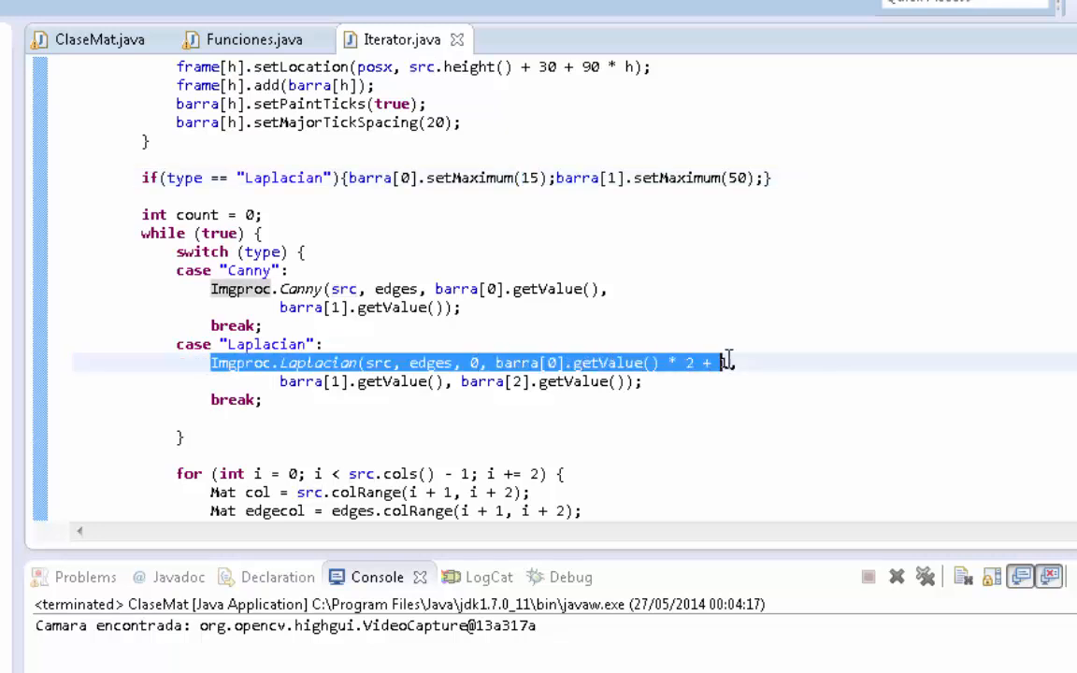
type("1,")
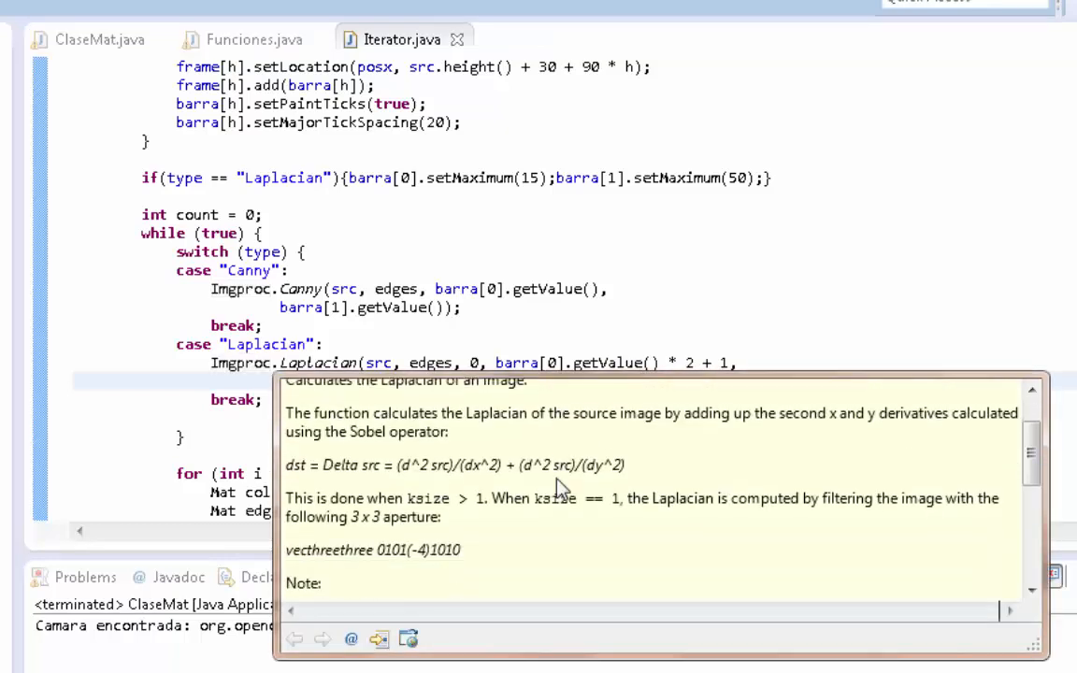
Scroll the Laplacian Javadoc tooltip down to its Parameters section
scroll("down", 3)
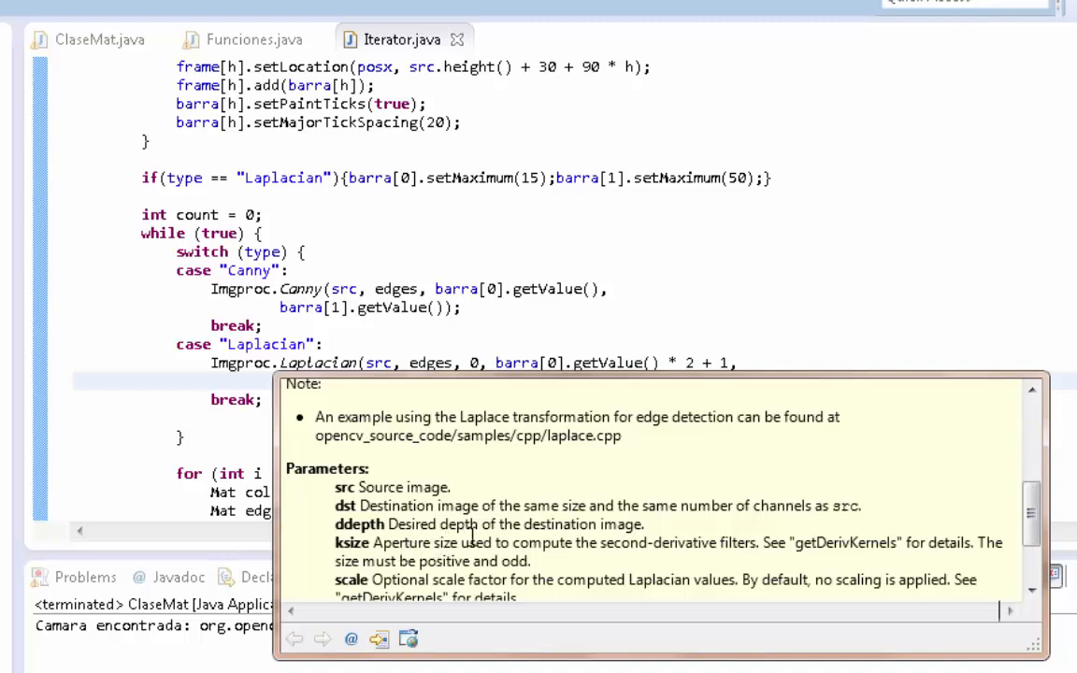
scroll("down", 3)
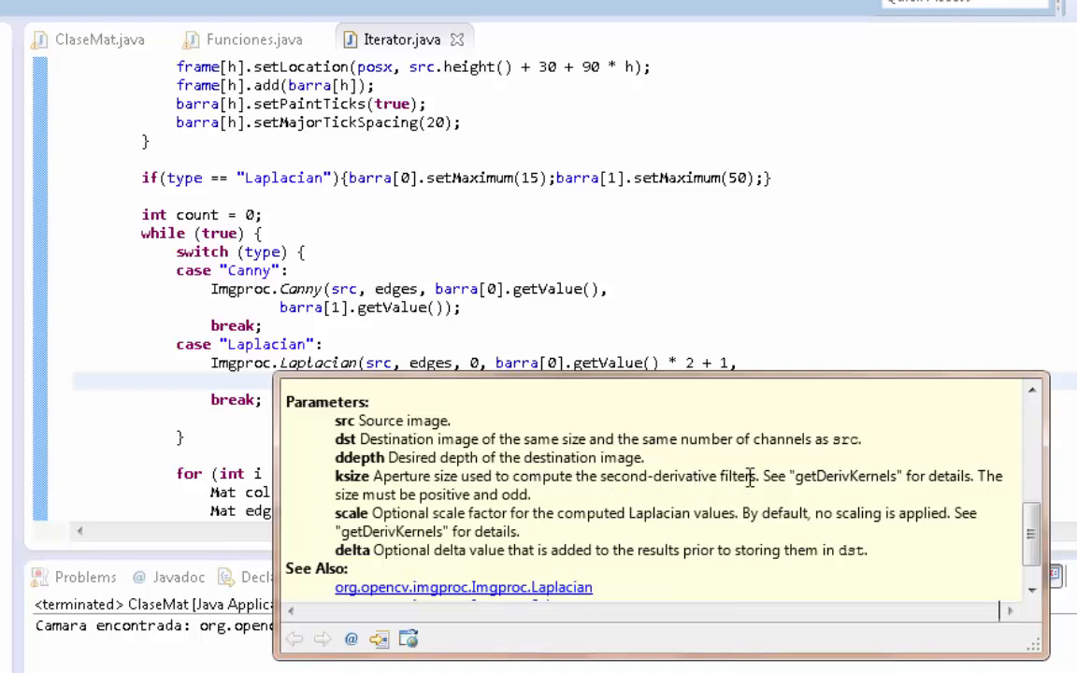
mouse_move(778, 509)
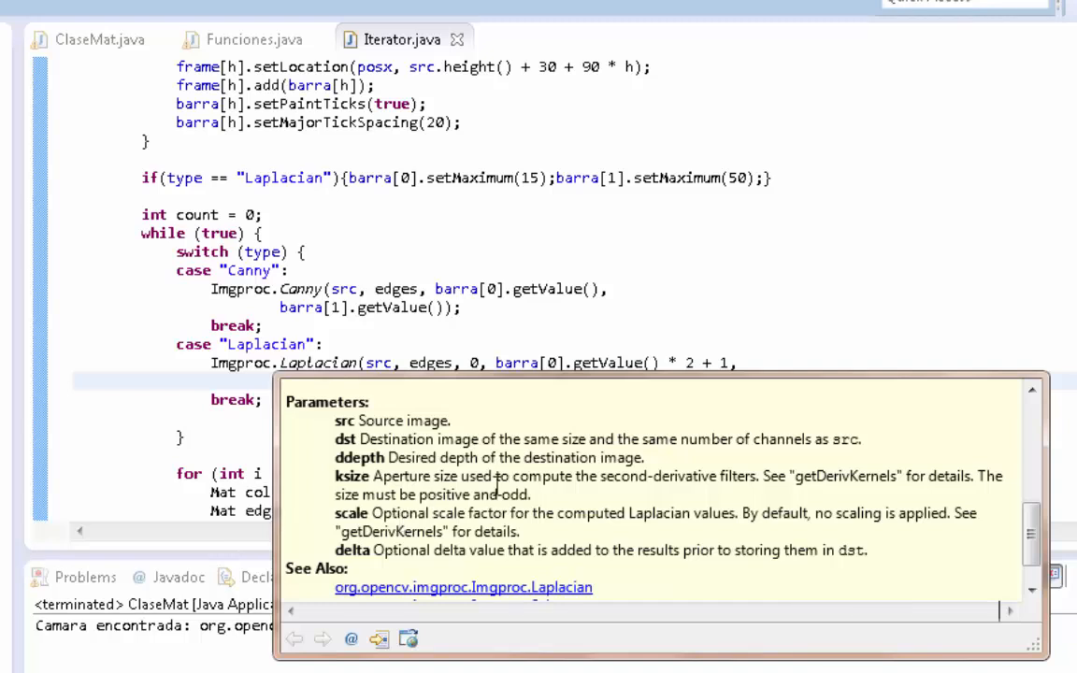
mouse_move(546, 265)
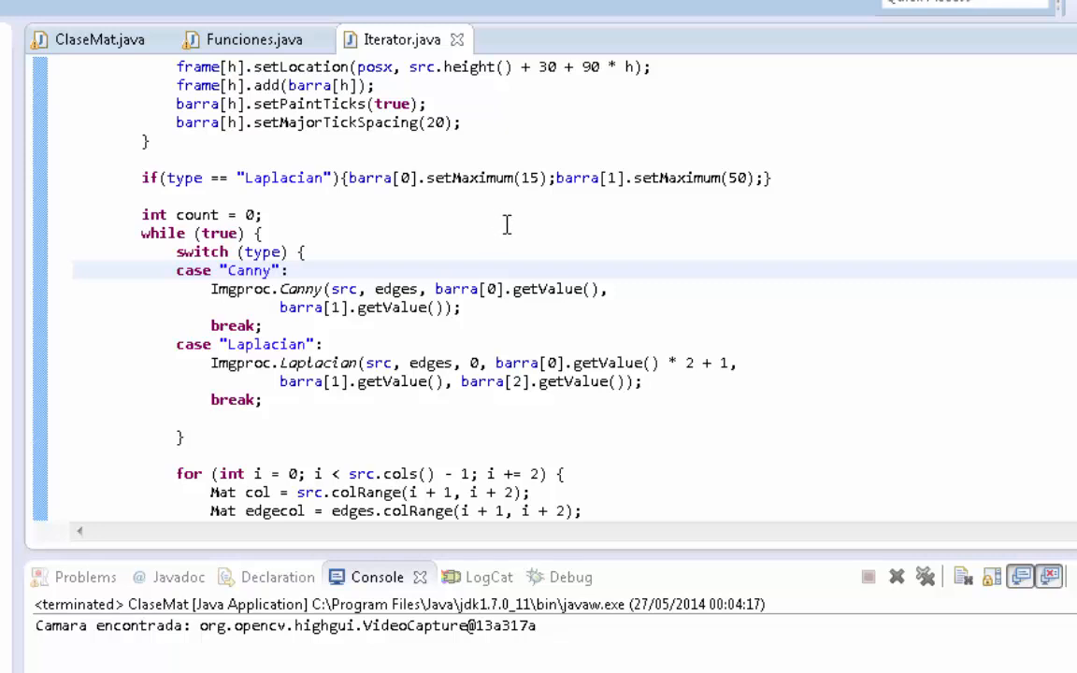
mouse_move(509, 227)
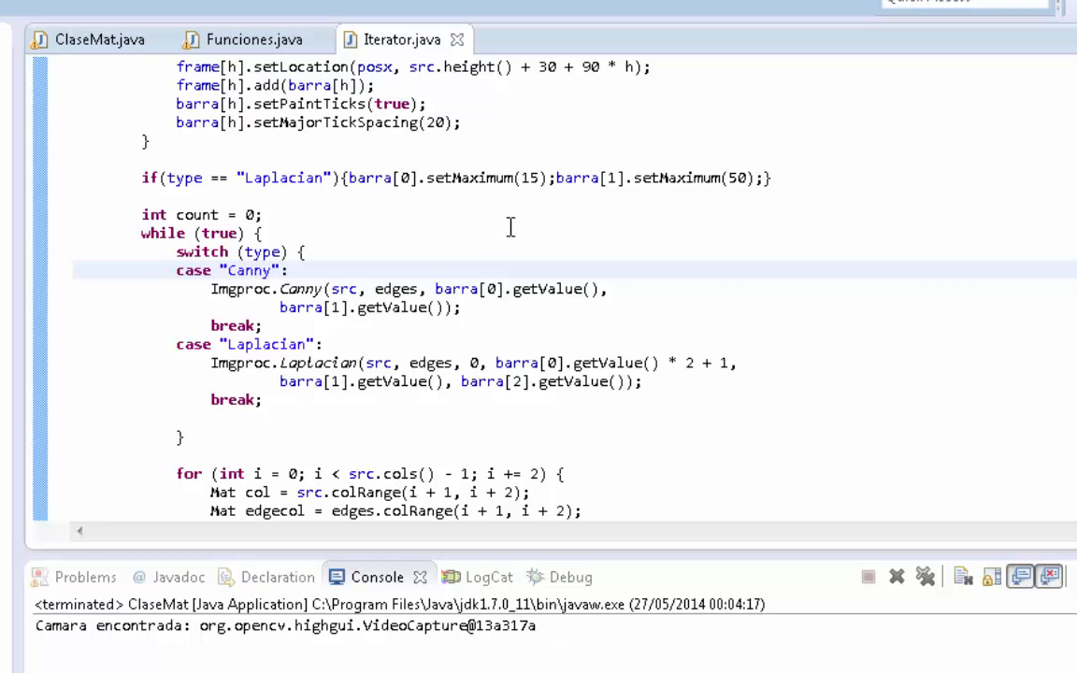
mouse_move(292, 232)
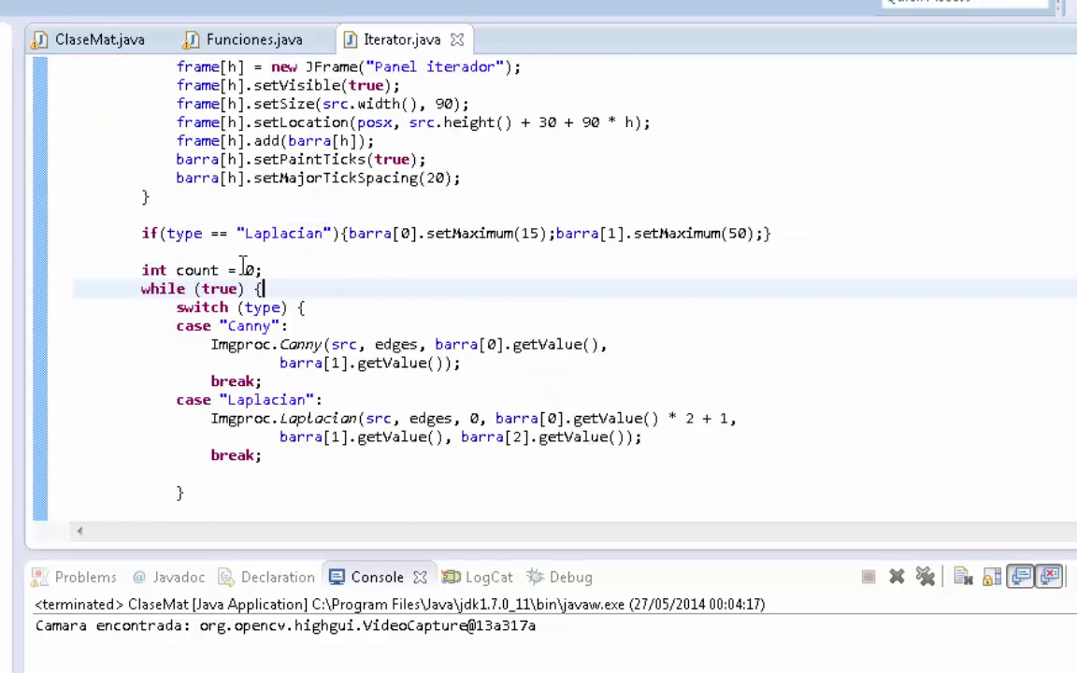
scroll("down", 3)
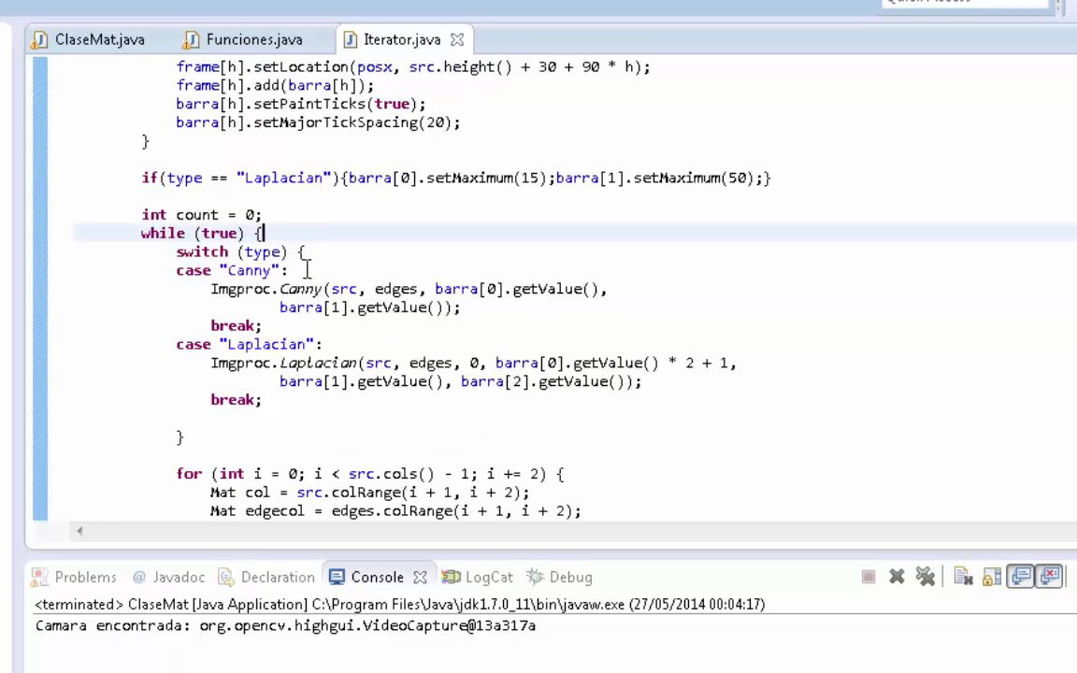
scroll("down", 3)
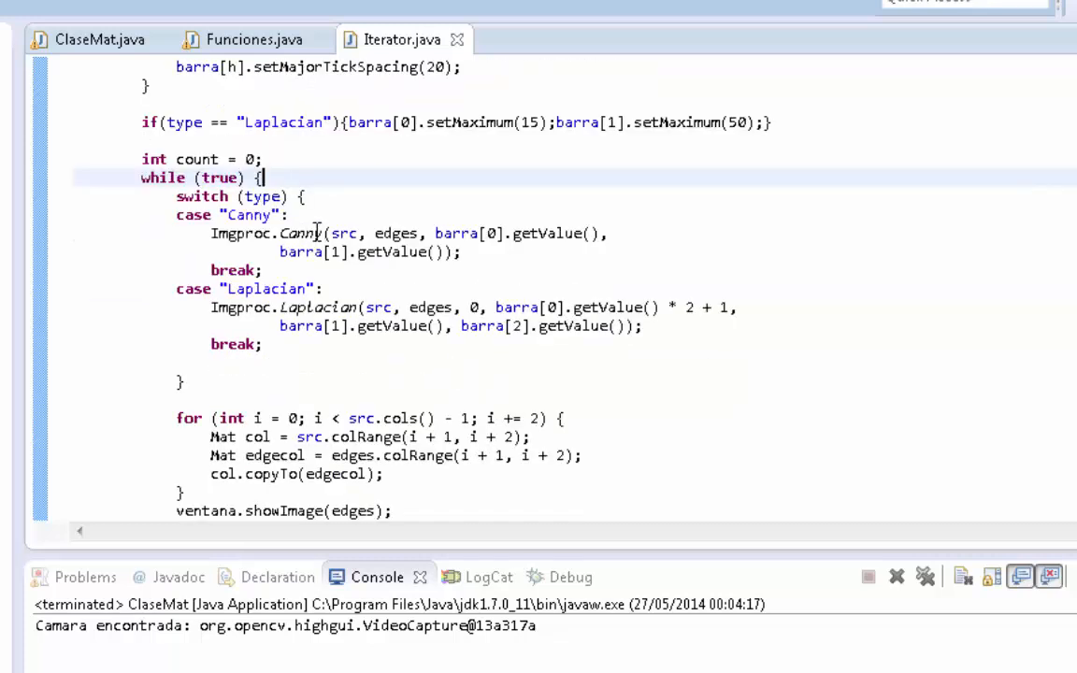
scroll("down", 3)
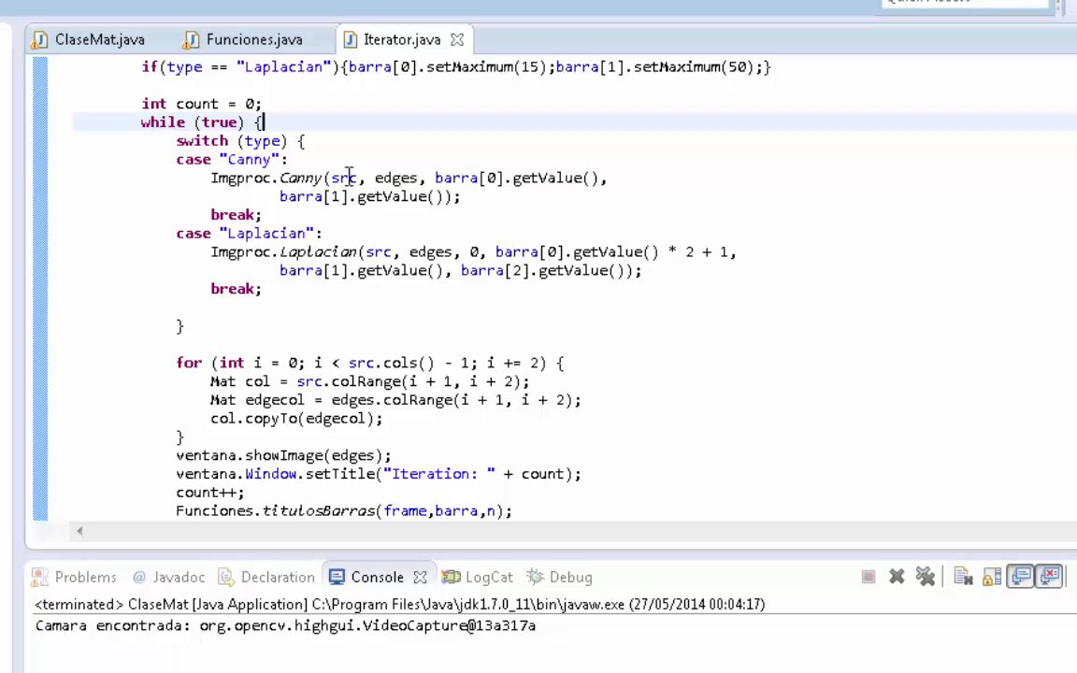
mouse_move(335, 269)
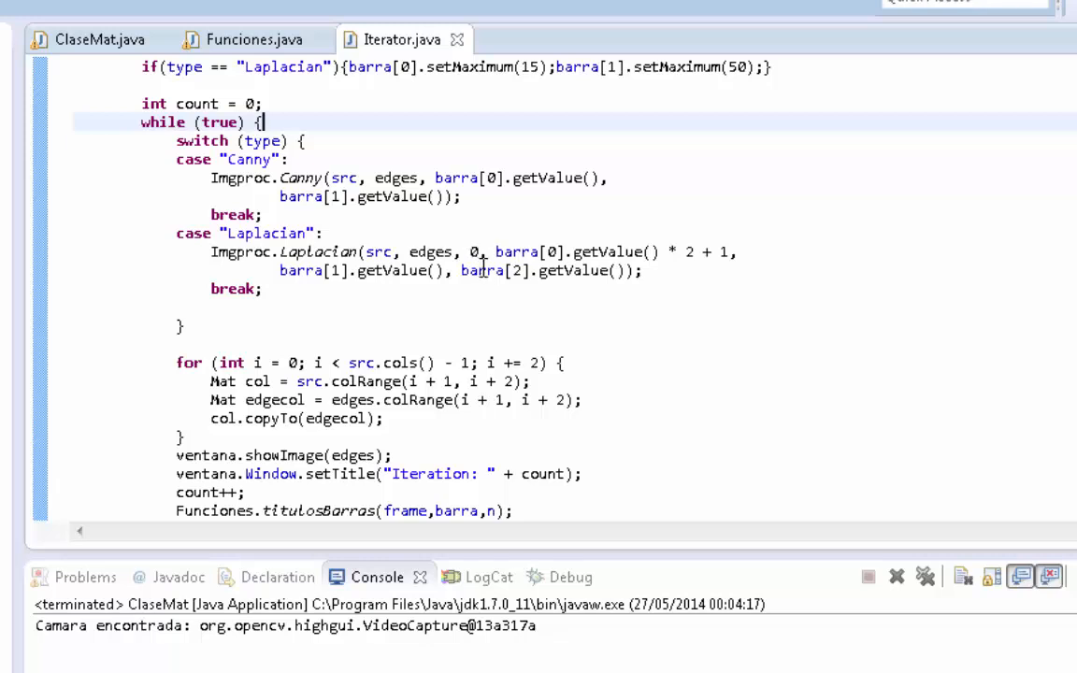
Comment out the for loop that copies each column range from src into edges
left_click_drag(176, 363, 383, 419)
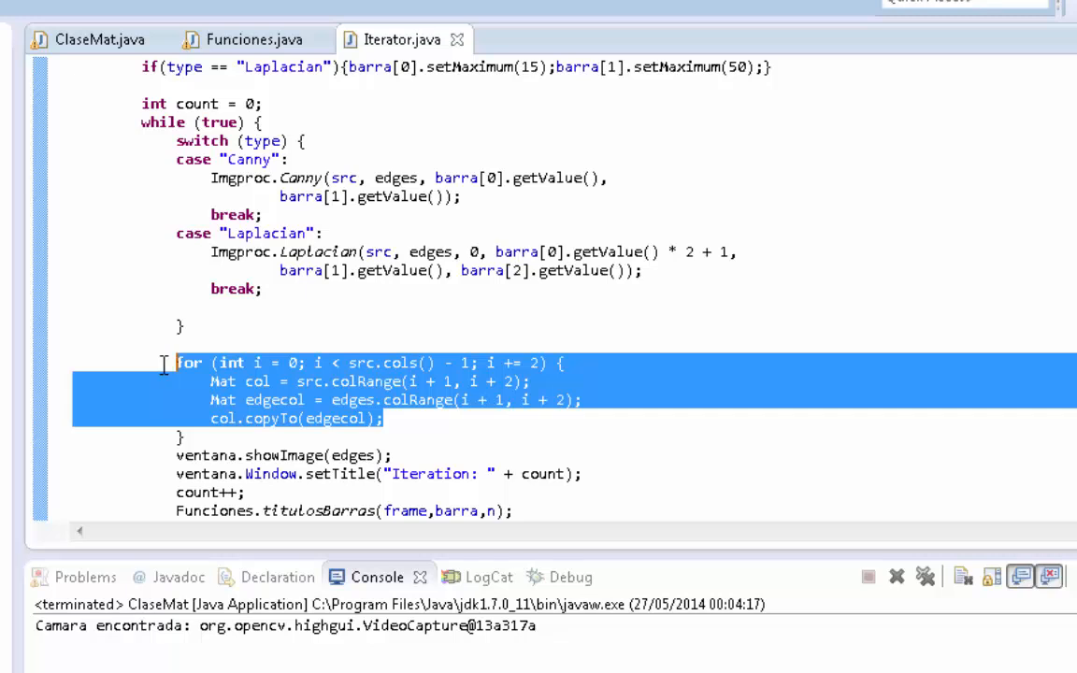
key("ctrl+/")
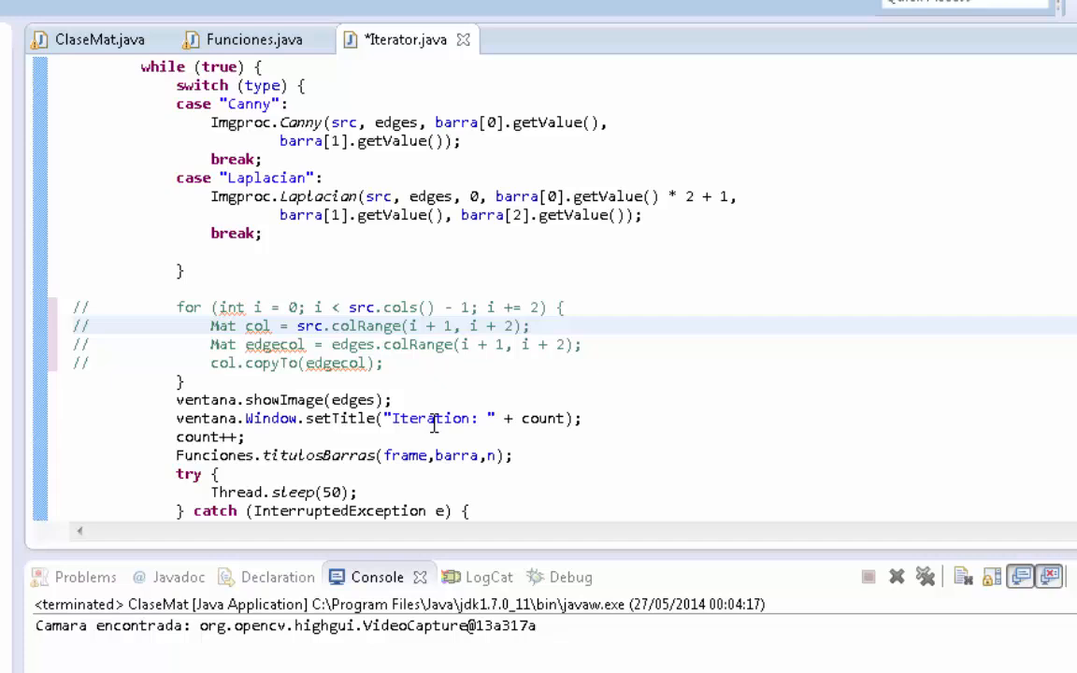
mouse_move(423, 396)
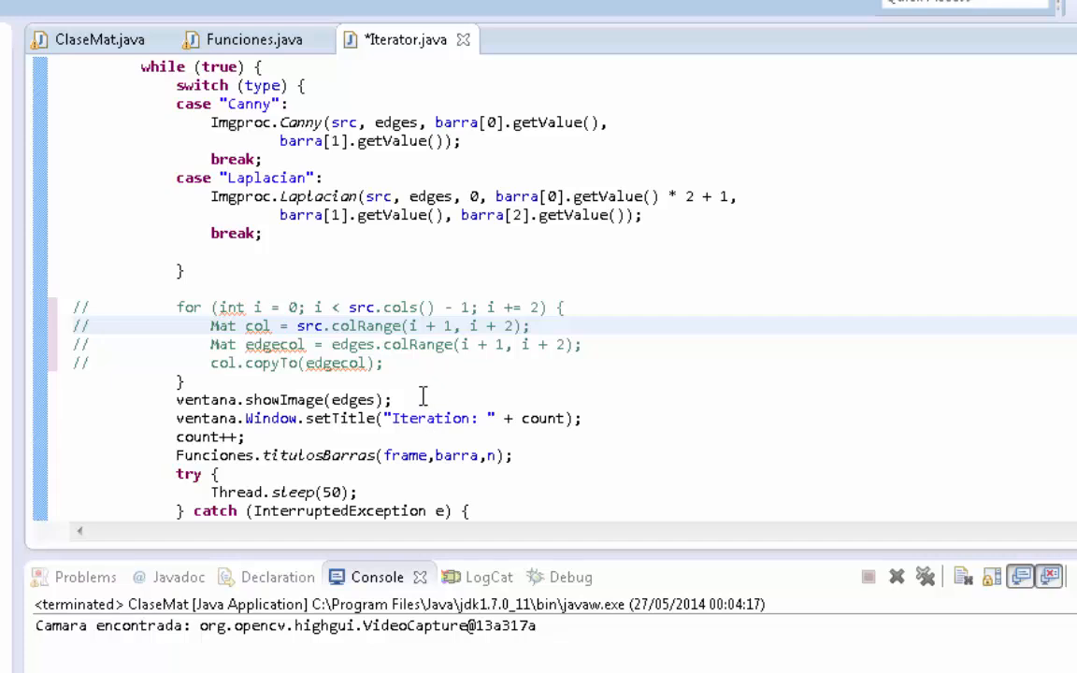
mouse_move(445, 385)
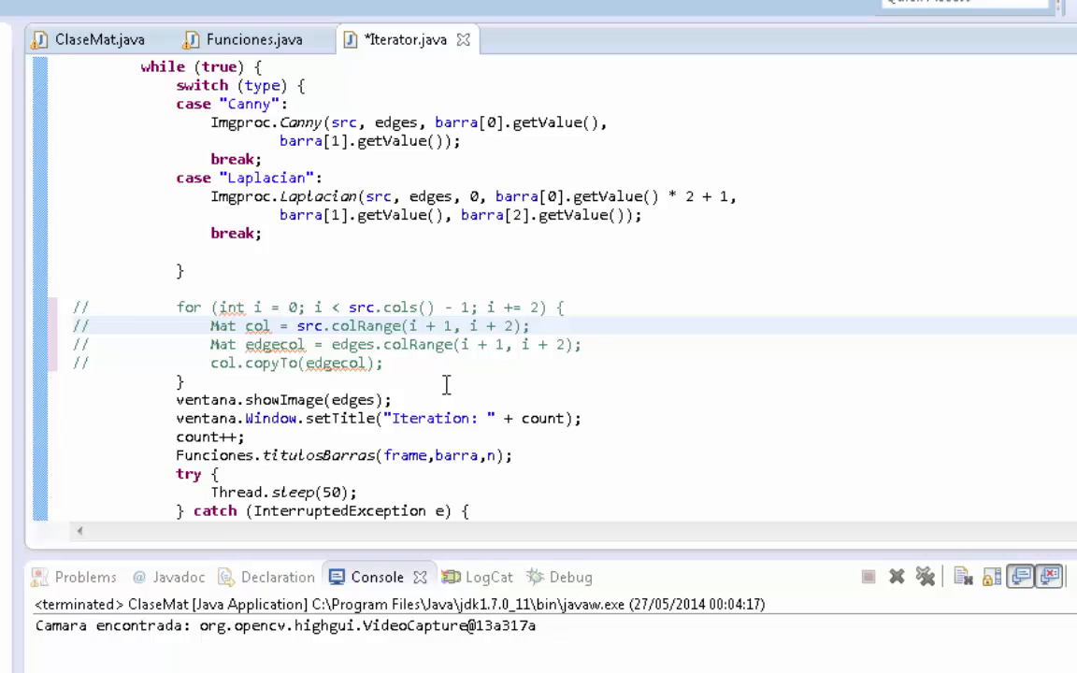
mouse_move(415, 362)
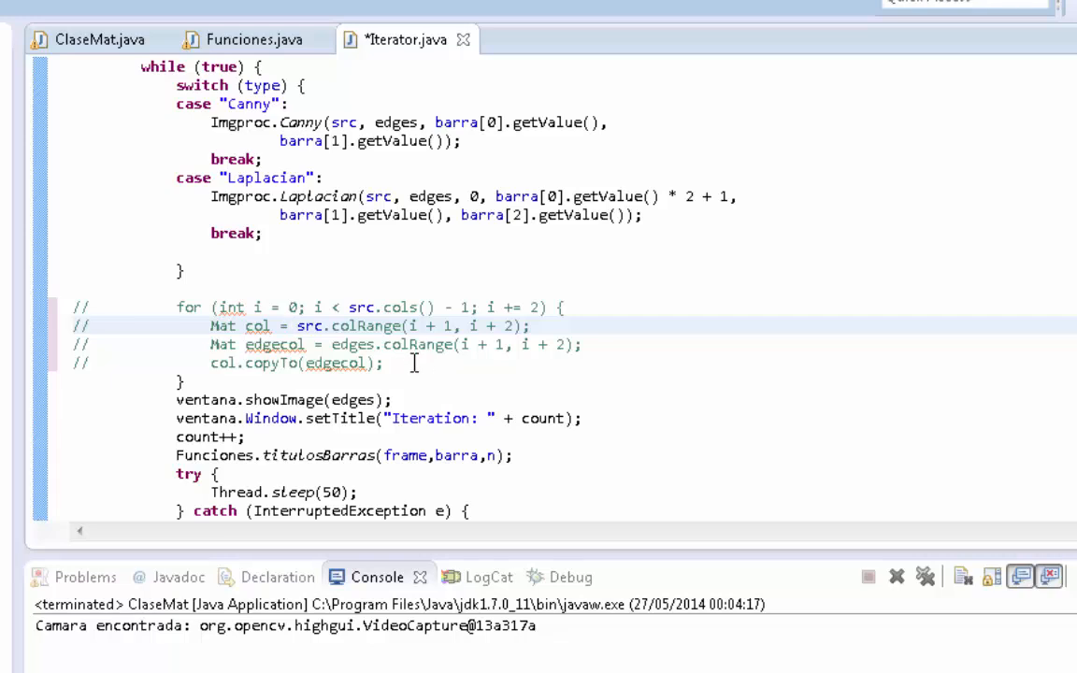
mouse_move(419, 366)
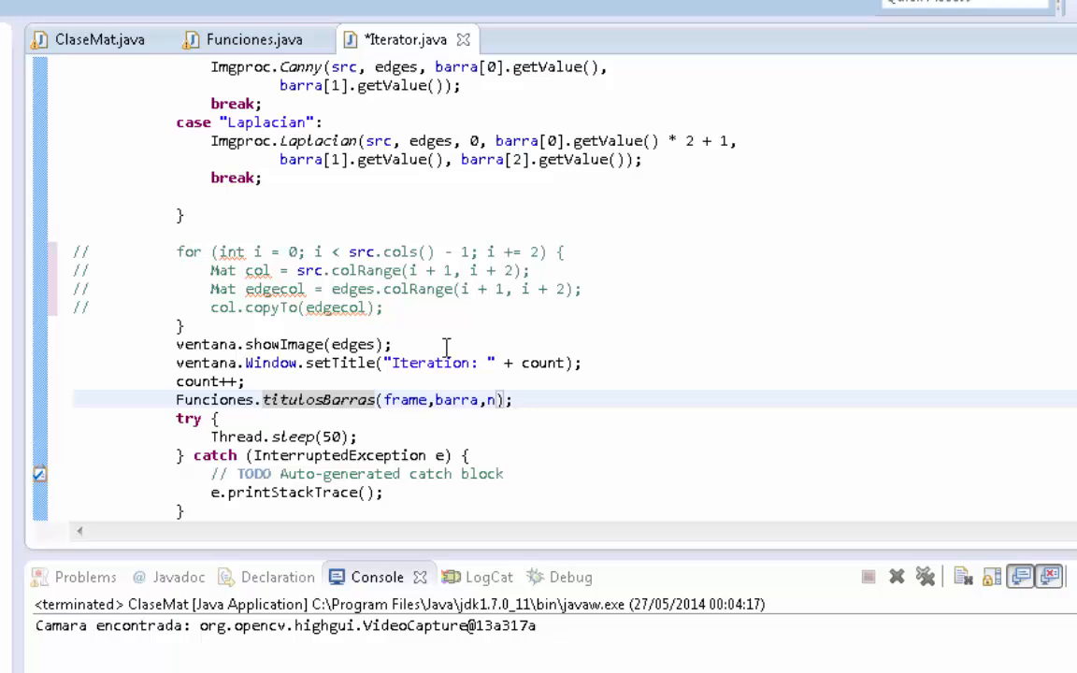
Review titulosBarras in Funciones.java, then return to Iterator.java
left_click(253, 39)
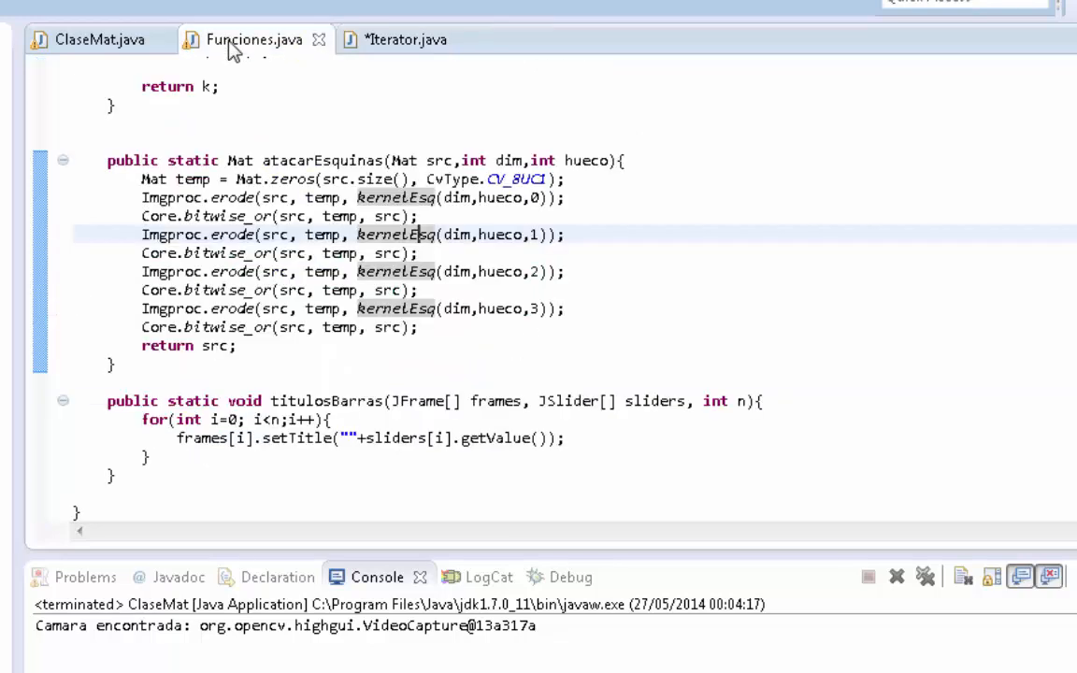
left_click(106, 401)
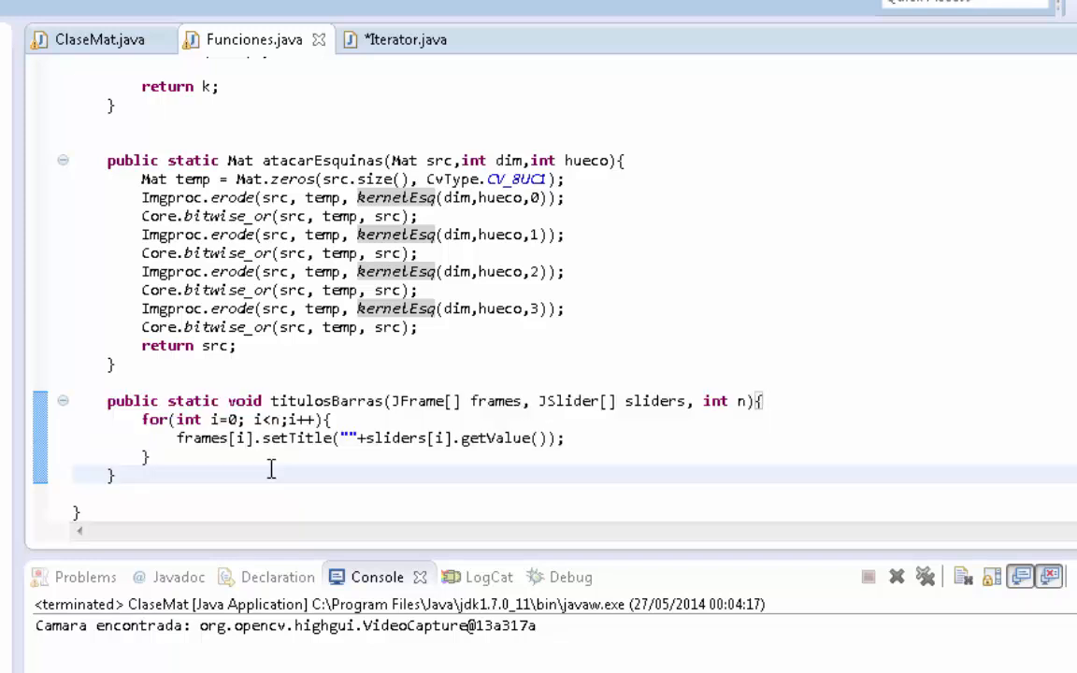
mouse_move(314, 67)
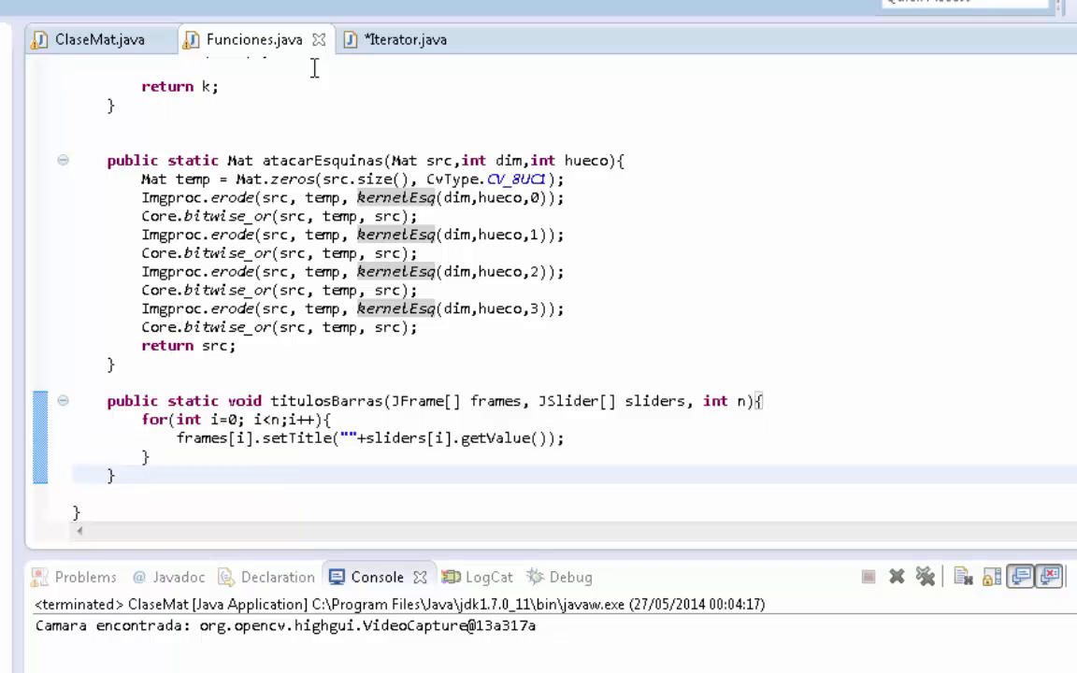
left_click(404, 40)
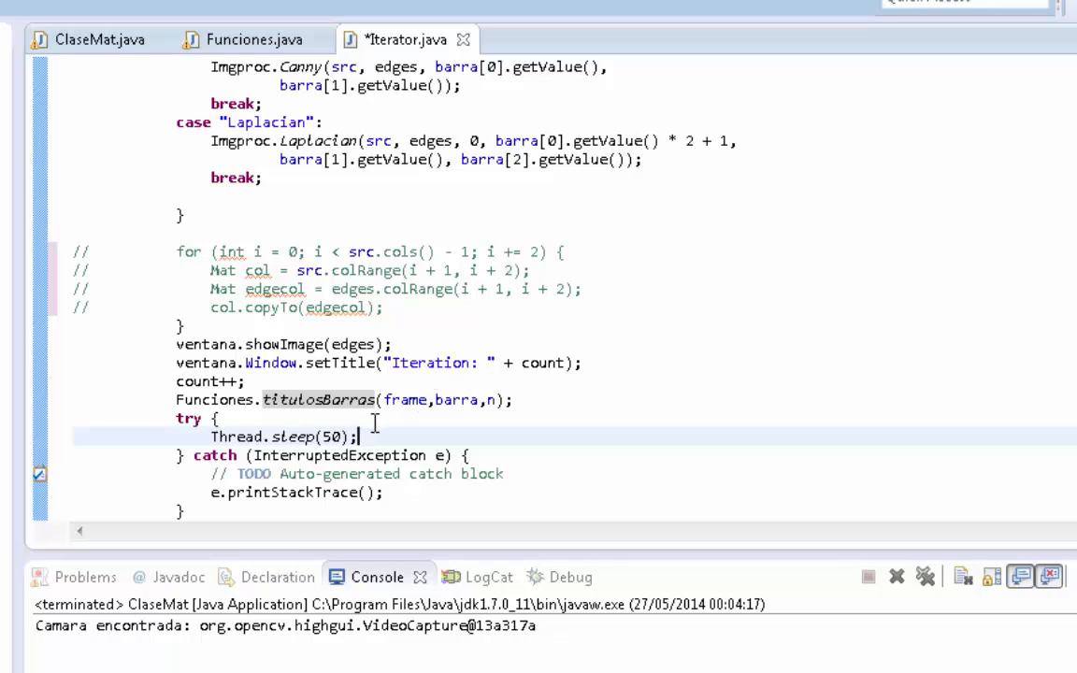
mouse_move(364, 460)
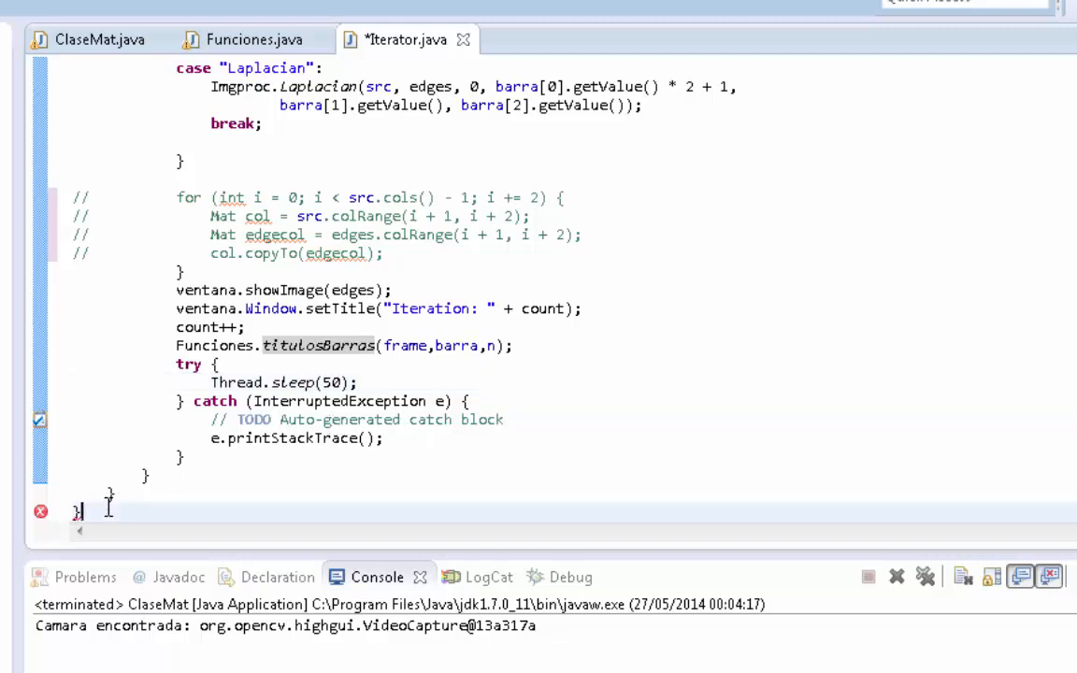
mouse_move(647, 223)
type("//")
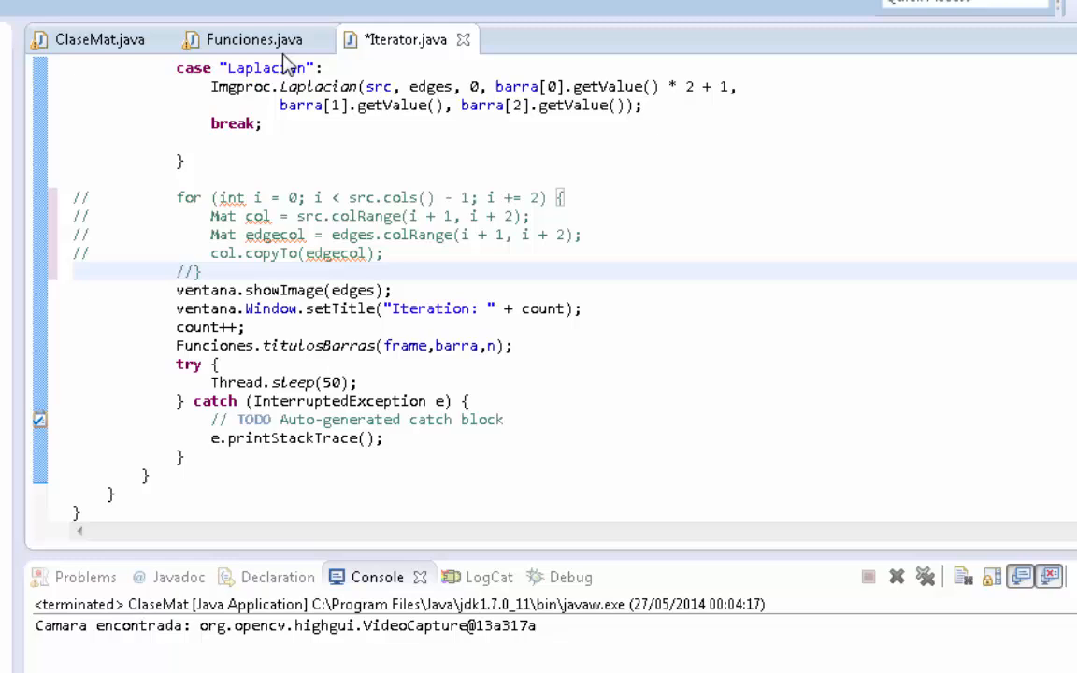
Save Iterator.java with the loop's closing brace commented out
left_click(253, 39)
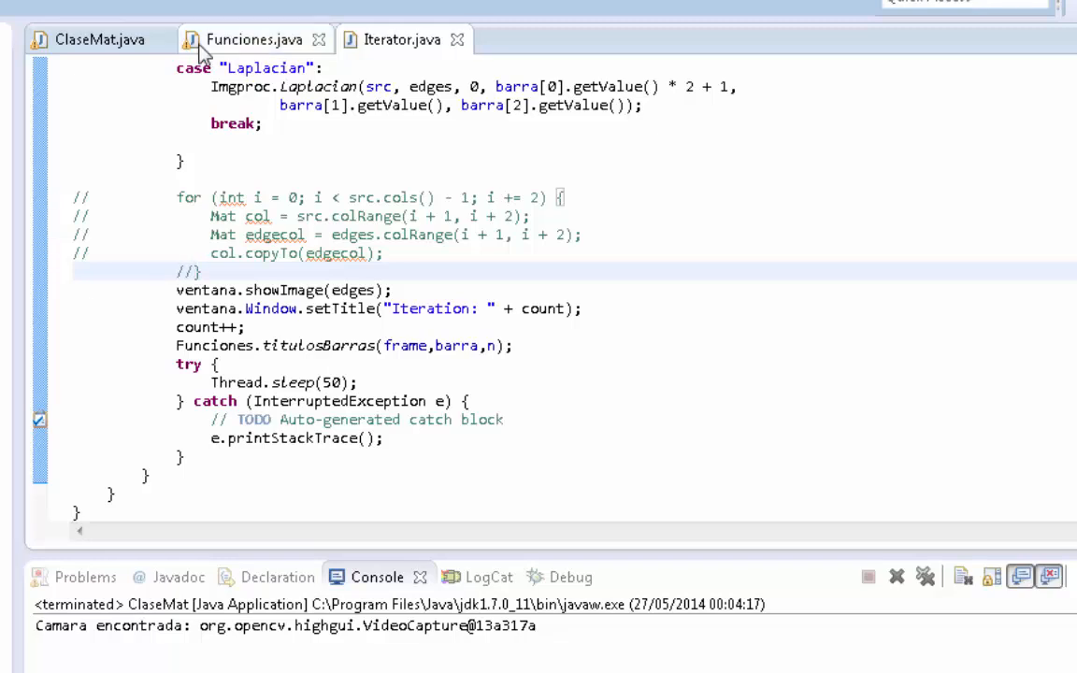
left_click(101, 40)
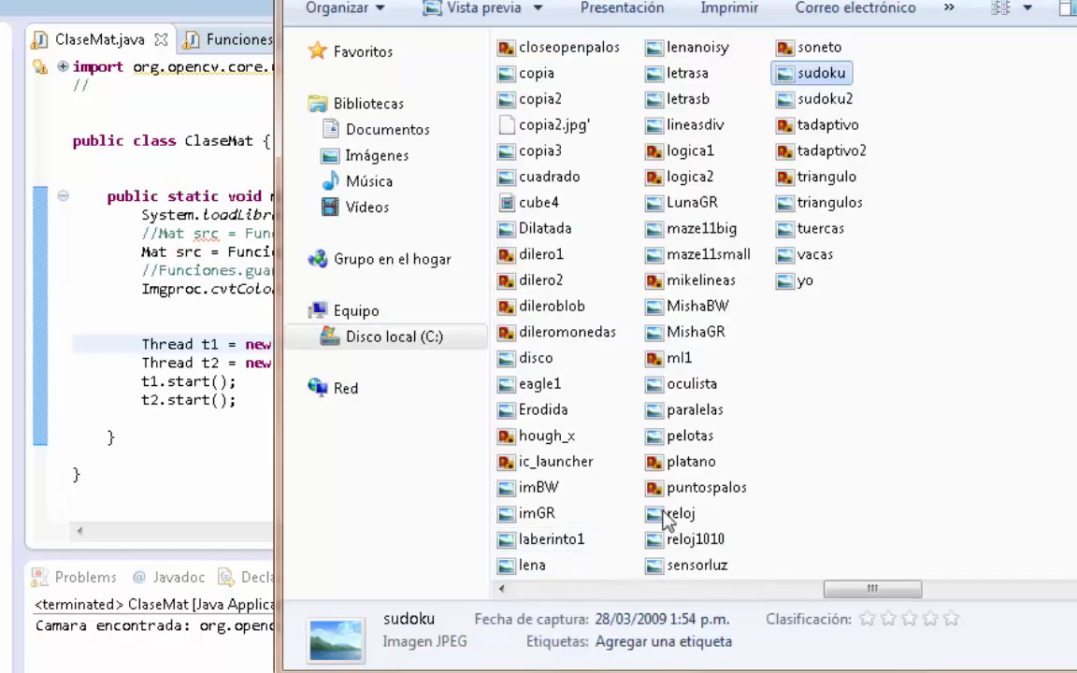
Select the lena image file in the OpenCV4Android folder and check its details
left_click(532, 565)
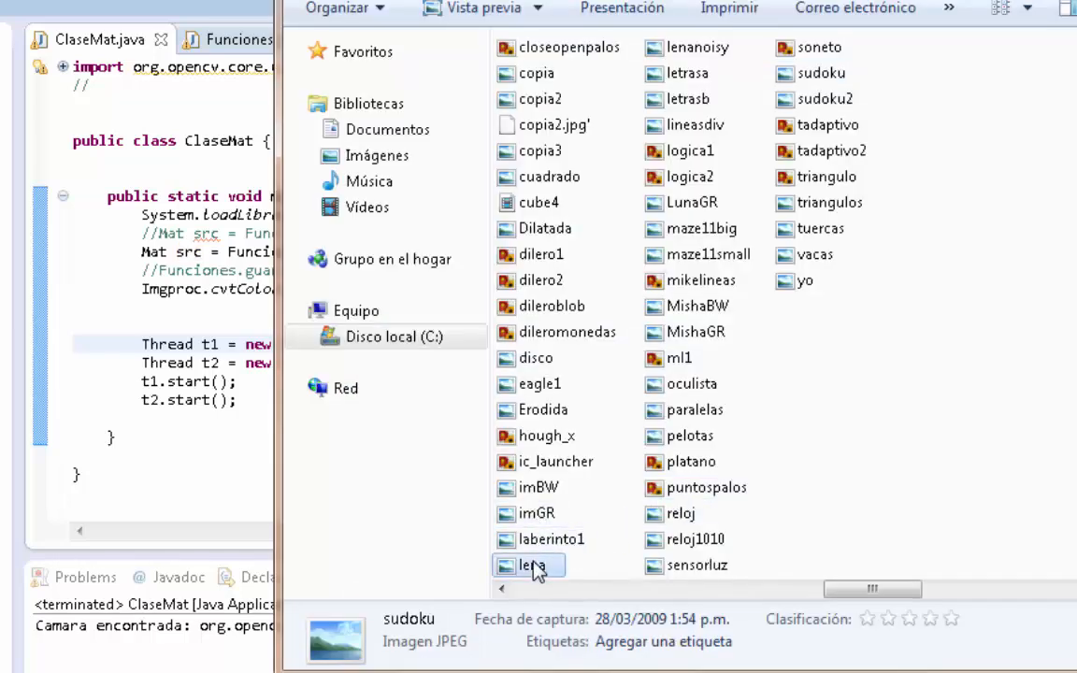
left_click(531, 564)
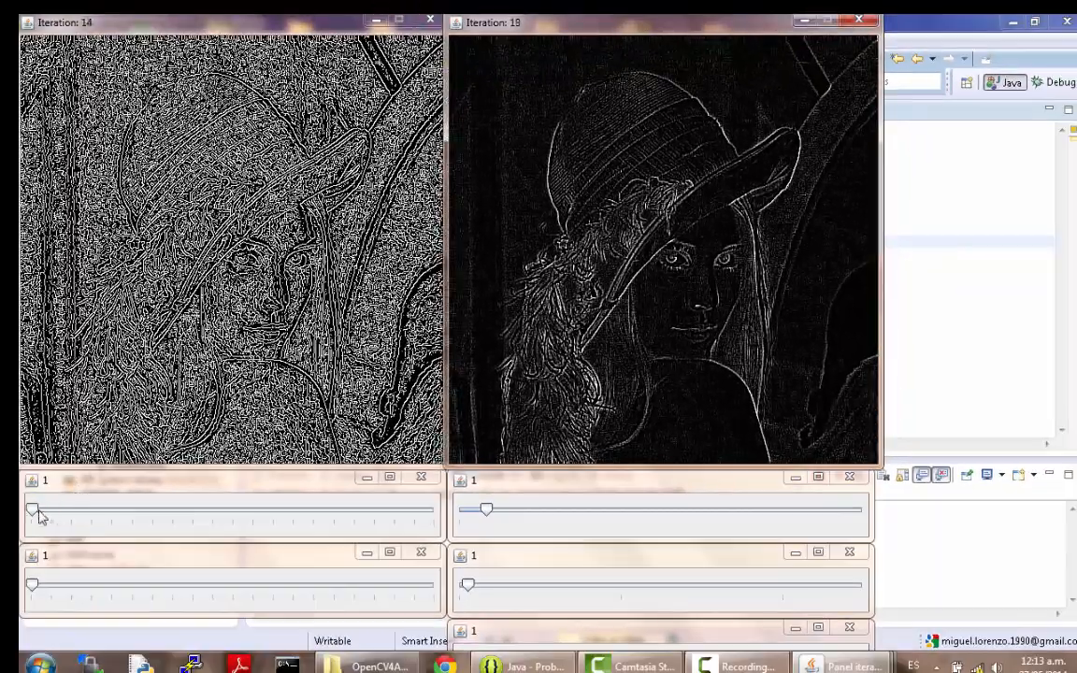
Set the Canny thresholds to 38 and 91 for the lena image
left_click_drag(30, 509, 71, 508)
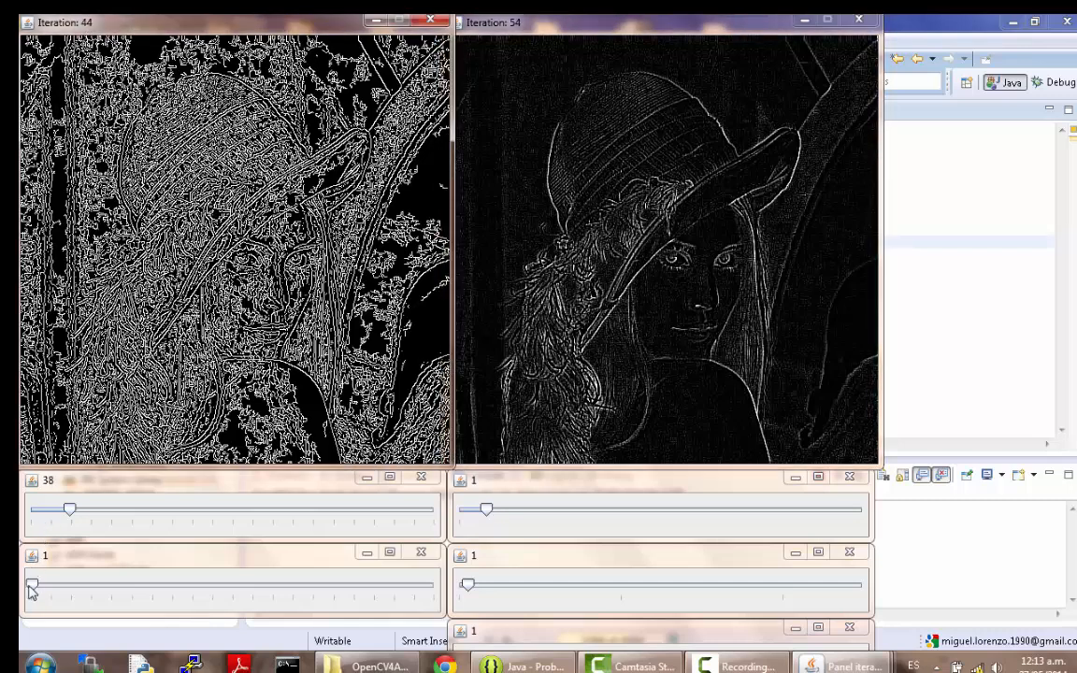
left_click_drag(34, 583, 112, 584)
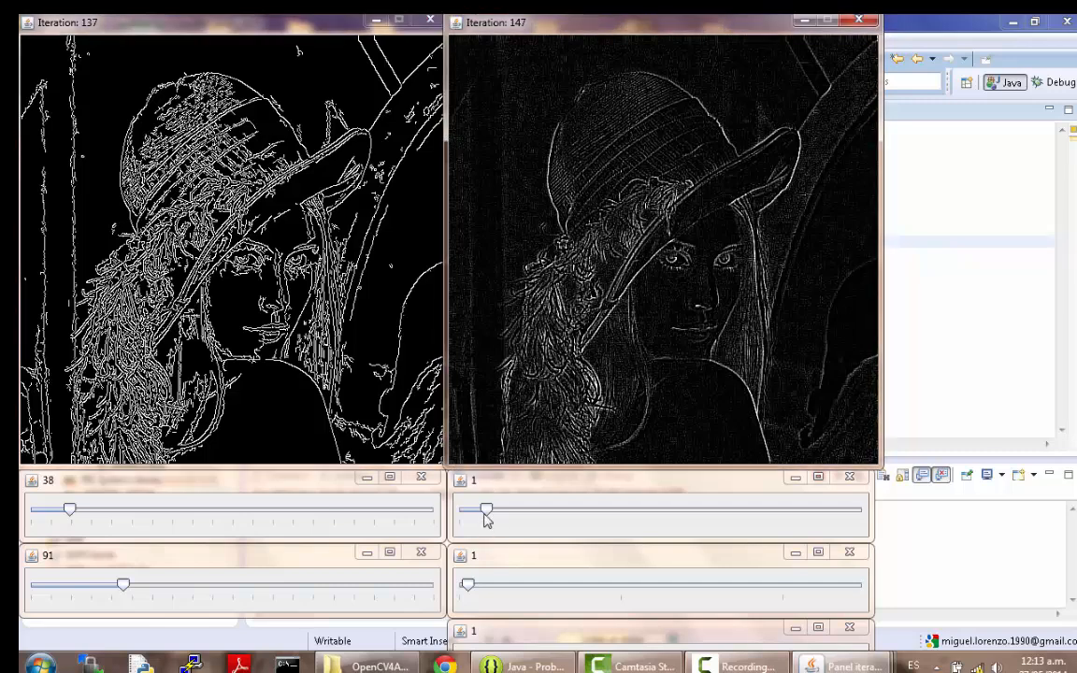
Set the Laplacian parameters to 3 and 5 for the lena image
left_click_drag(486, 509, 540, 509)
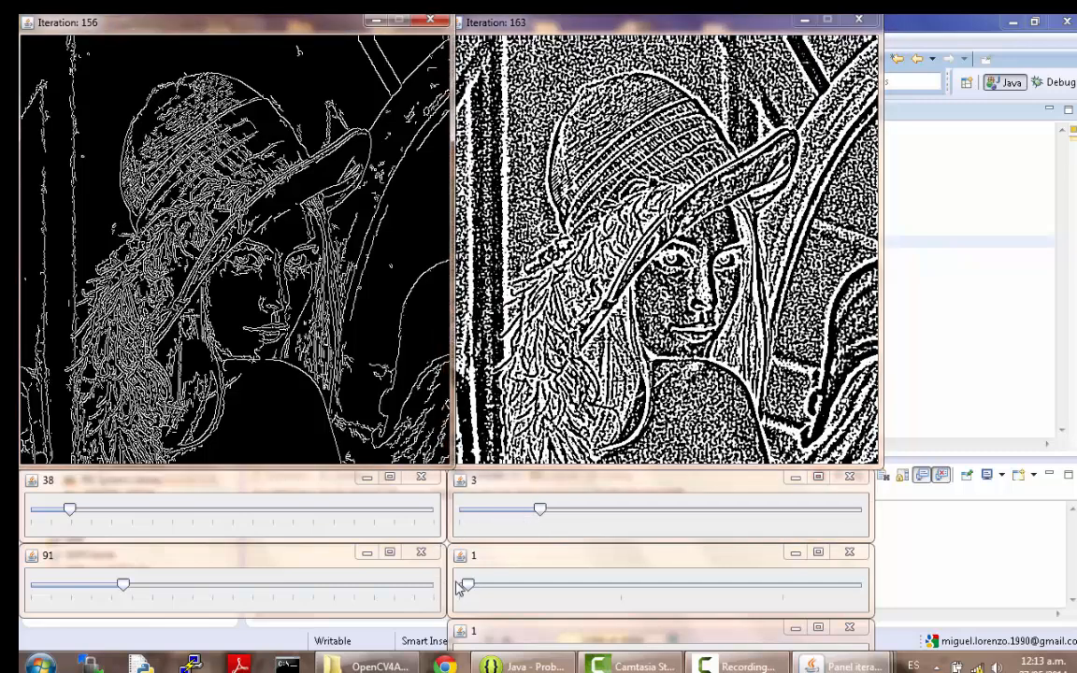
left_click_drag(464, 584, 502, 583)
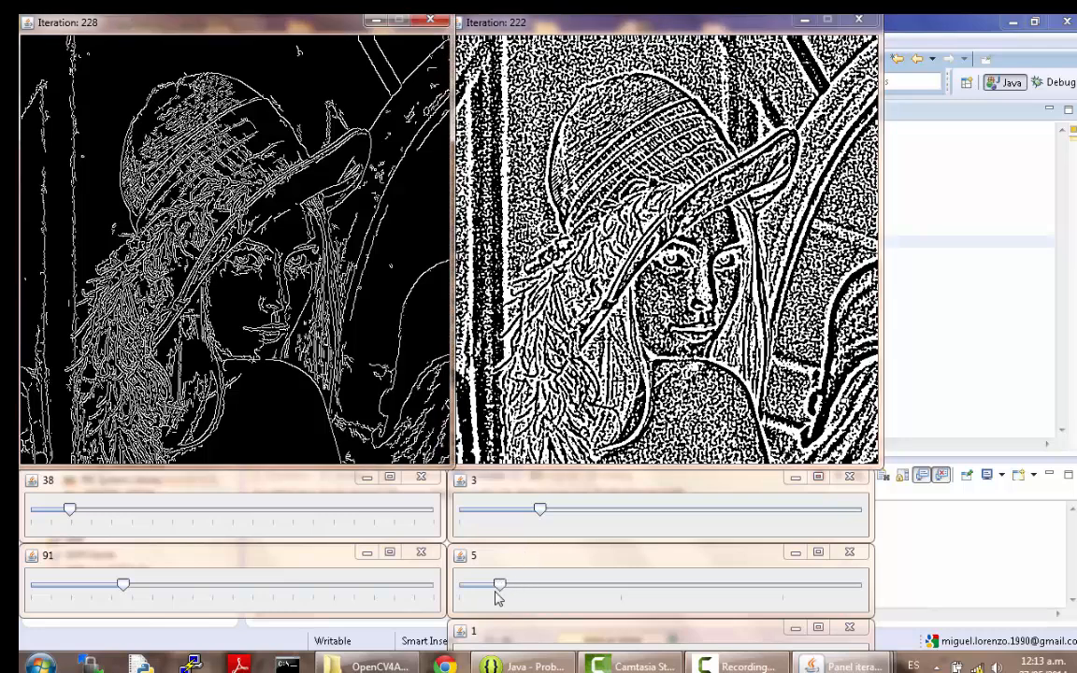
left_click_drag(502, 583, 494, 584)
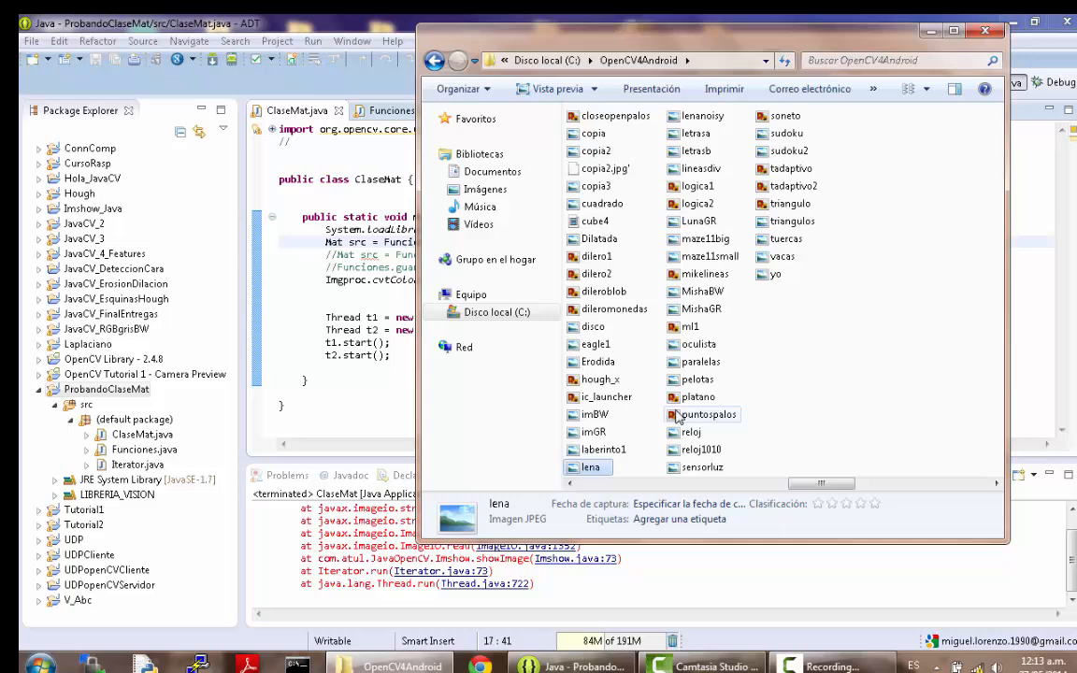
Preview the disco picture in Windows Photo Viewer and close it again
double_click(697, 378)
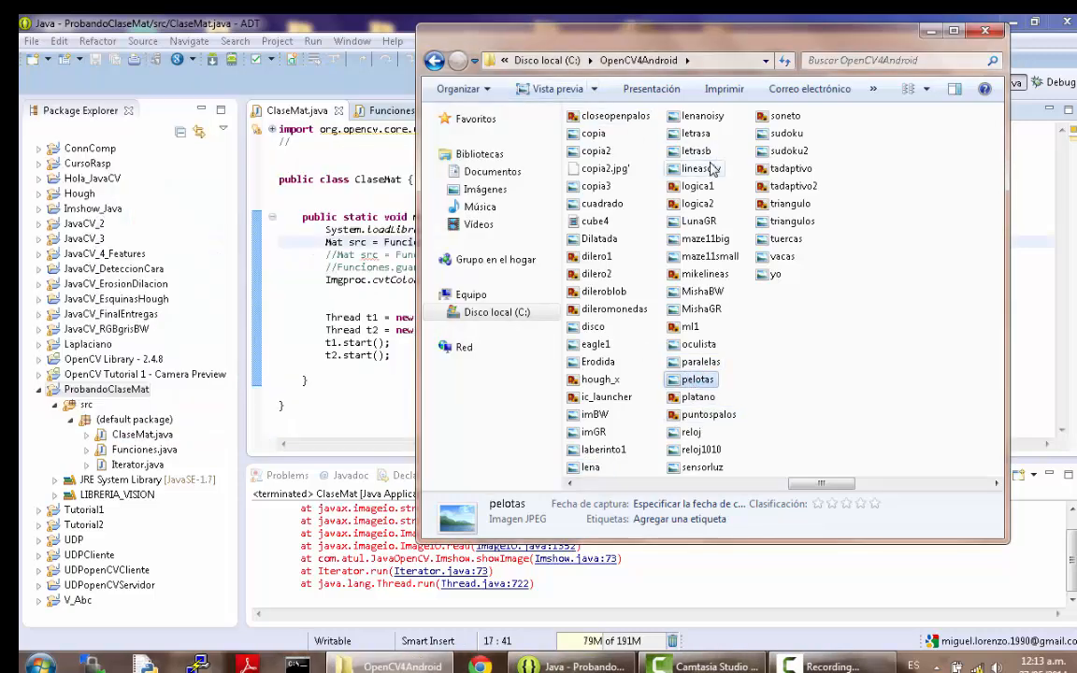
double_click(593, 326)
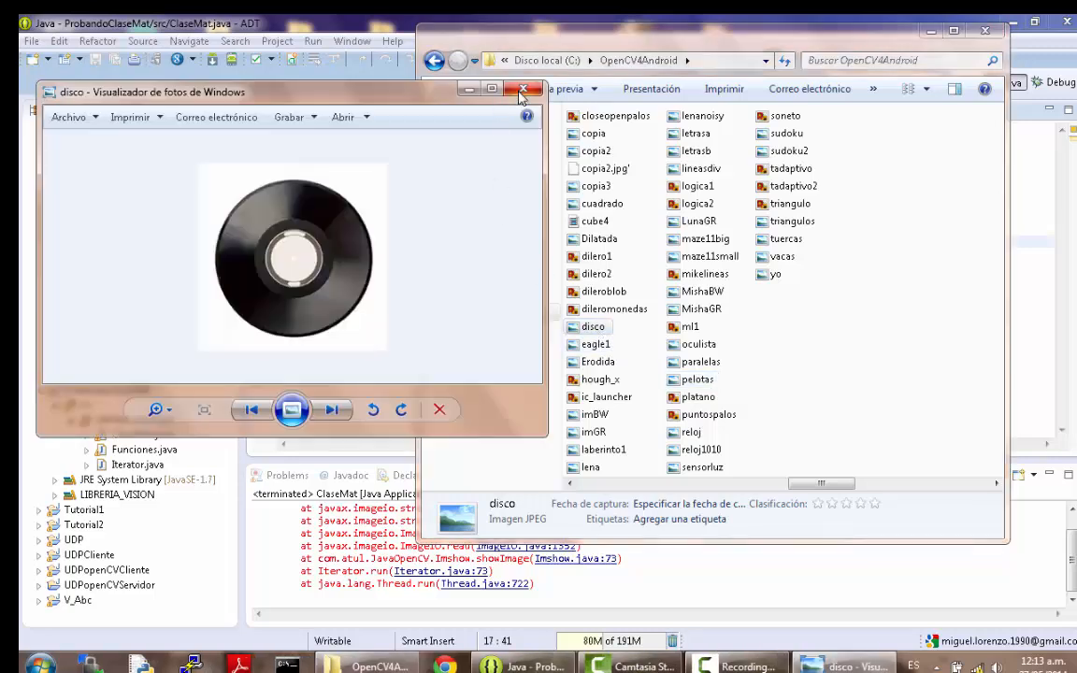
left_click(524, 90)
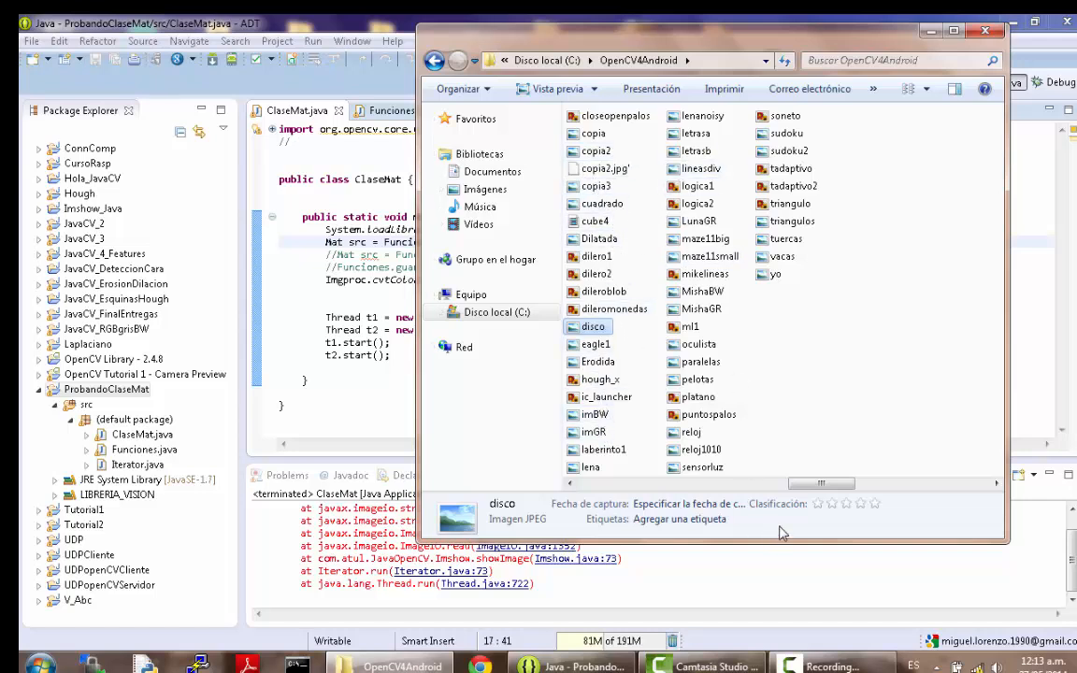
Scroll the file list left to the a2a images and return to ClaseMat's image-loading line
left_click_drag(821, 482, 680, 483)
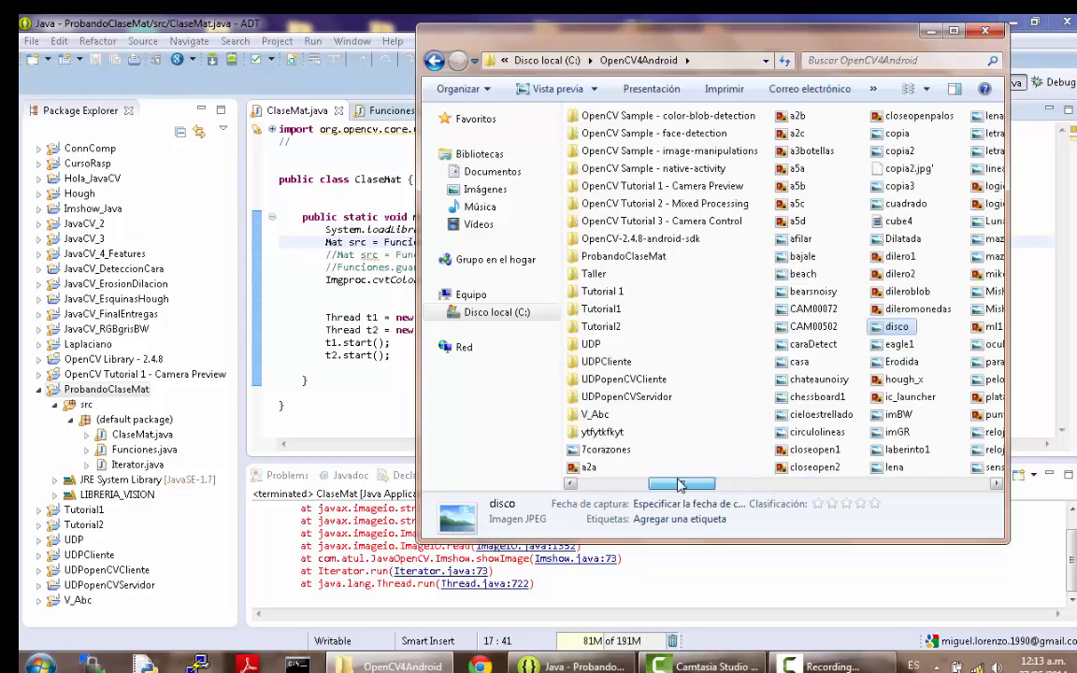
double_click(590, 468)
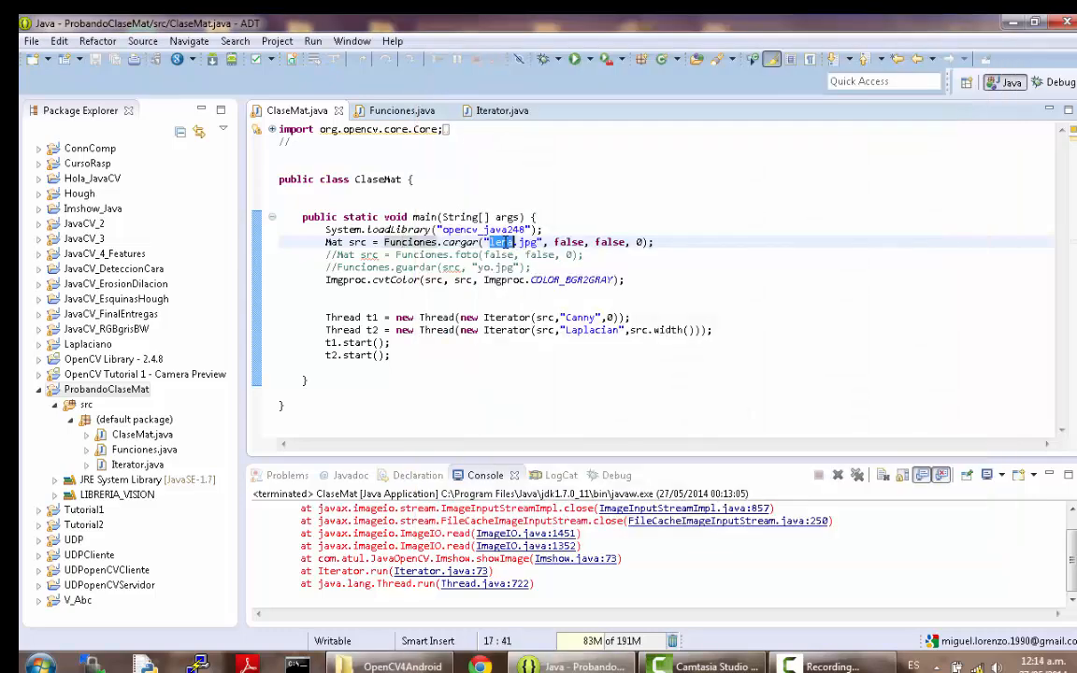
type("a2")
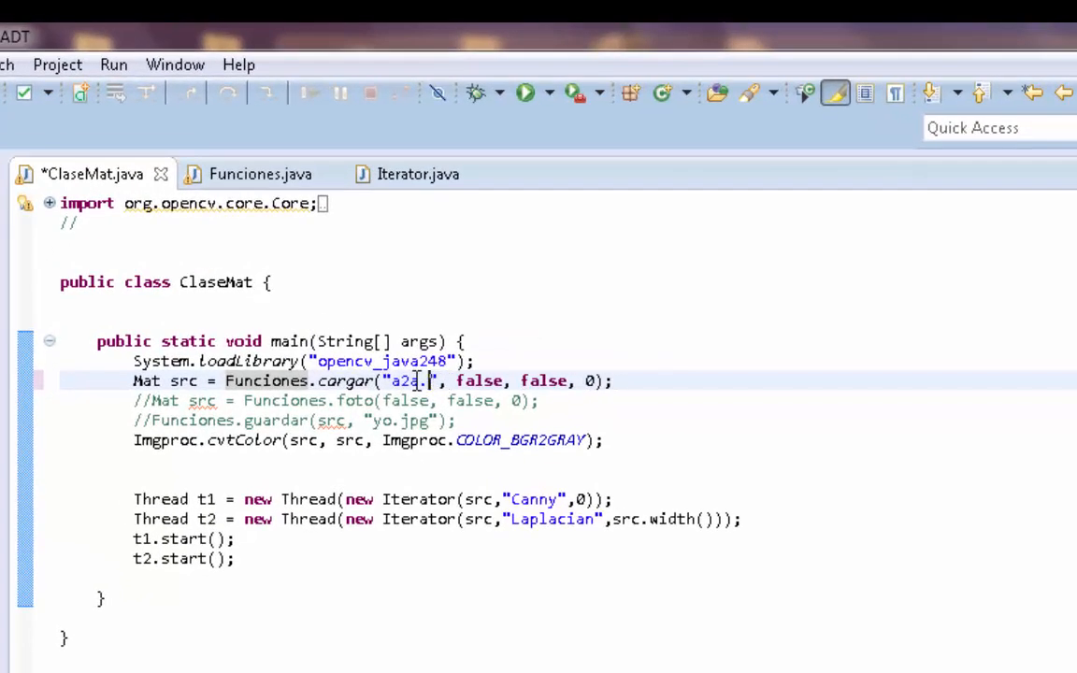
type("p")
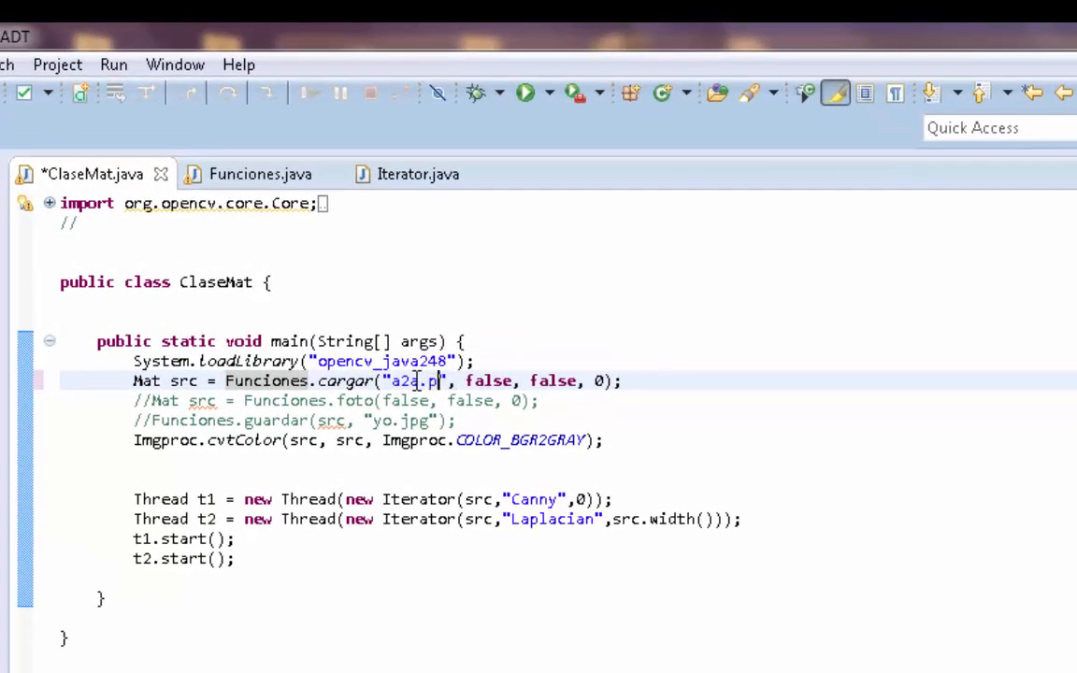
type("ng")
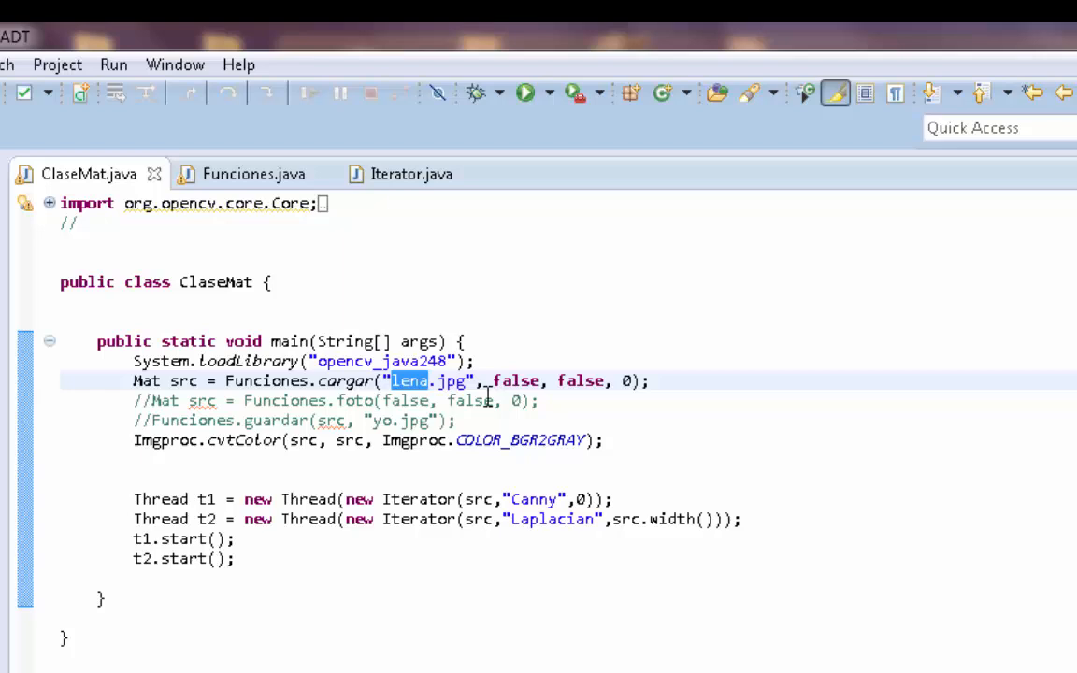
left_click(683, 382)
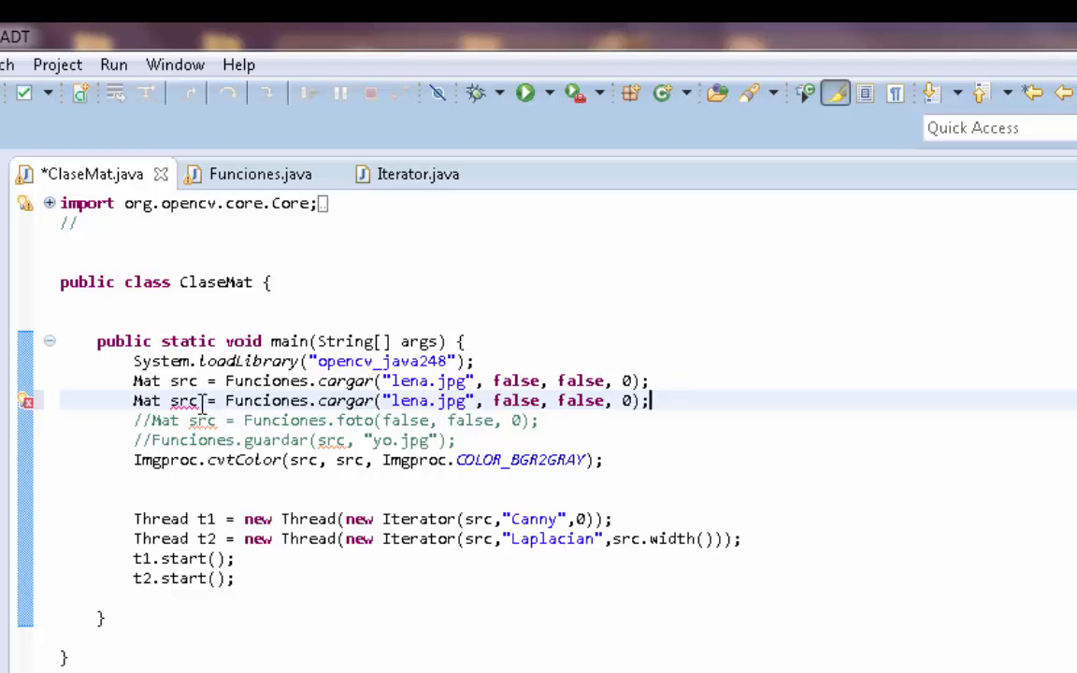
Load a2a.png as a second grayscale image src1 and point the new thread at it
type("1")
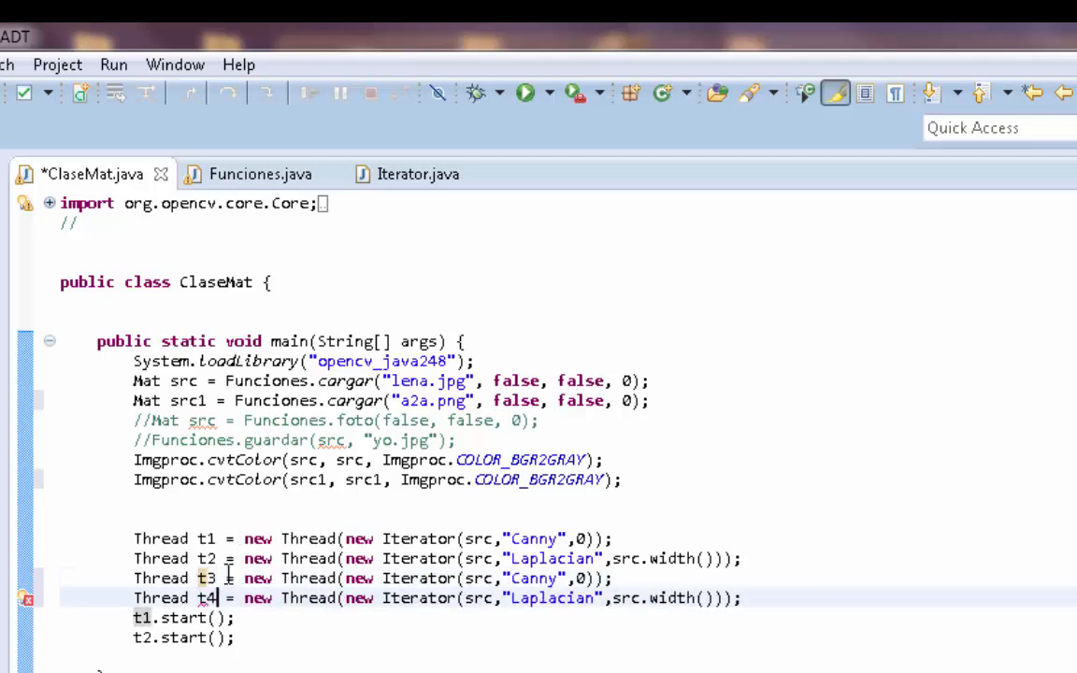
left_click(486, 578)
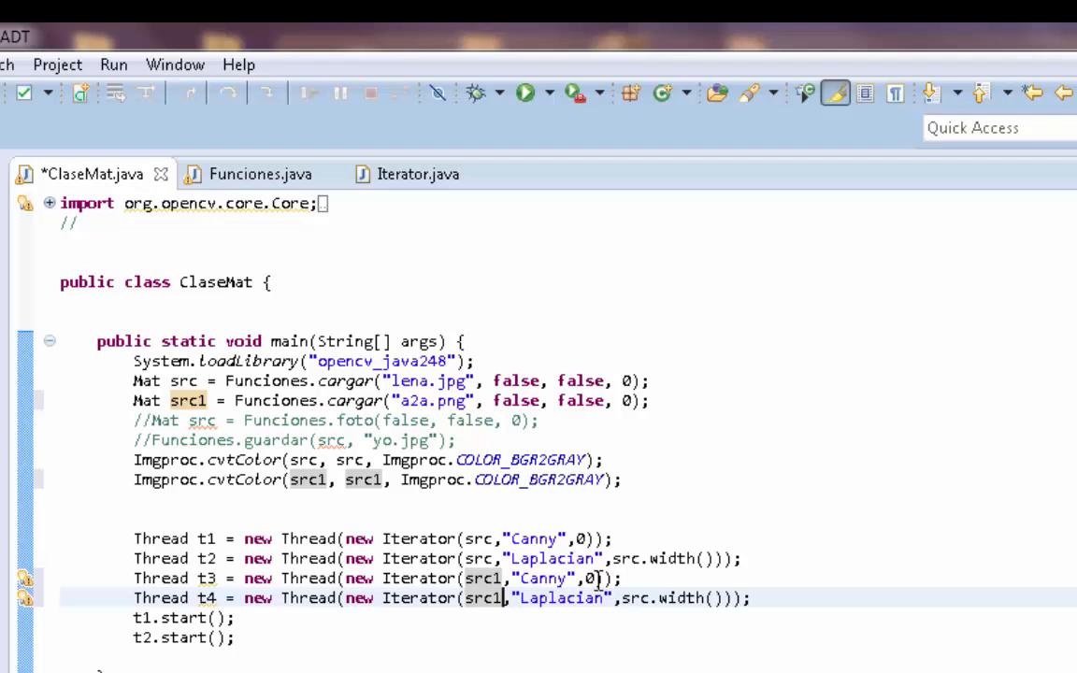
mouse_move(619, 598)
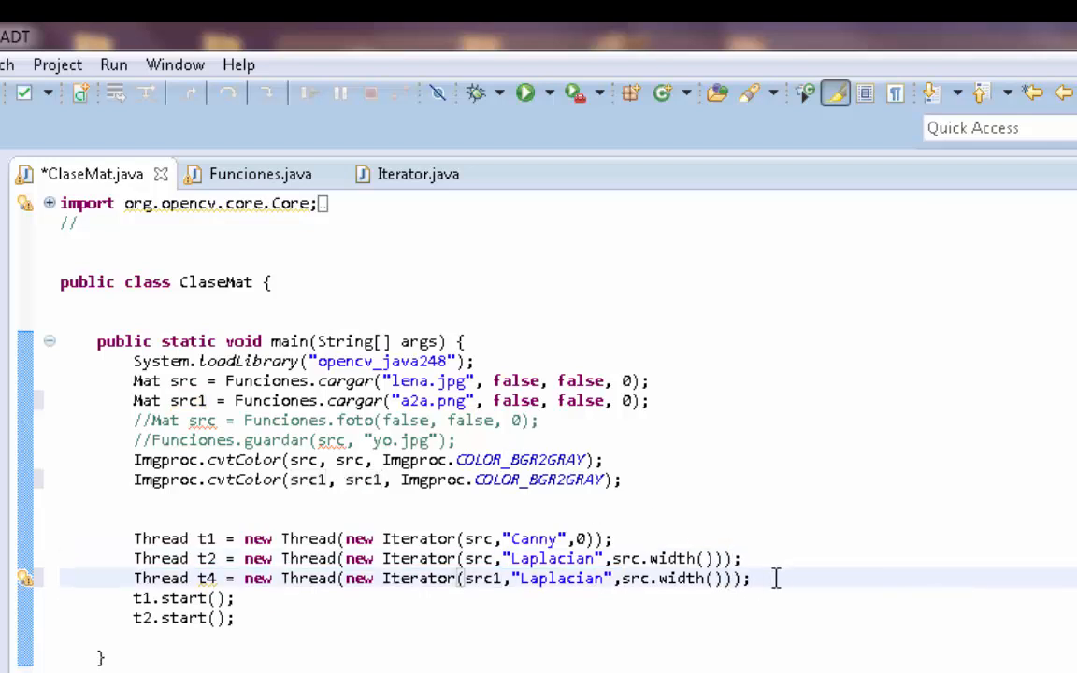
Give the new Laplacian thread src1.width()*2 and add its start call
type("*2")
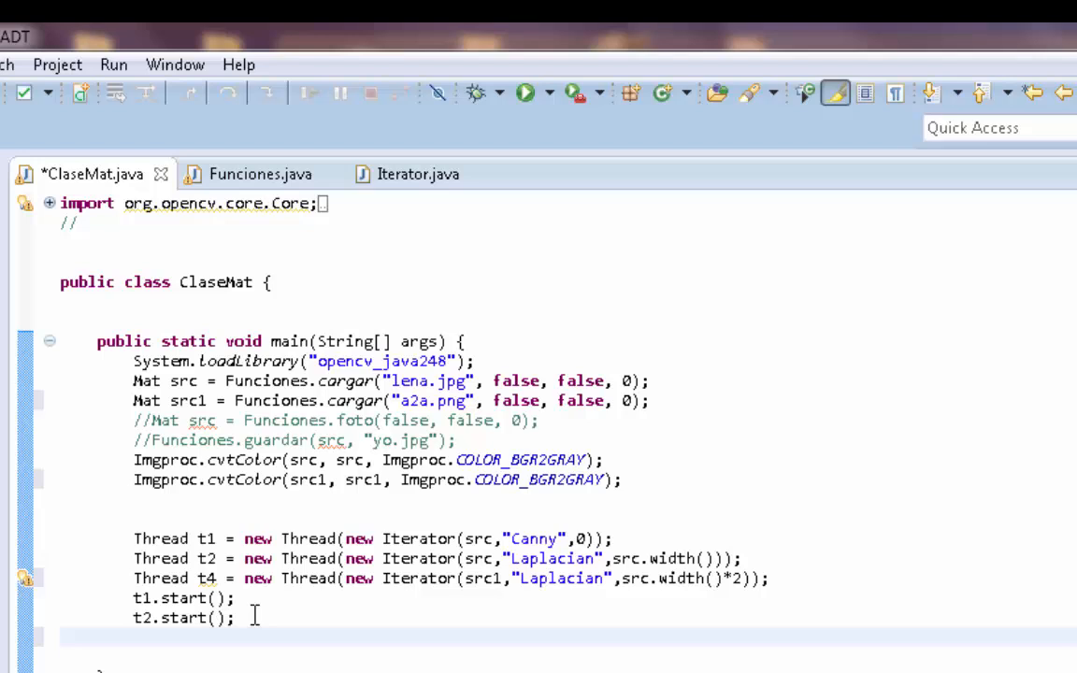
type("t3.s")
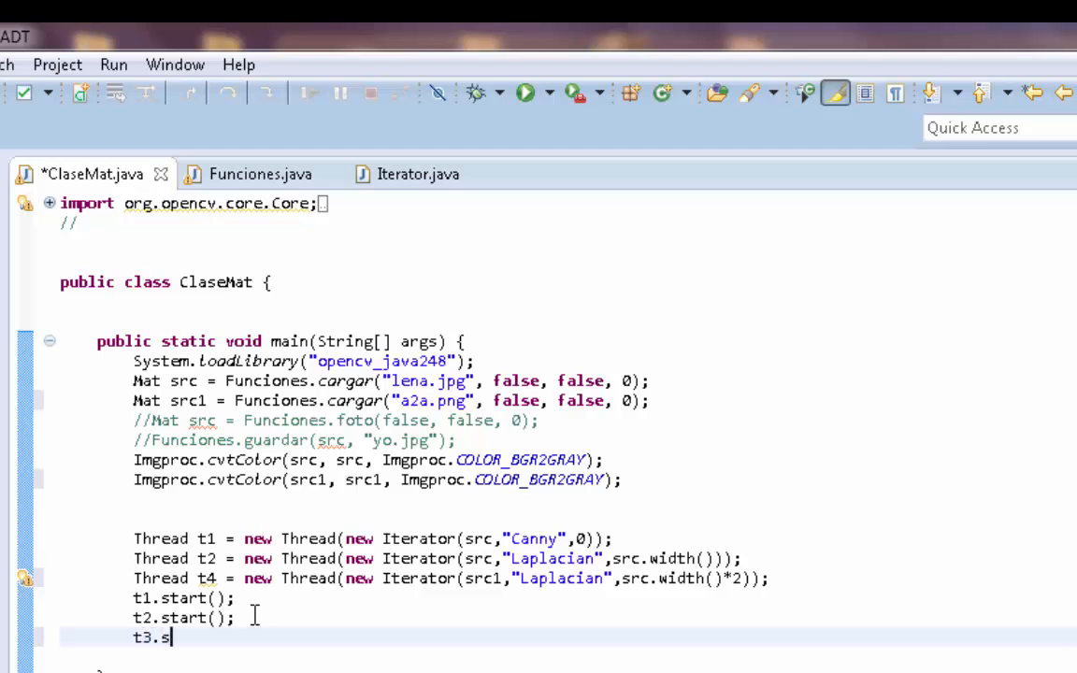
type("tart")
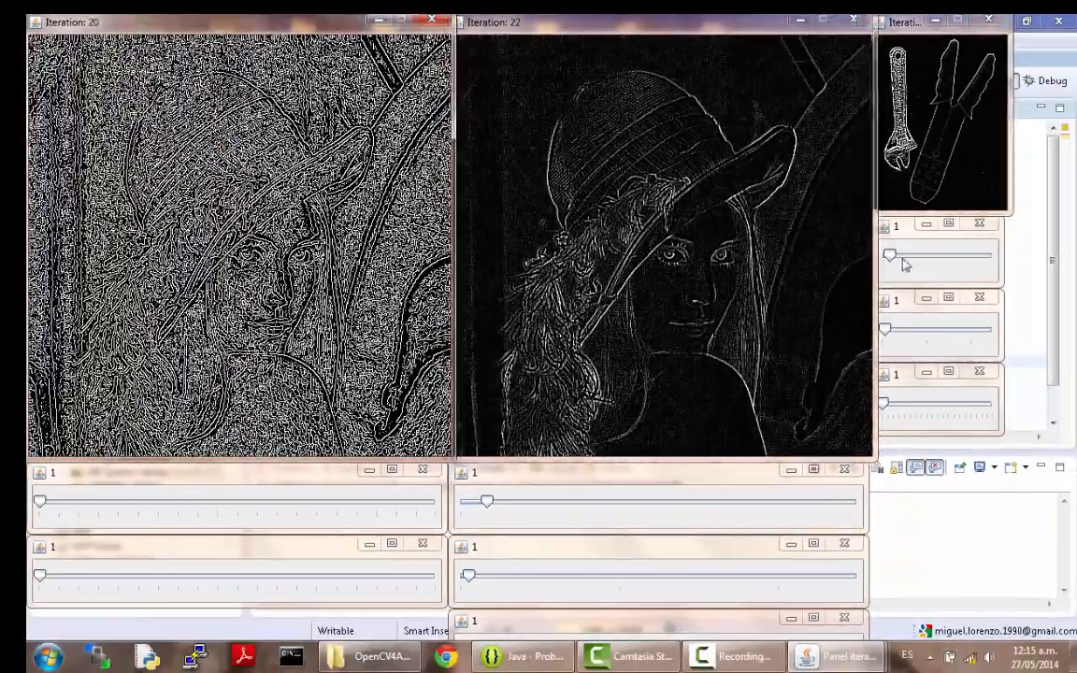
Drag the a2a window's two Laplacian trackbars to 2 and 15, thickening the tools image's edges
left_click_drag(890, 254, 902, 254)
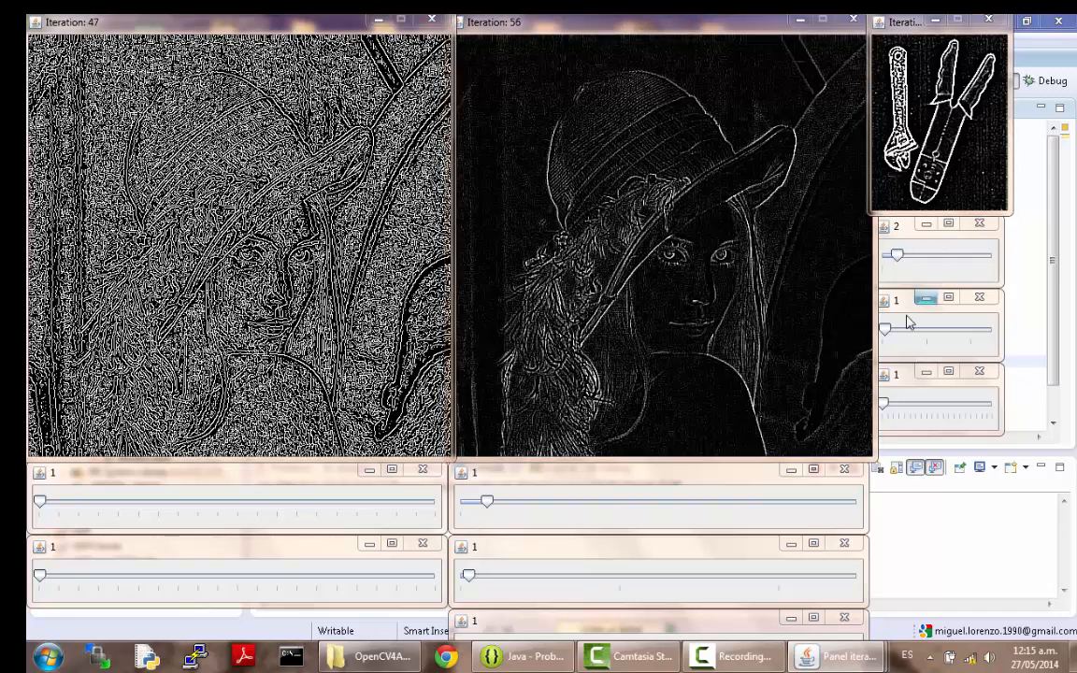
left_click_drag(887, 329, 916, 329)
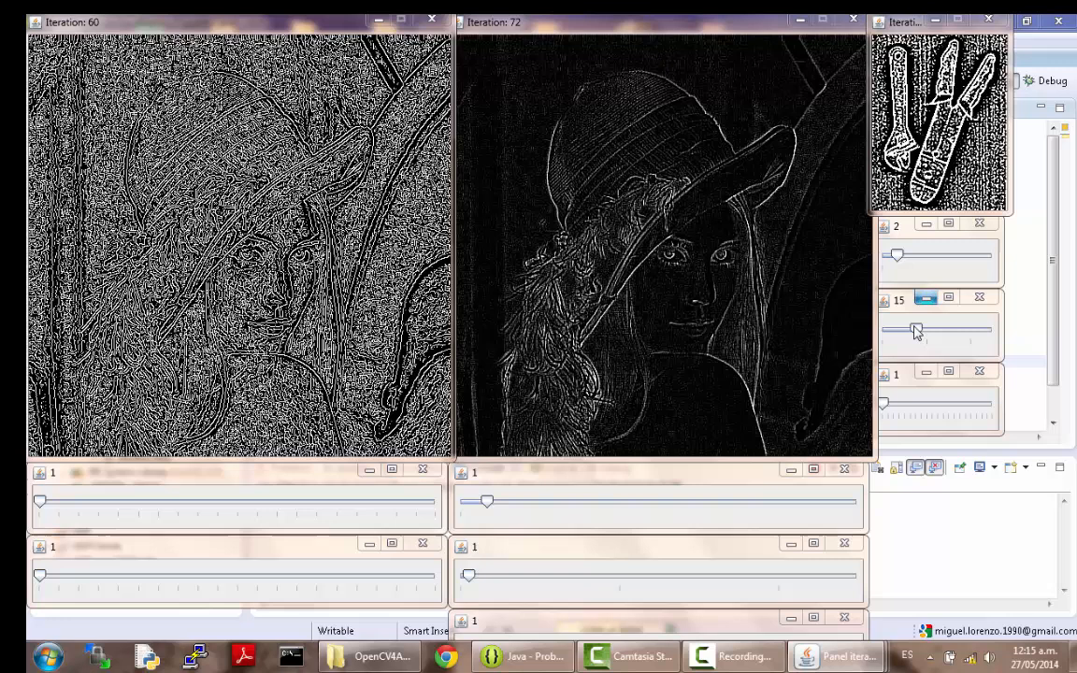